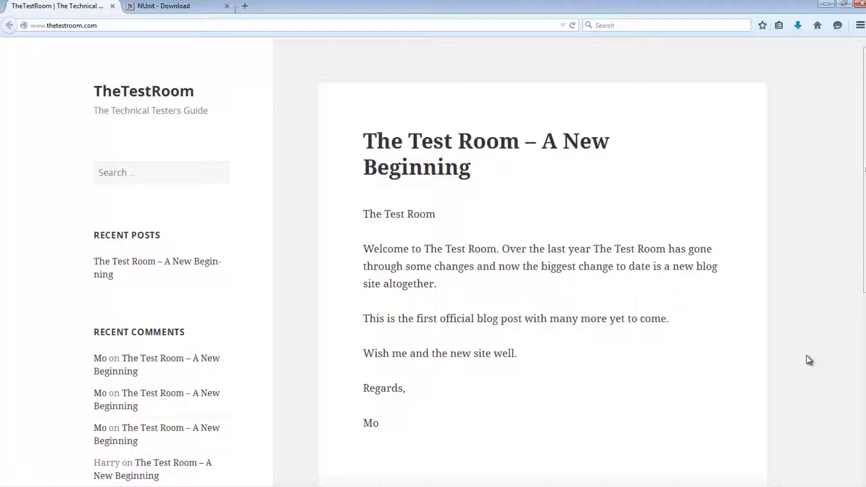
mouse_move(302, 406)
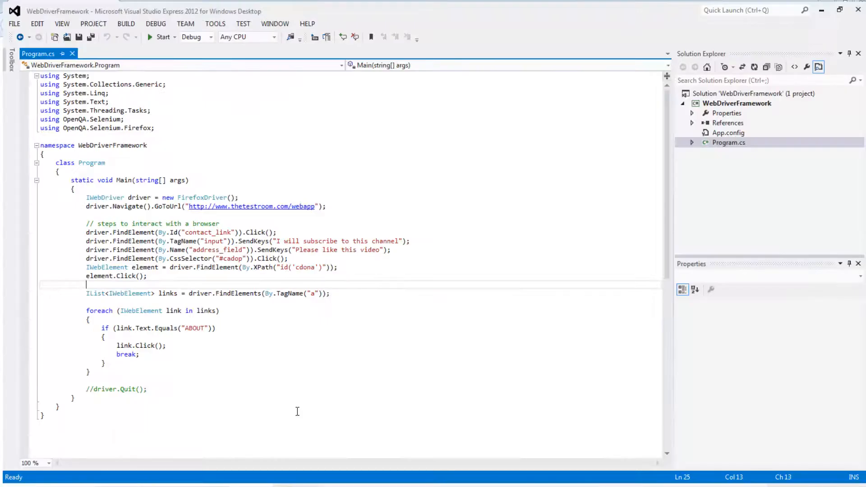
mouse_move(273, 396)
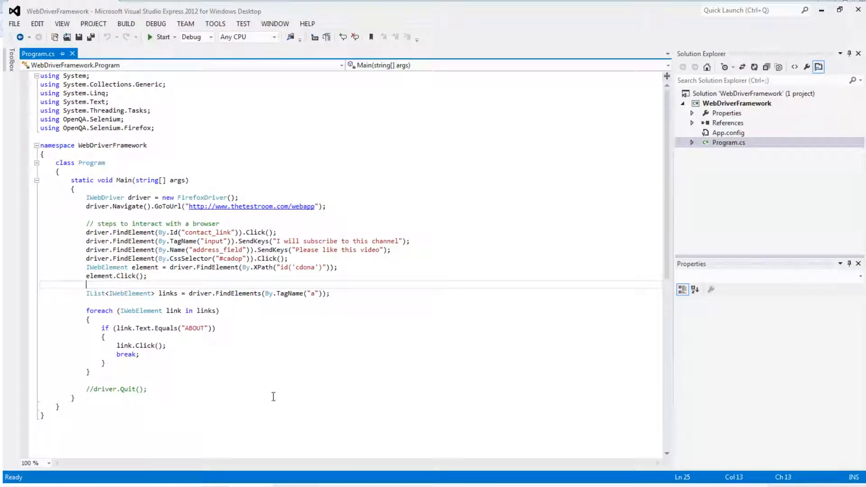
mouse_move(103, 197)
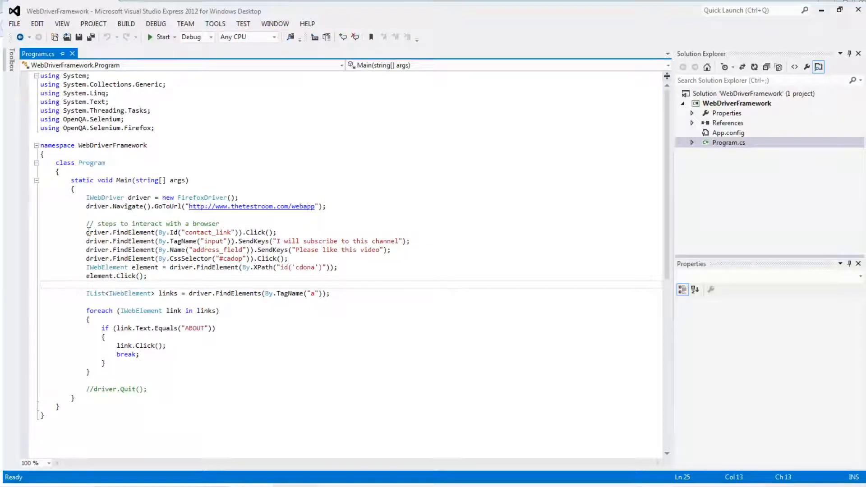
mouse_move(88, 232)
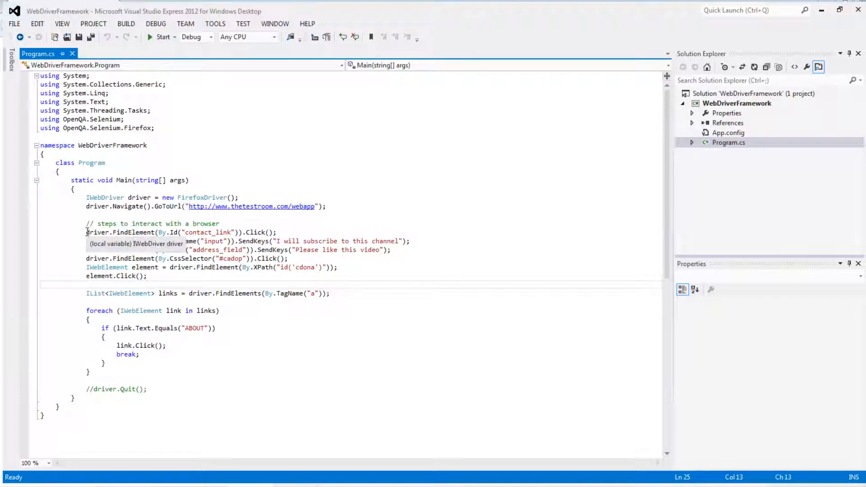
Review the existing Main method: driver setup, navigation code and the foreach loop over links.
left_click_drag(86, 232, 338, 266)
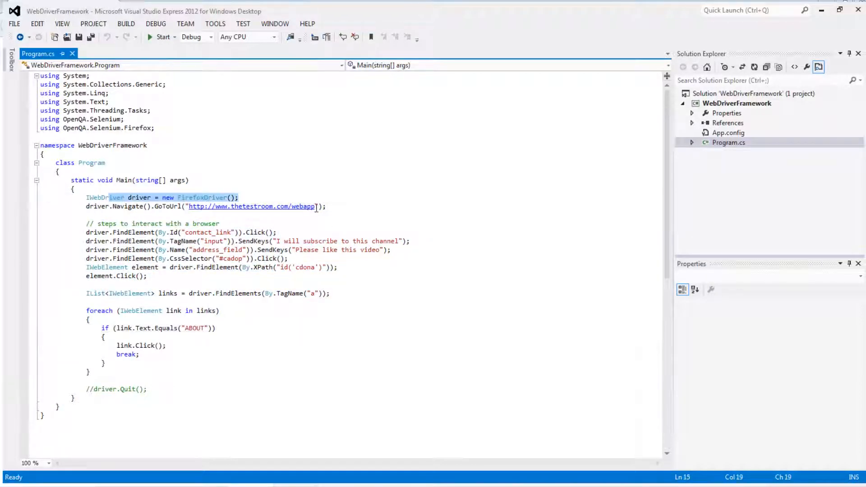
left_click_drag(85, 232, 147, 276)
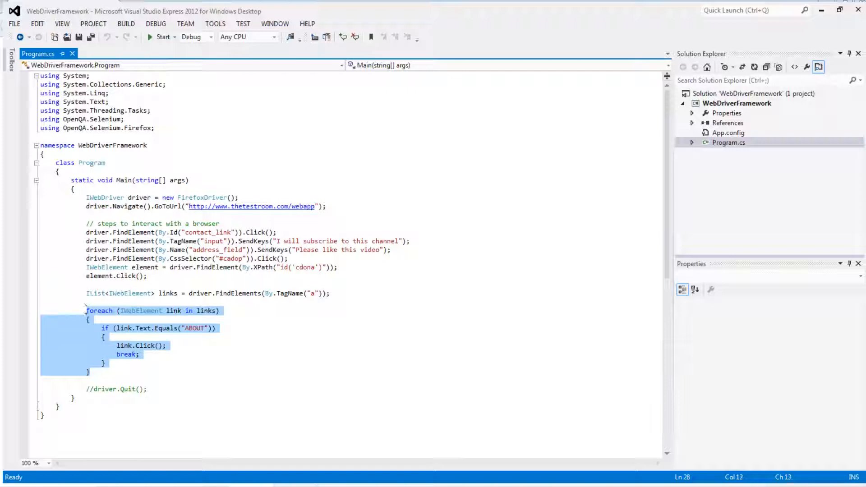
mouse_move(81, 311)
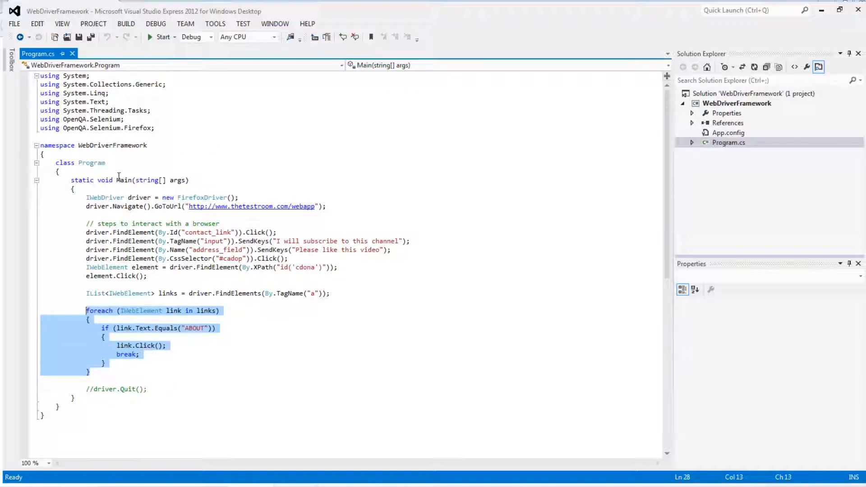
double_click(123, 180)
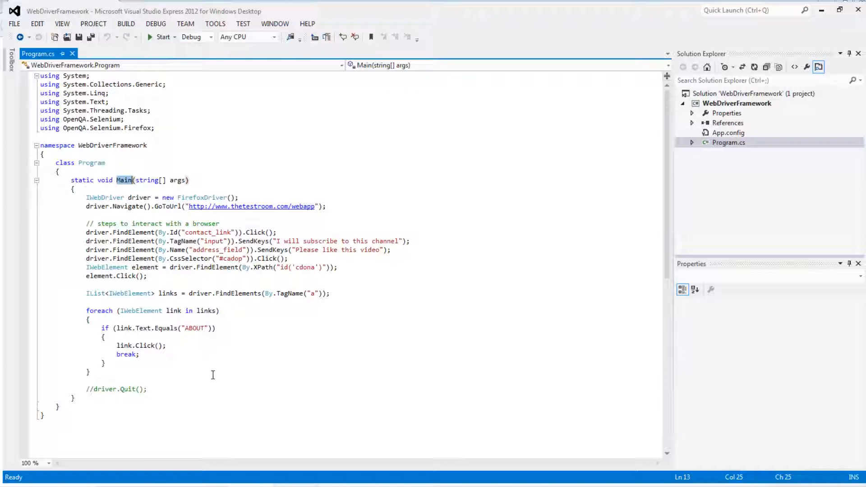
mouse_move(213, 375)
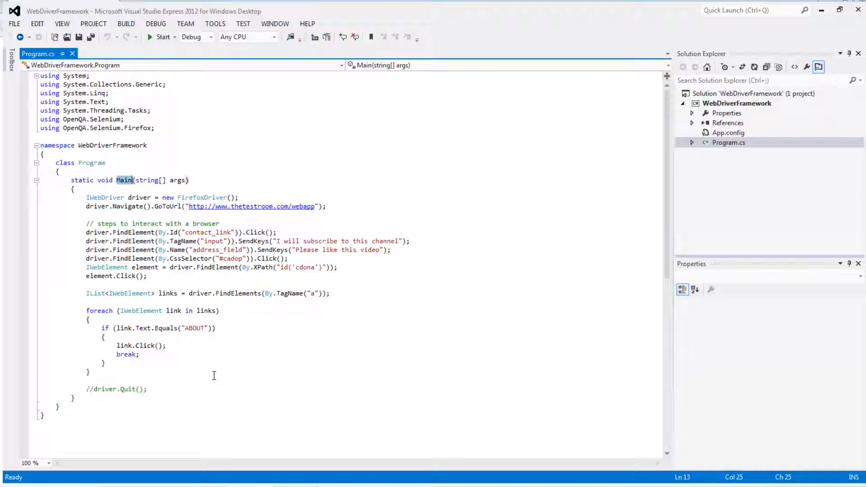
mouse_move(120, 186)
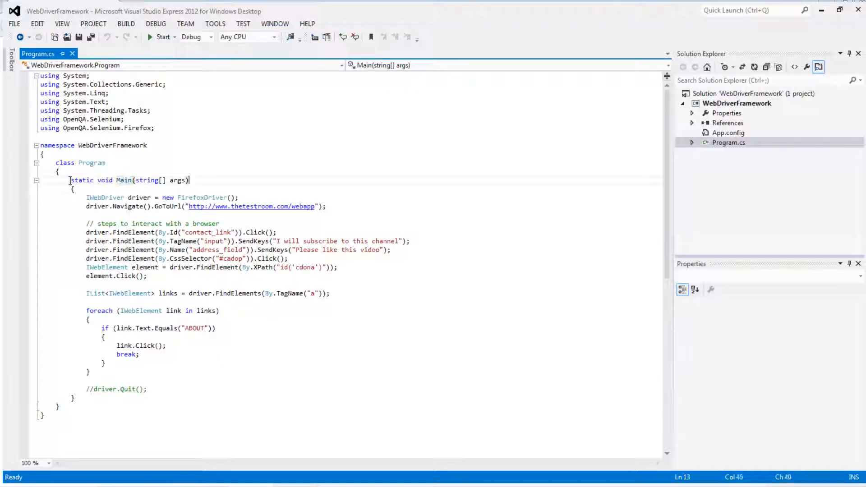
left_click_drag(70, 179, 147, 389)
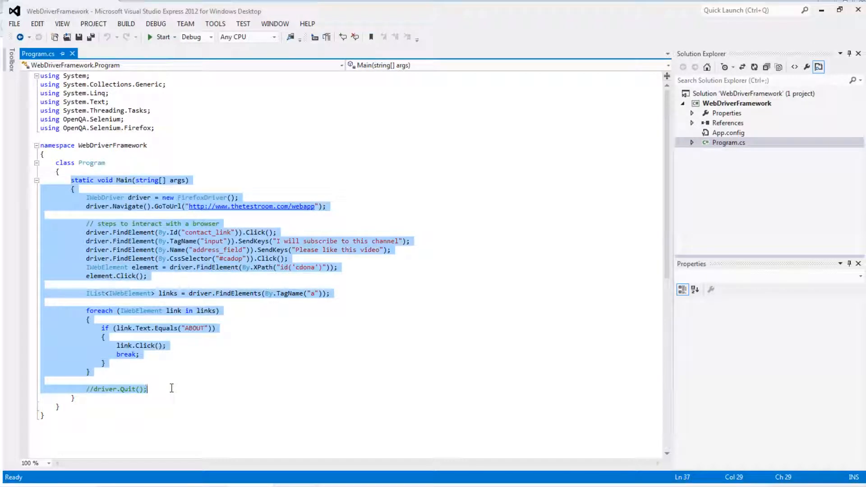
mouse_move(337, 192)
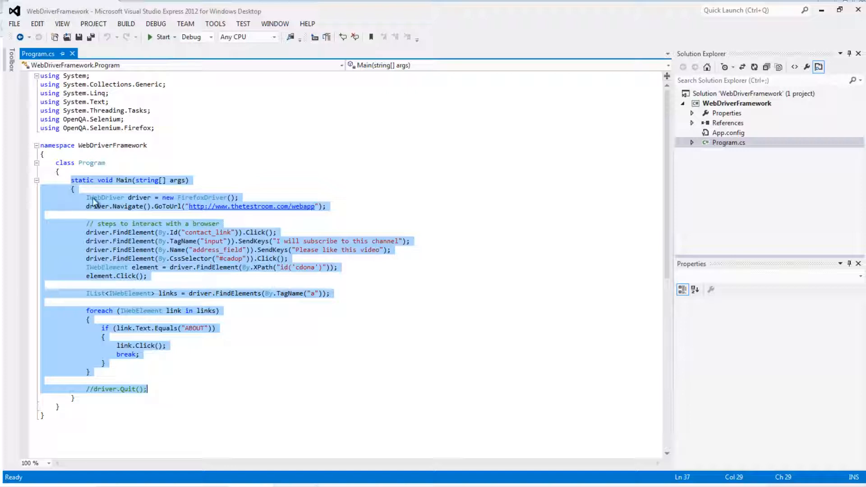
left_click(180, 372)
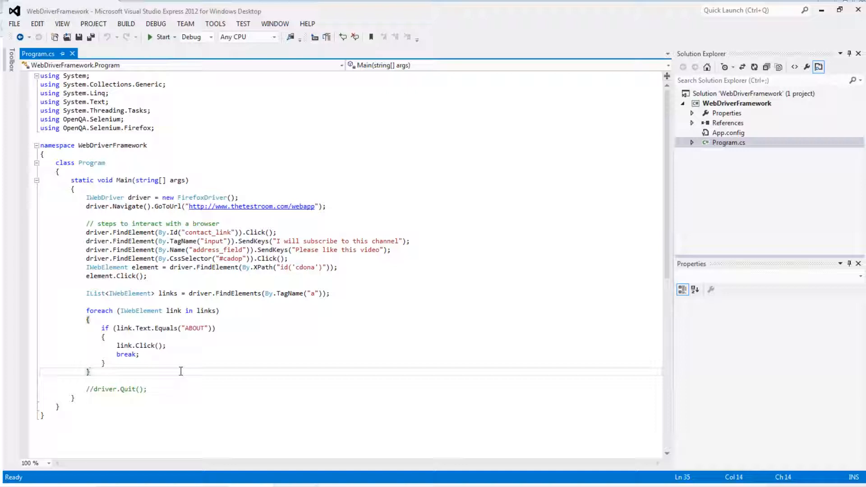
mouse_move(359, 354)
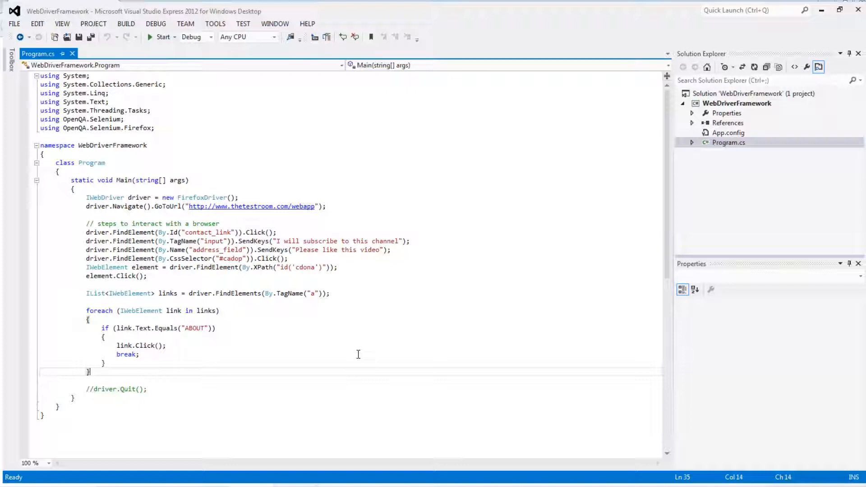
mouse_move(358, 357)
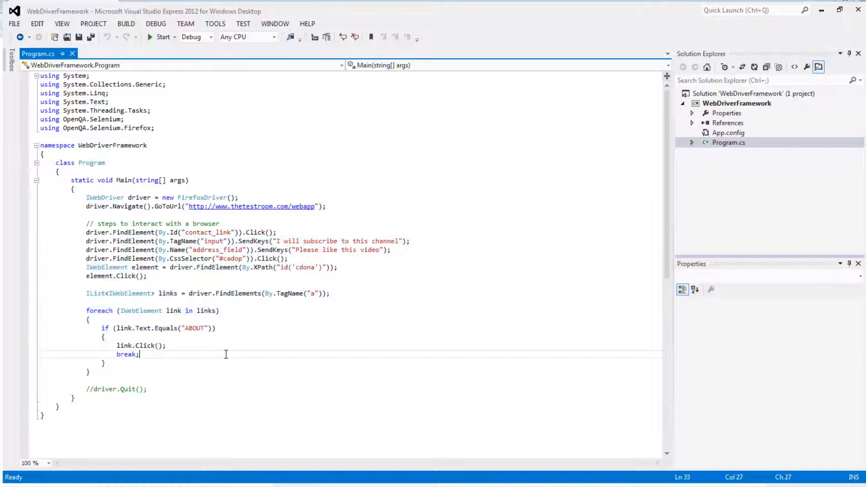
mouse_move(373, 248)
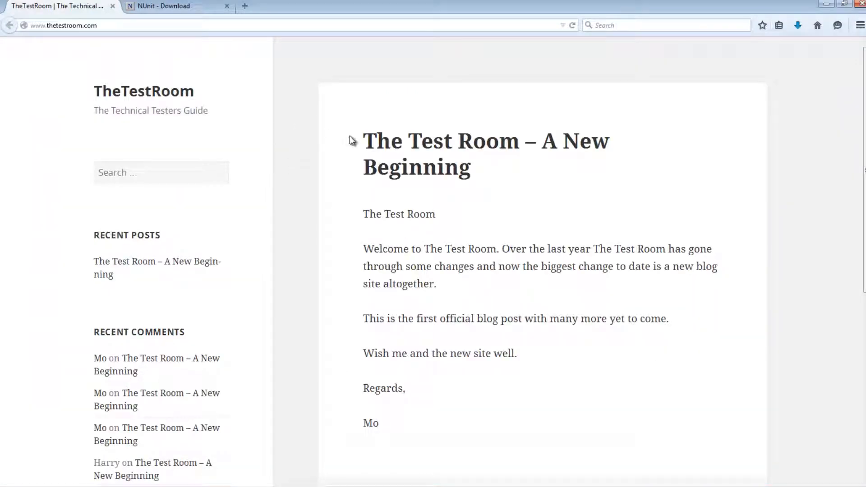
Open the Java Test Site web app (Zoo Adoption) from the blog's Categories sidebar.
scroll("down", 3)
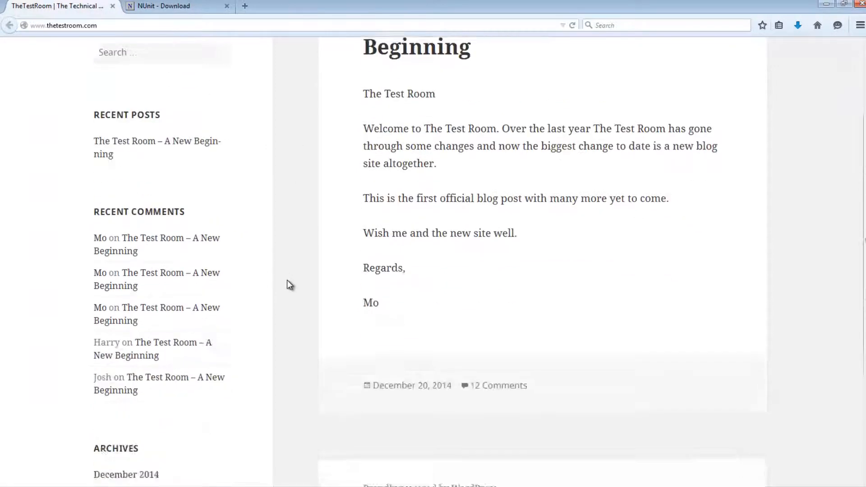
scroll("down", 3)
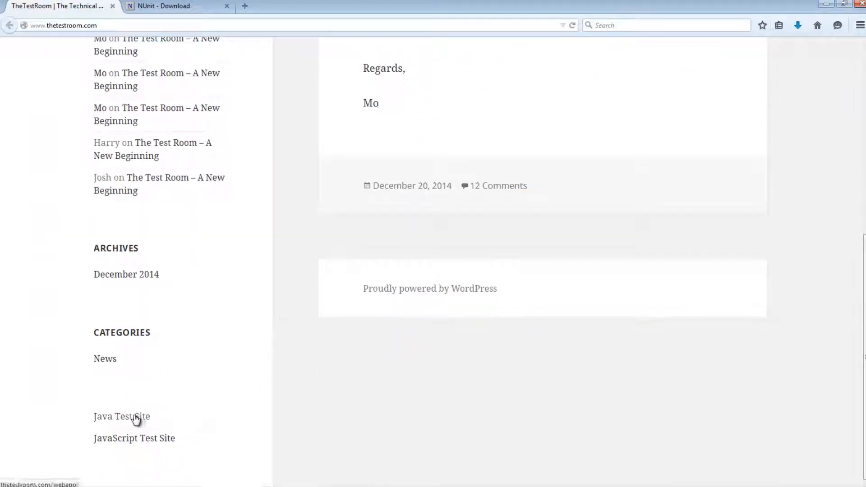
left_click(120, 417)
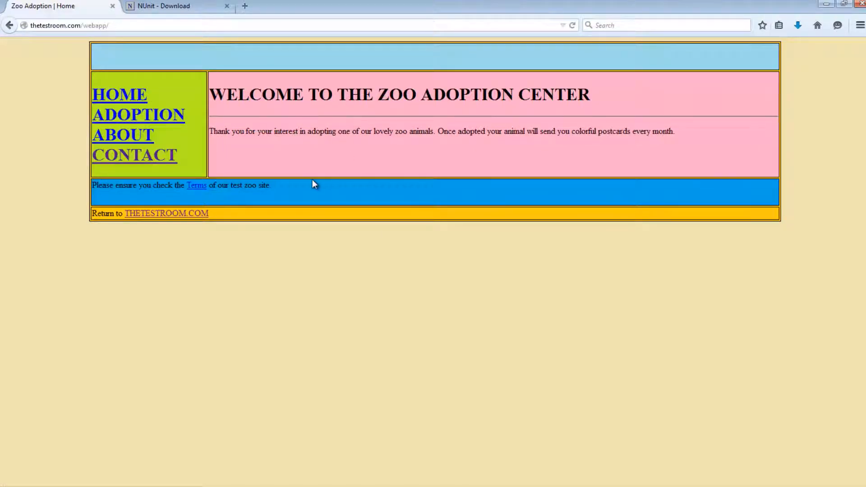
mouse_move(254, 171)
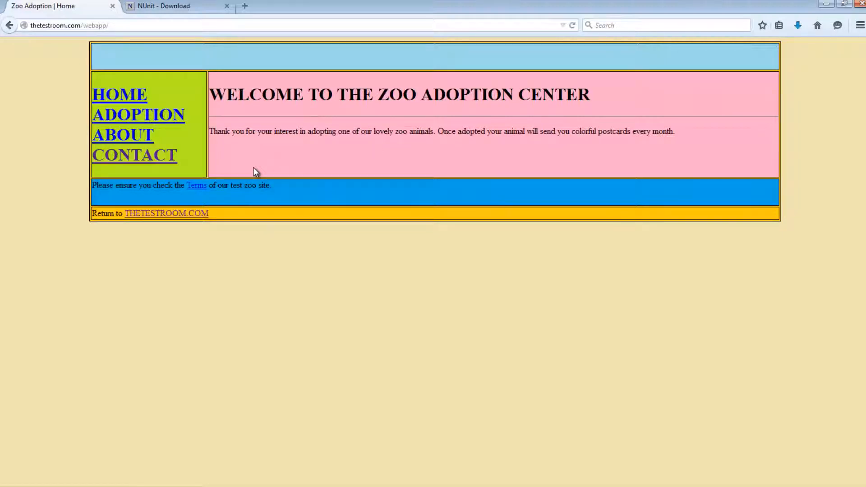
mouse_move(245, 171)
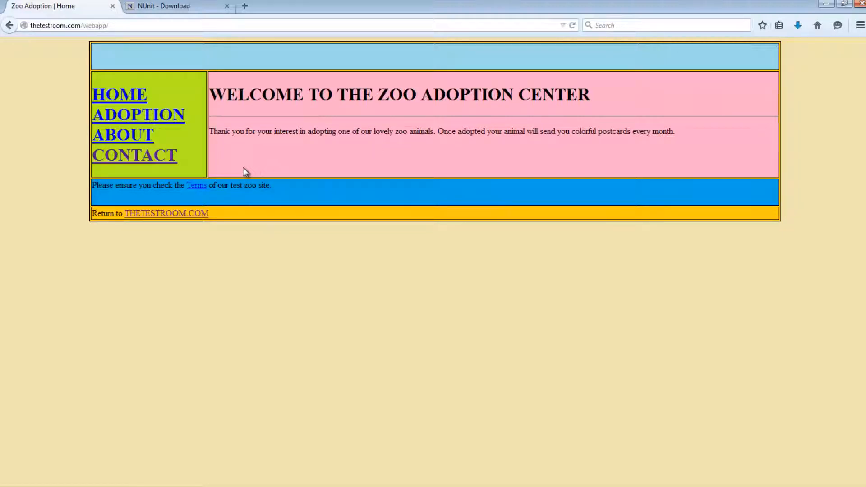
left_click(134, 155)
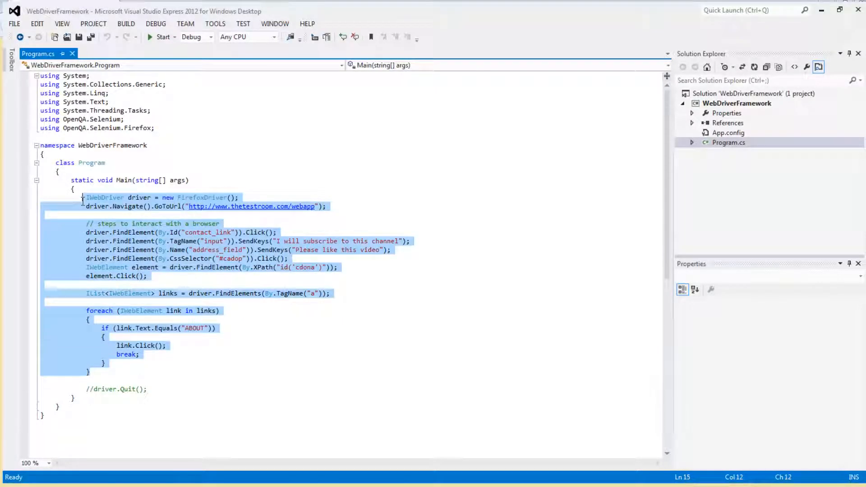
left_click(88, 197)
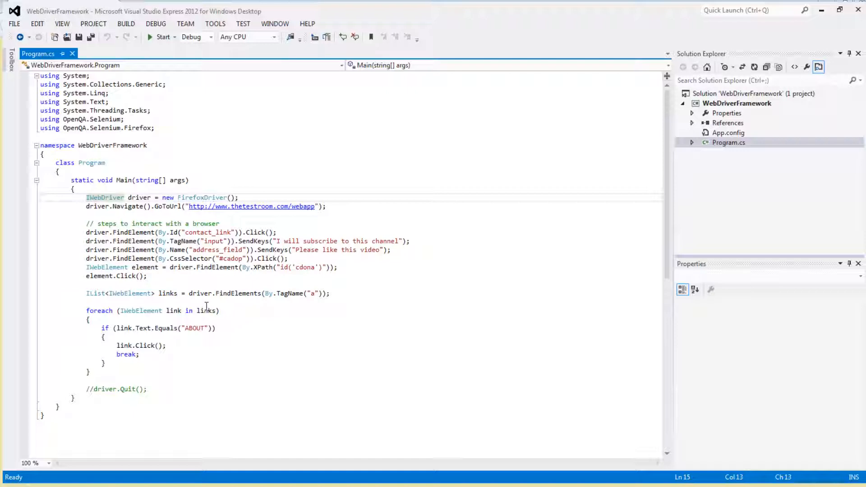
mouse_move(207, 311)
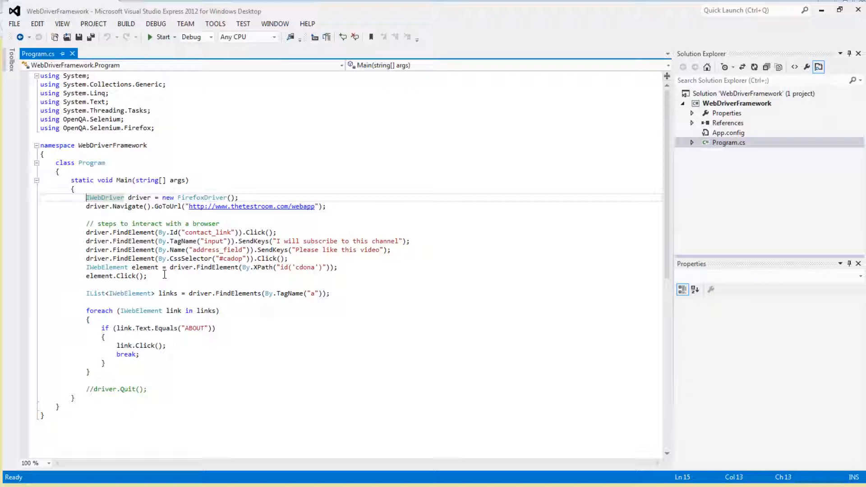
mouse_move(61, 262)
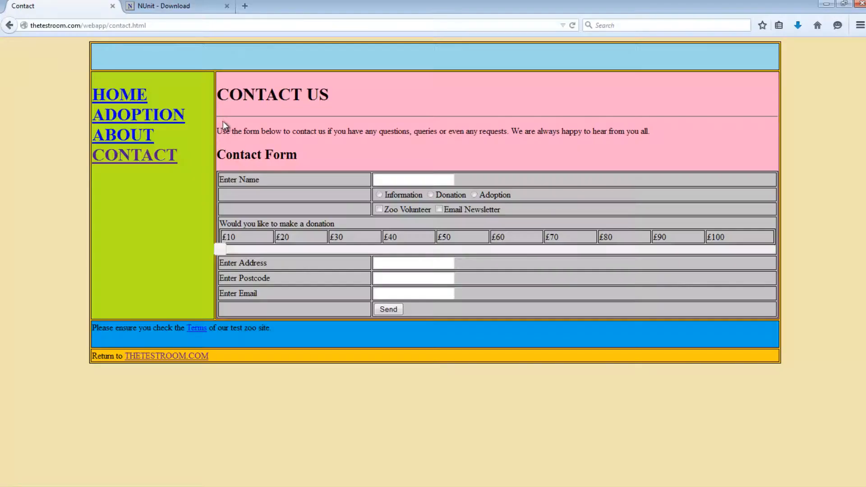
Switch to the Firefox tab showing the NUnit 2.6.4 download page.
left_click(171, 5)
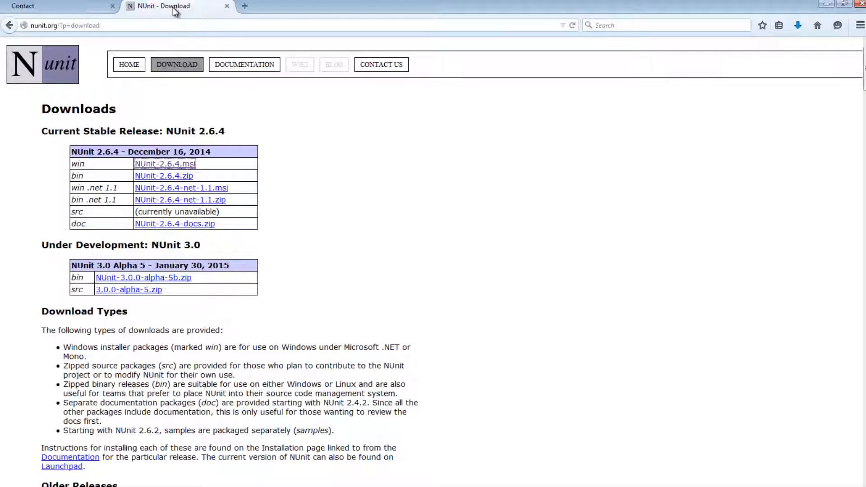
mouse_move(444, 173)
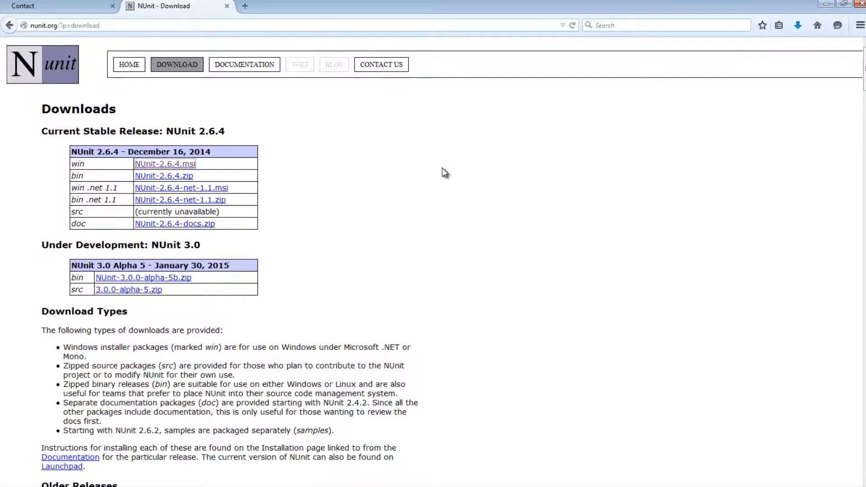
mouse_move(471, 192)
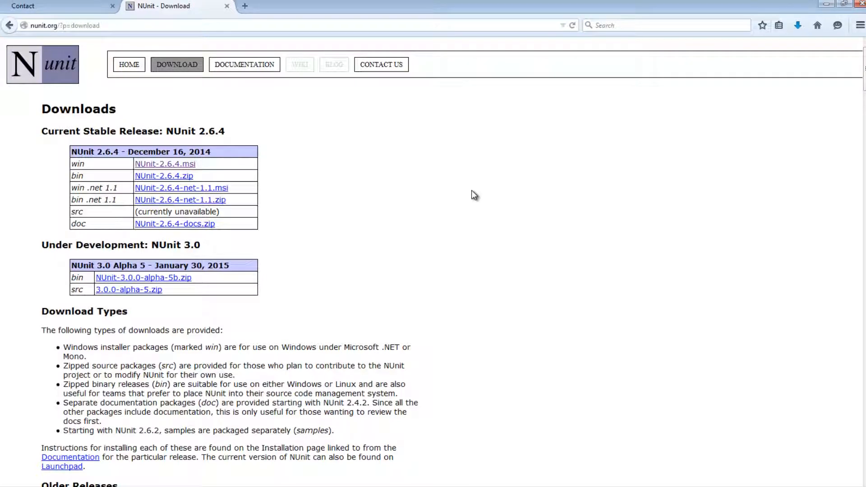
mouse_move(356, 158)
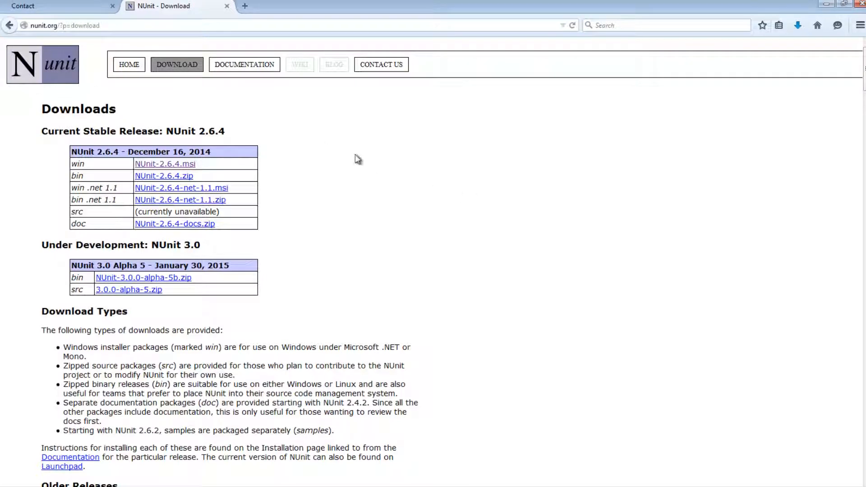
mouse_move(354, 159)
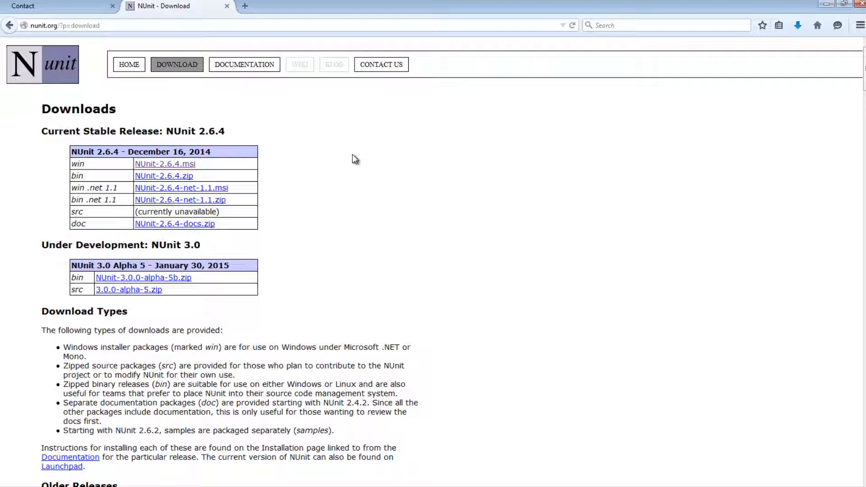
mouse_move(43, 74)
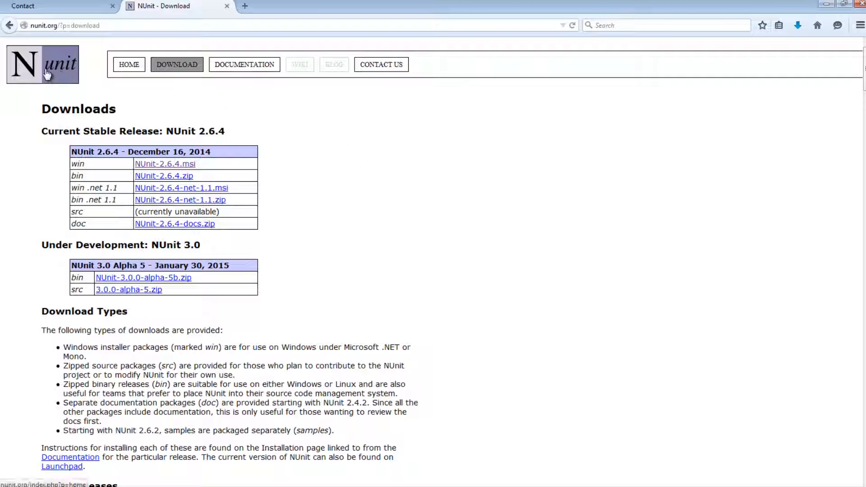
mouse_move(382, 195)
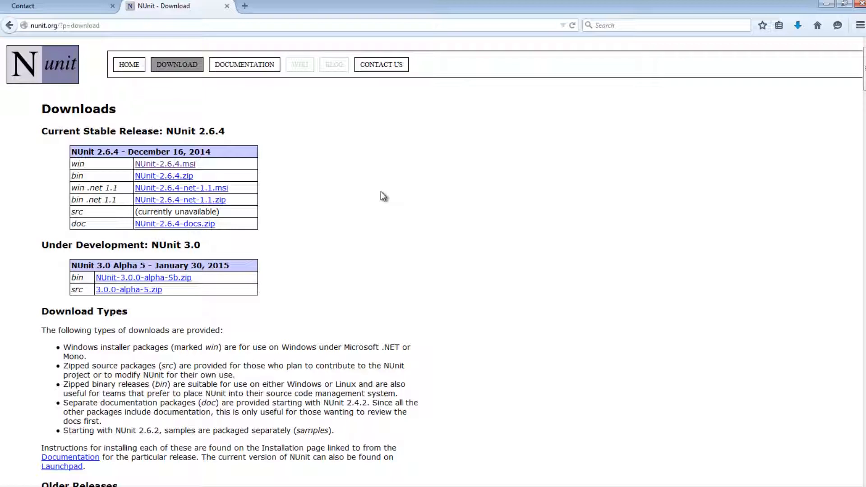
mouse_move(378, 200)
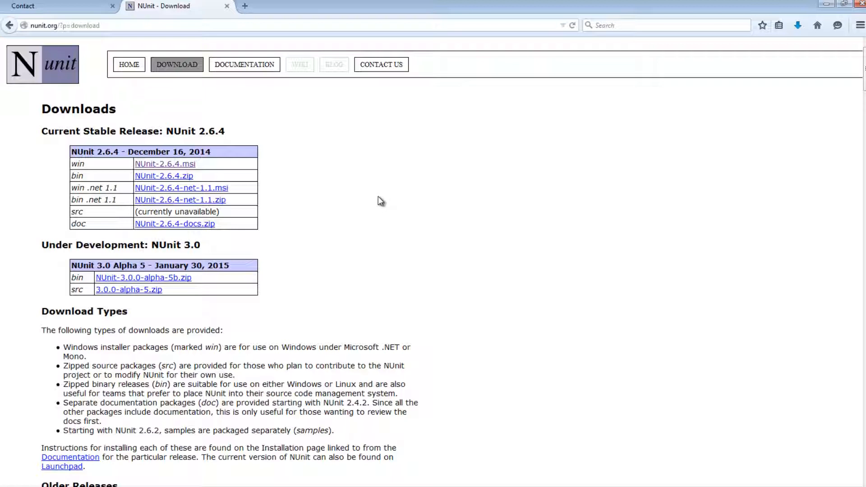
mouse_move(88, 89)
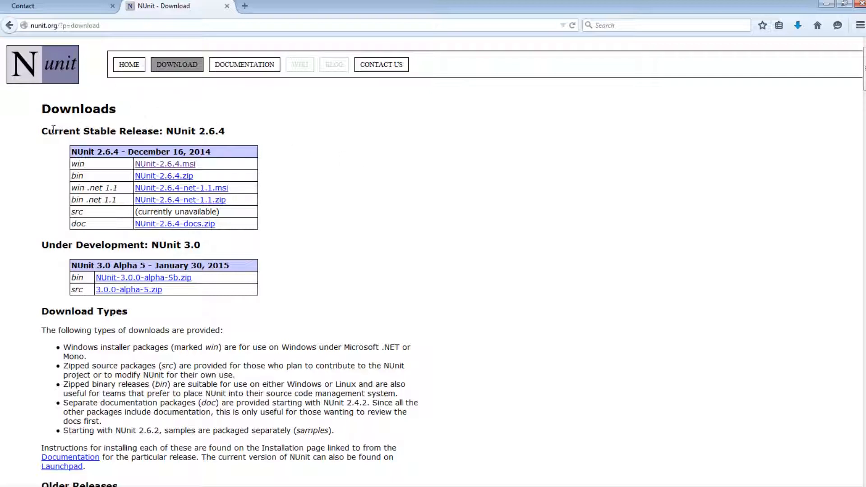
mouse_move(149, 83)
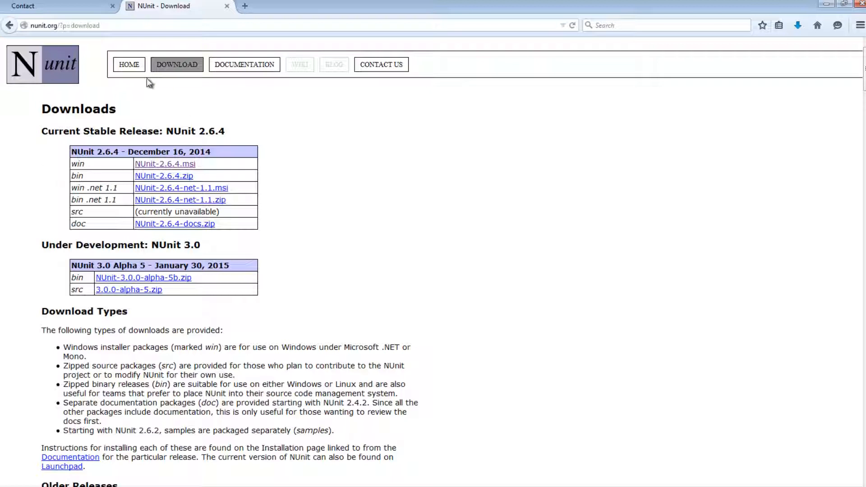
mouse_move(89, 166)
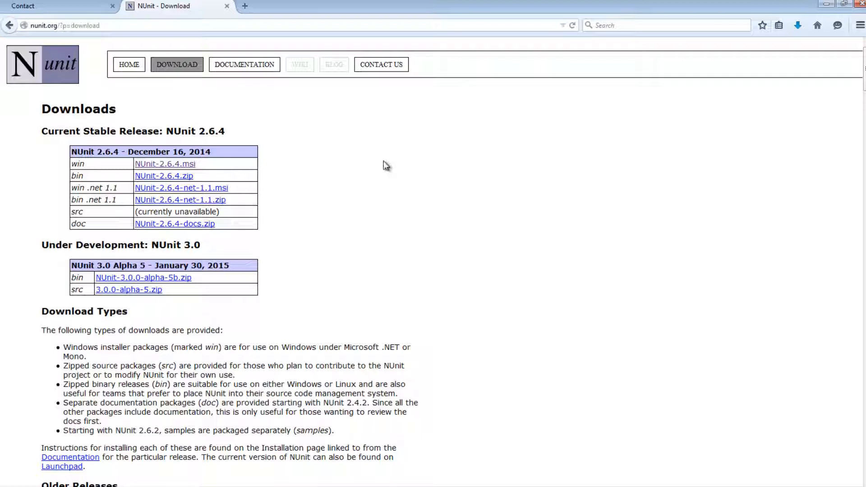
mouse_move(187, 170)
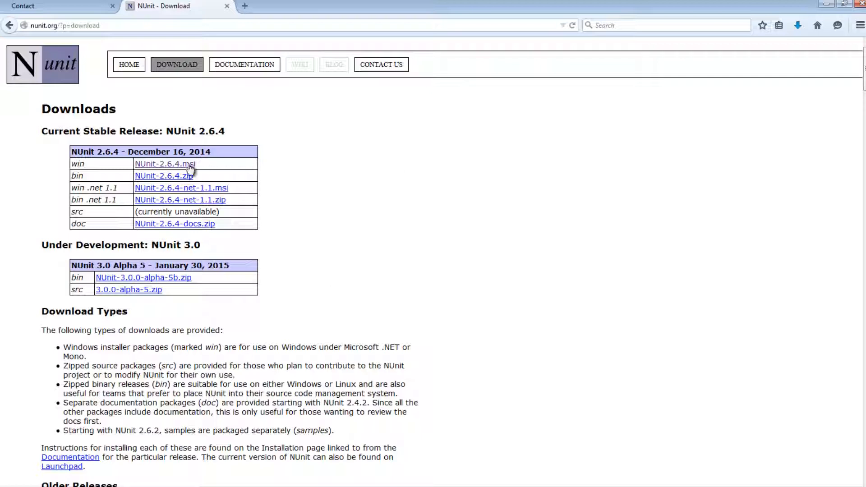
Save the NUnit-2.6.4.msi Windows installer and return to the NUnit download page.
left_click(164, 163)
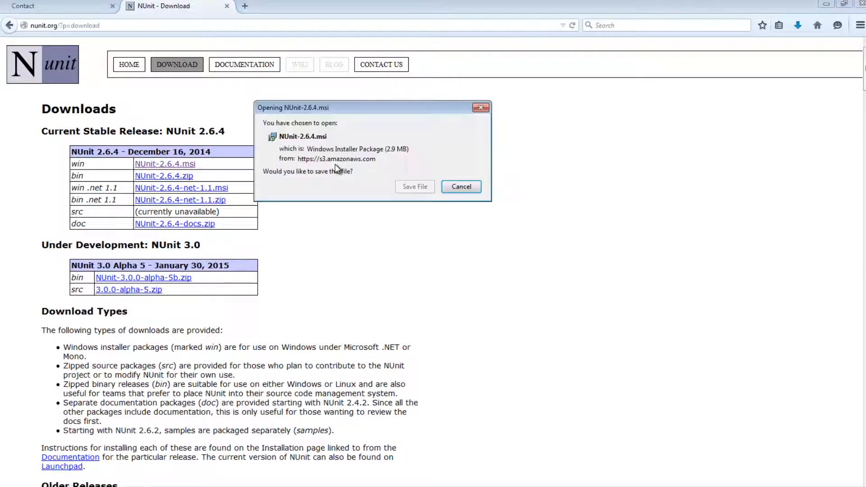
left_click(461, 186)
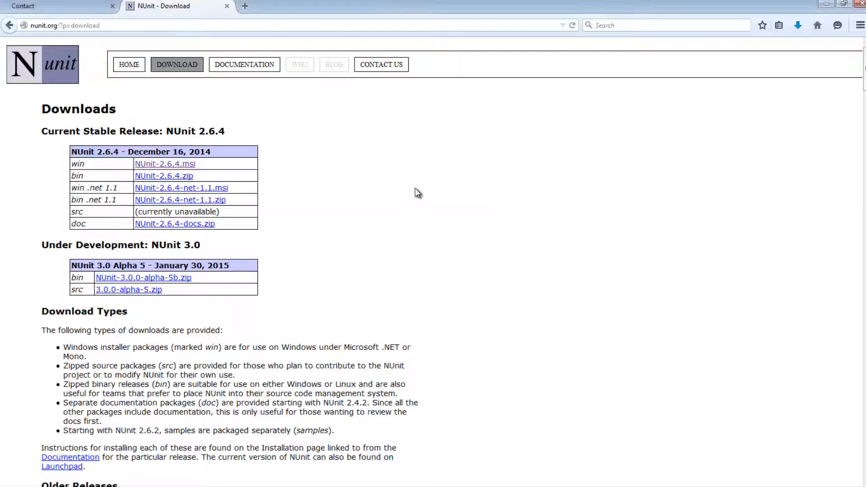
mouse_move(519, 193)
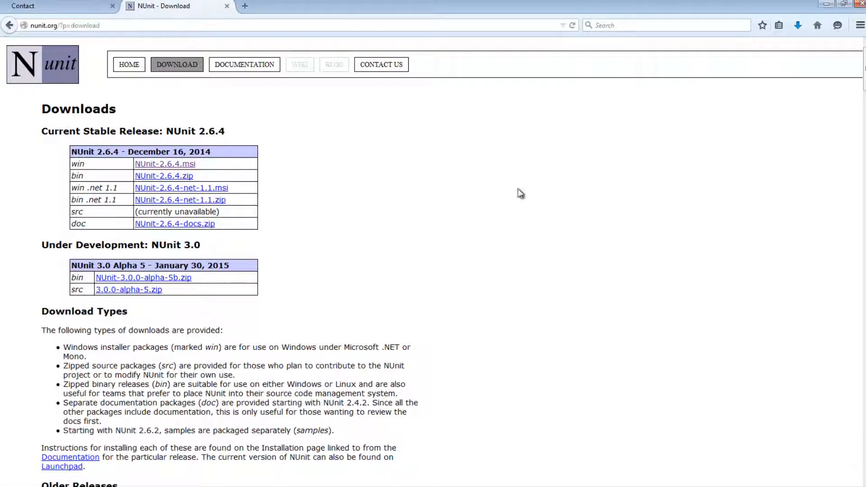
mouse_move(43, 42)
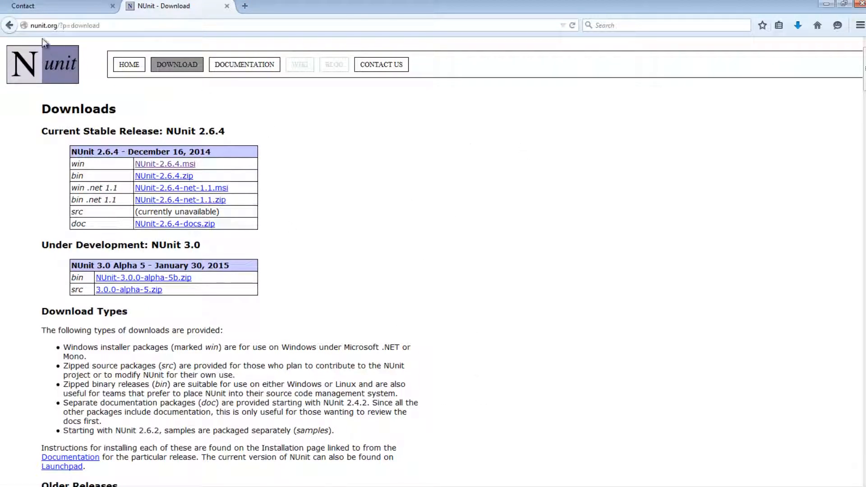
mouse_move(43, 75)
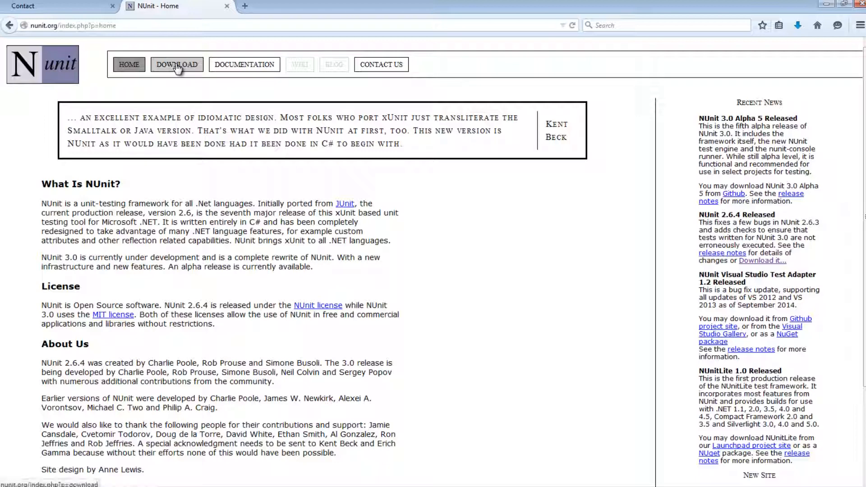
left_click(177, 65)
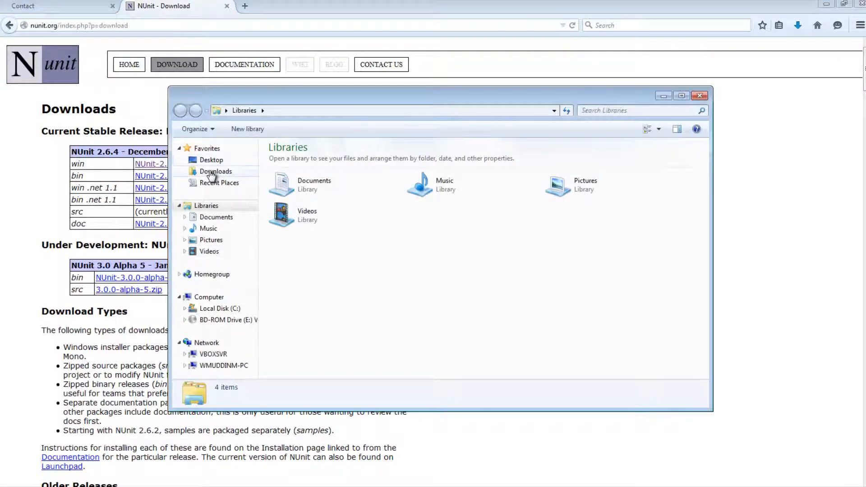
Launch the downloaded NUnit-2.6.4 installer from Downloads and pass the welcome page.
left_click(214, 172)
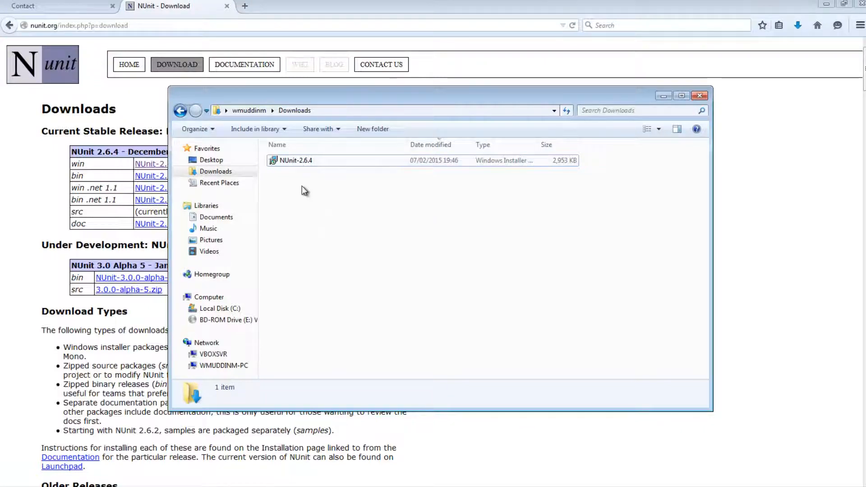
double_click(290, 161)
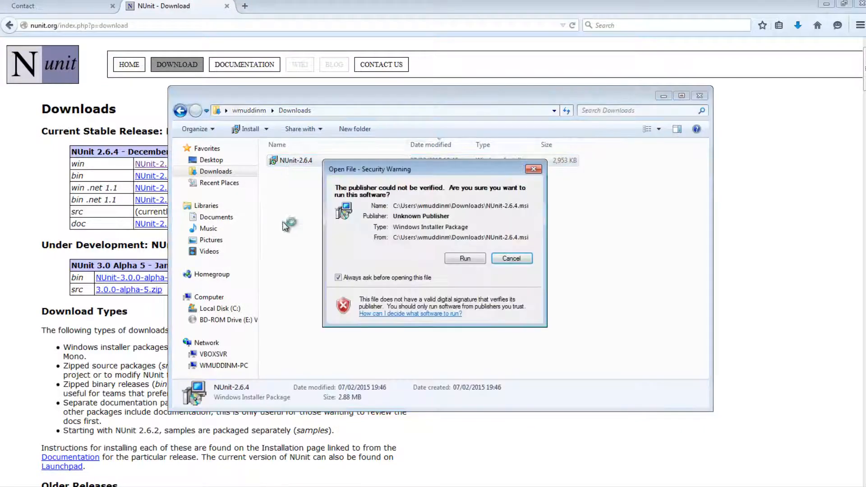
left_click(464, 258)
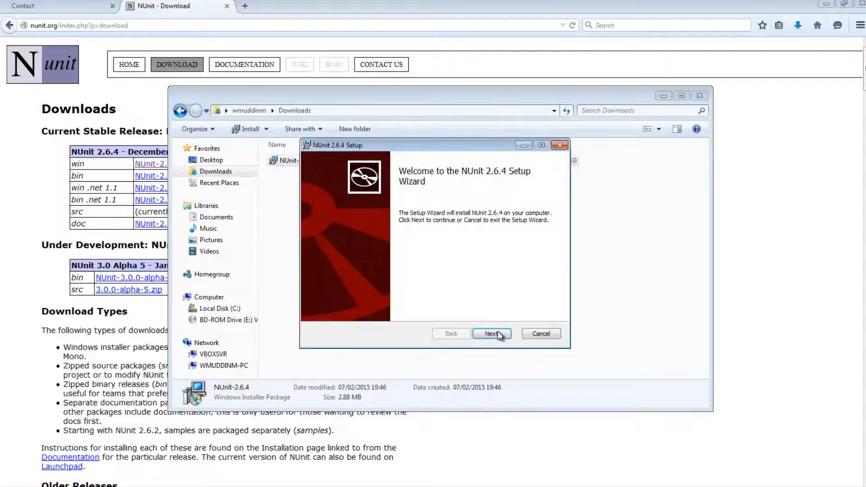
left_click(491, 334)
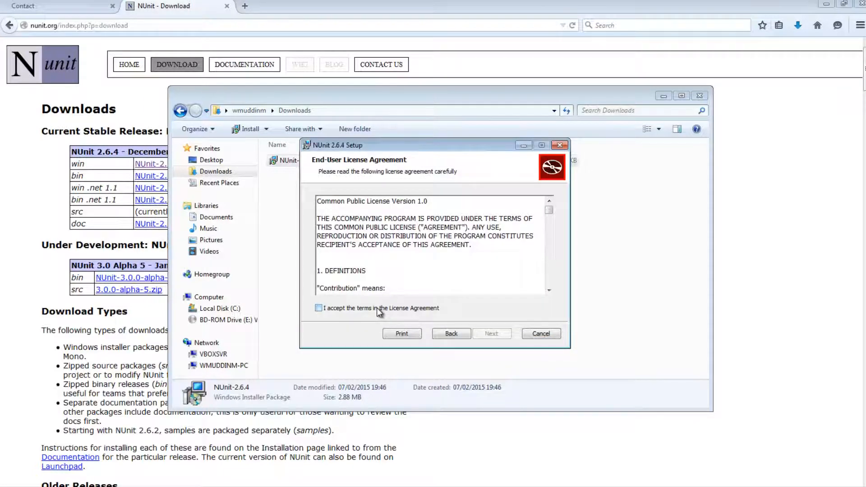
Accept the license, choose the Typical setup, install NUnit 2.6.4 and finish the wizard.
left_click(318, 309)
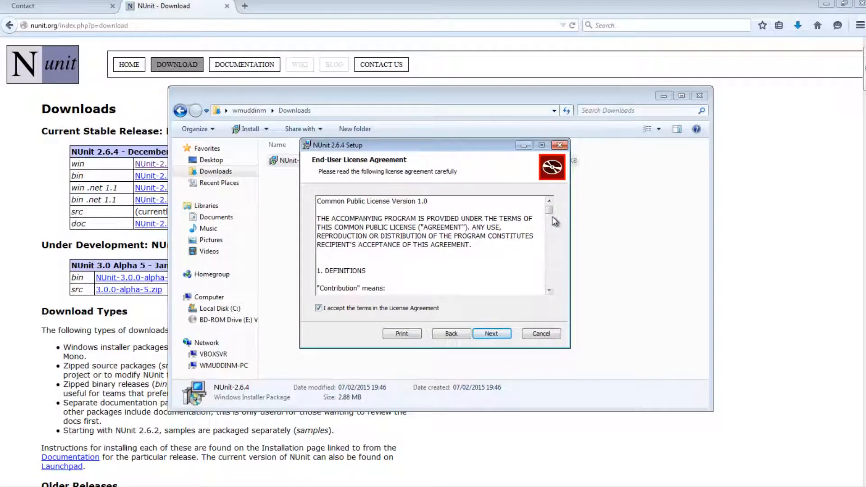
left_click_drag(550, 210, 549, 246)
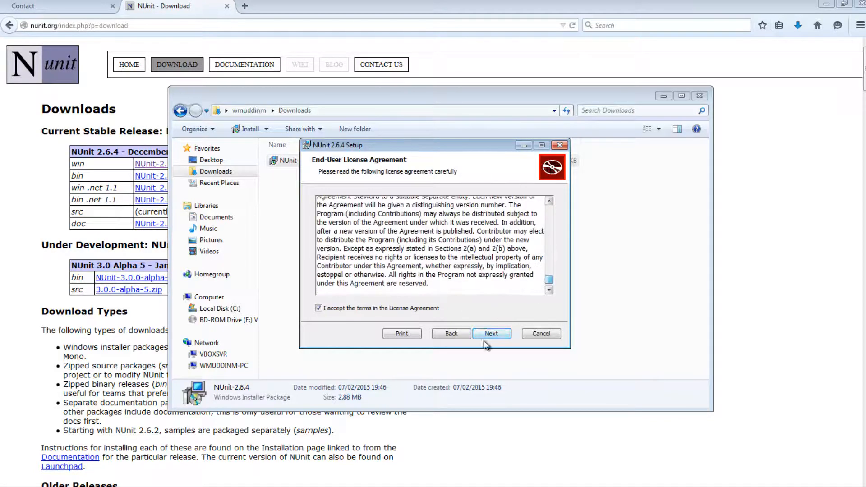
left_click(491, 334)
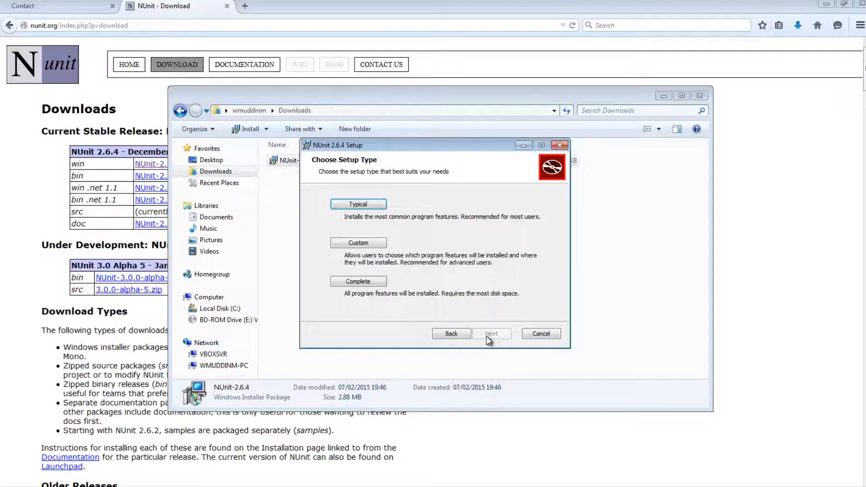
mouse_move(414, 310)
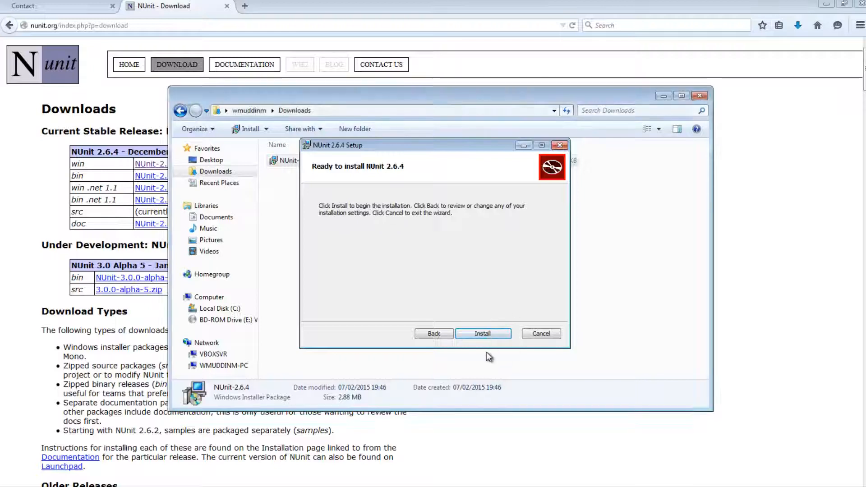
left_click(482, 334)
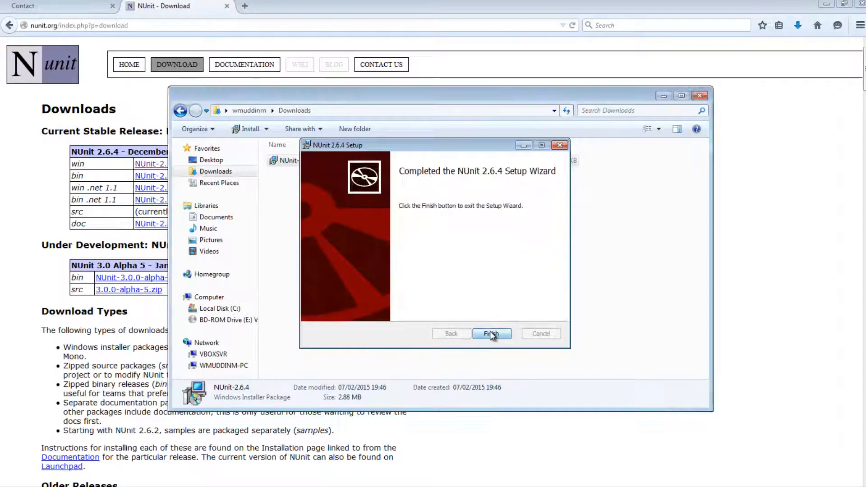
left_click(492, 334)
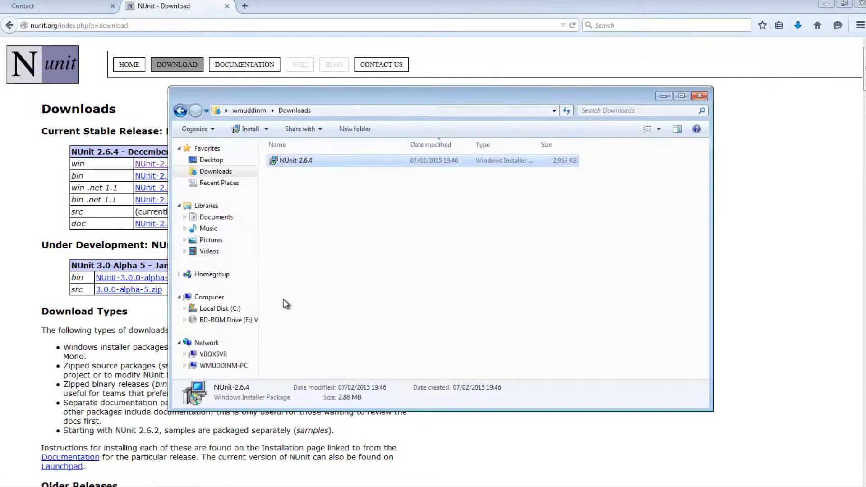
Browse to C:\Program Files\NUnit 2.6.4\bin\framework containing nunit.framework.dll.
left_click(218, 309)
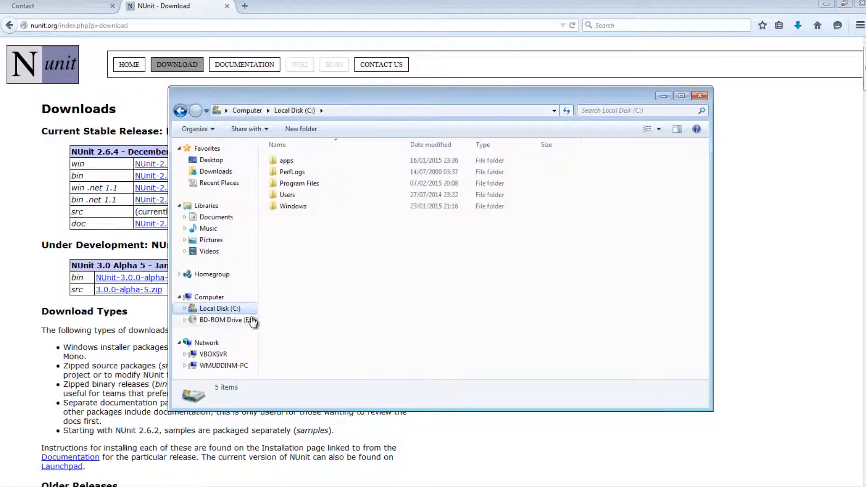
double_click(298, 183)
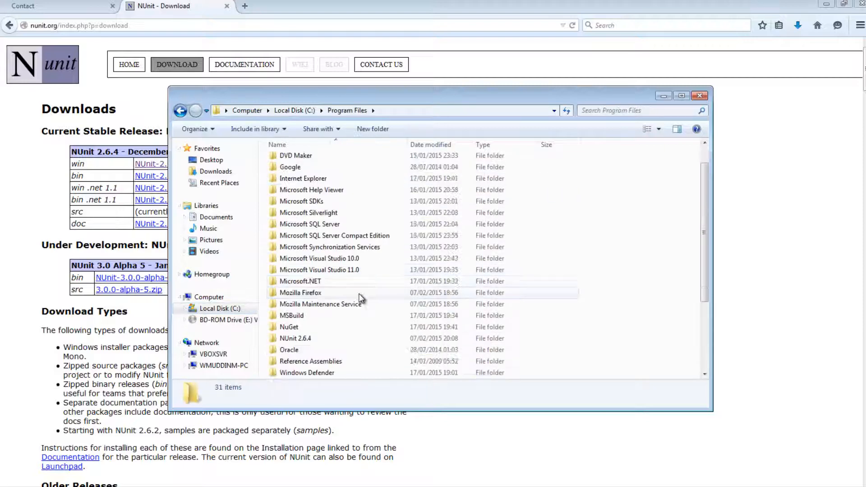
scroll("down", 3)
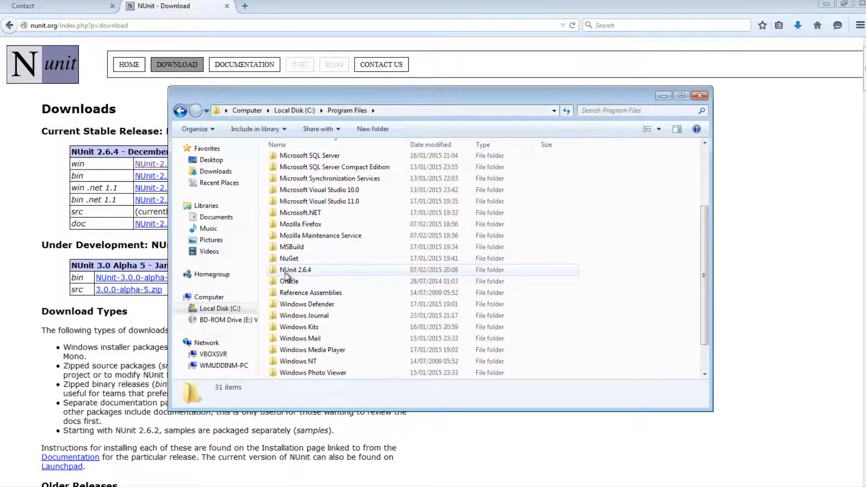
double_click(295, 270)
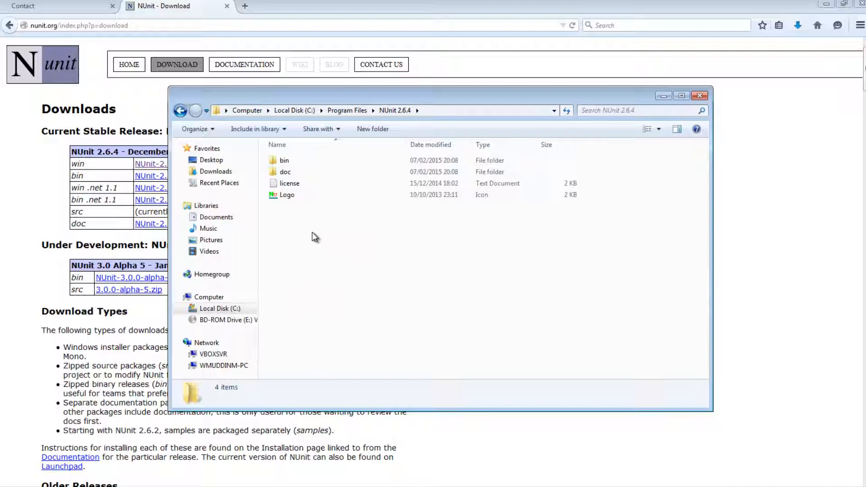
left_click(283, 161)
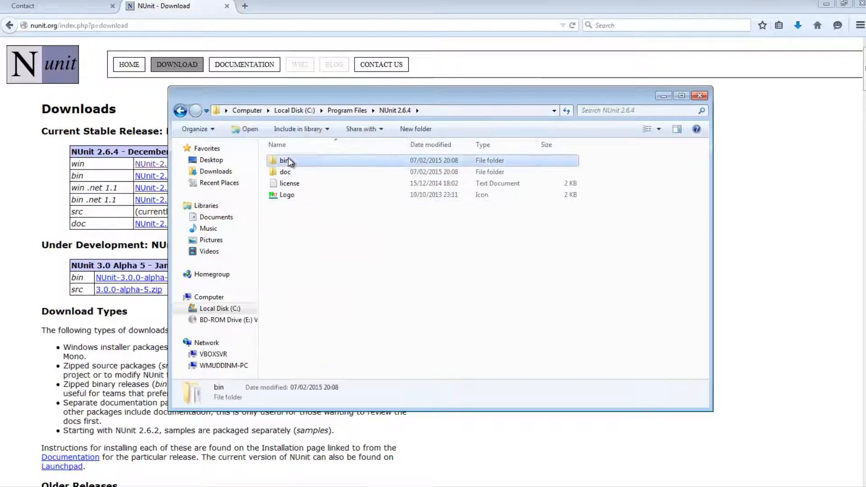
double_click(281, 161)
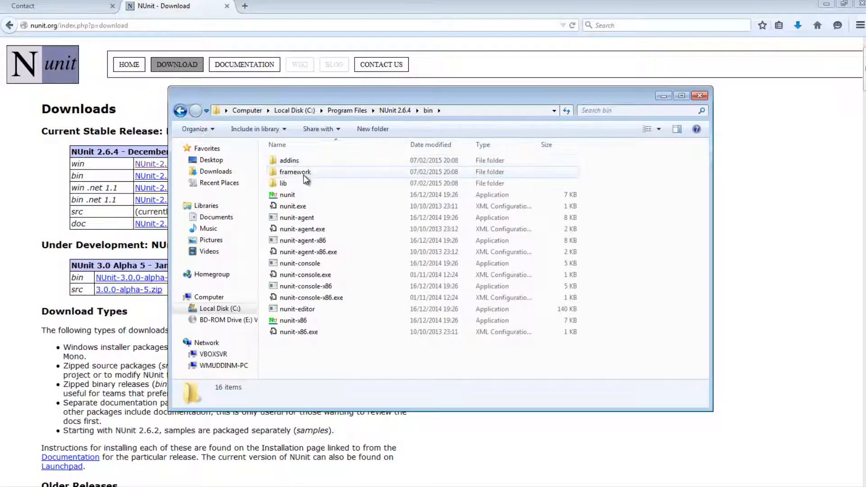
double_click(294, 171)
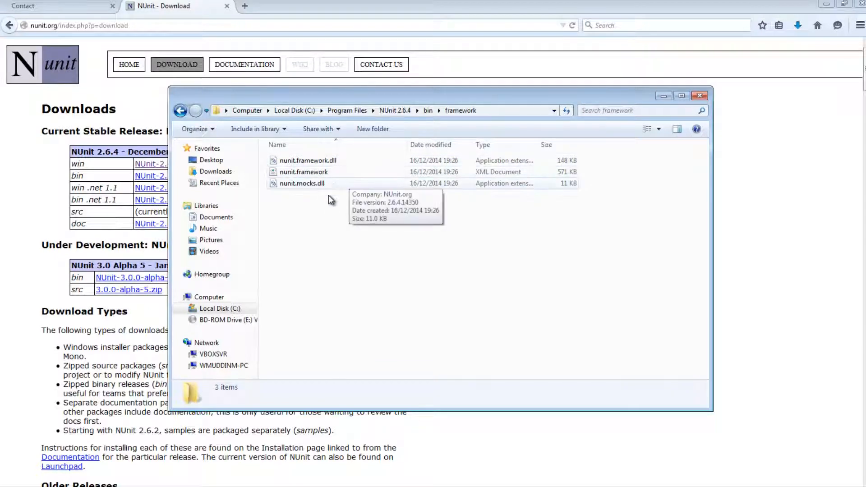
mouse_move(330, 211)
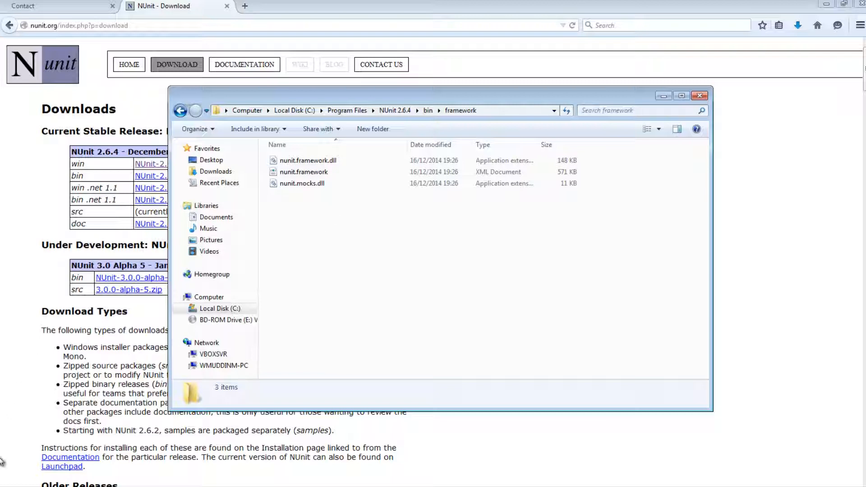
Launch the NUnit GUI runner from the Start menu, opening with no tests loaded.
left_click(2, 464)
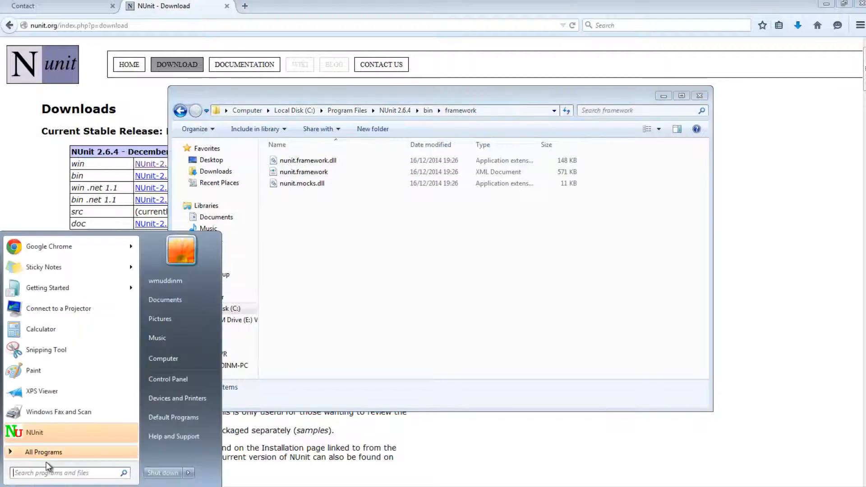
mouse_move(60, 442)
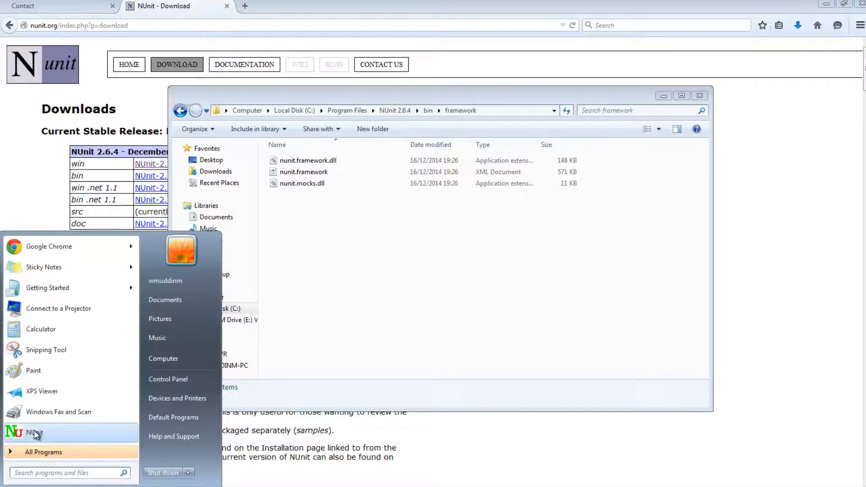
left_click(35, 433)
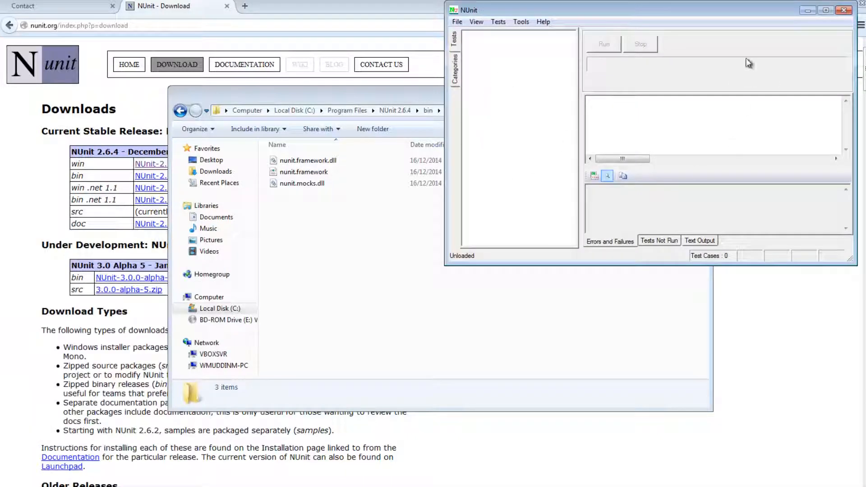
mouse_move(664, 41)
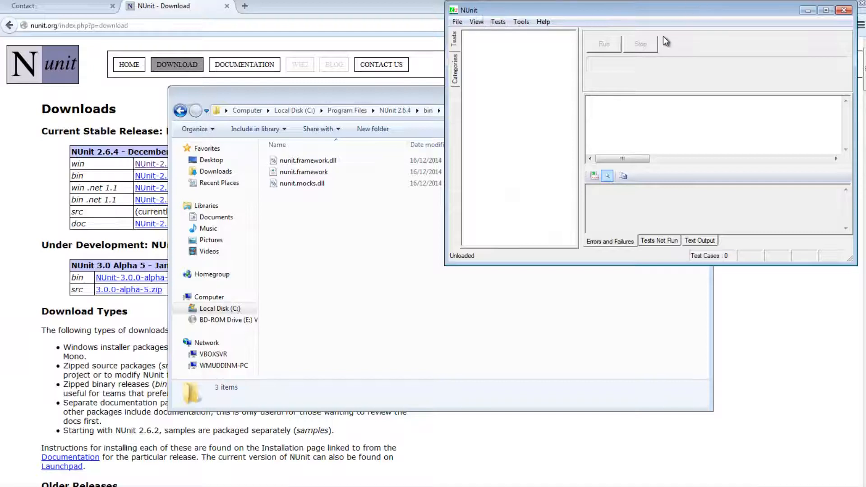
mouse_move(628, 191)
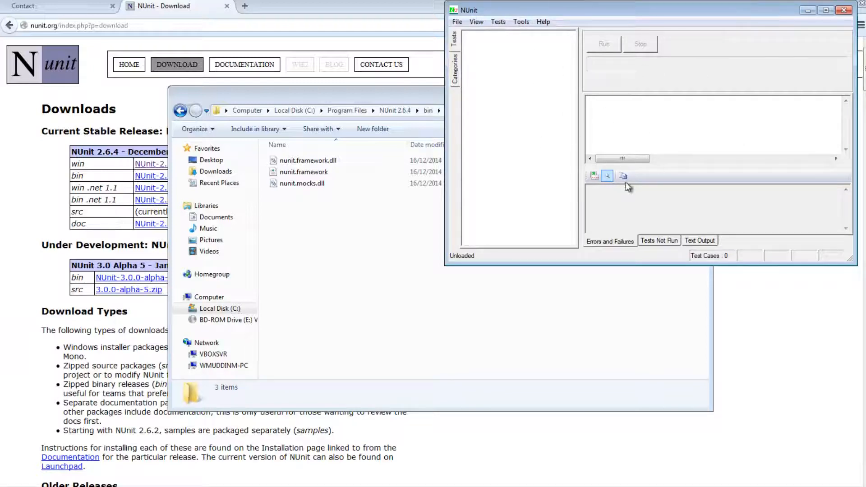
mouse_move(533, 158)
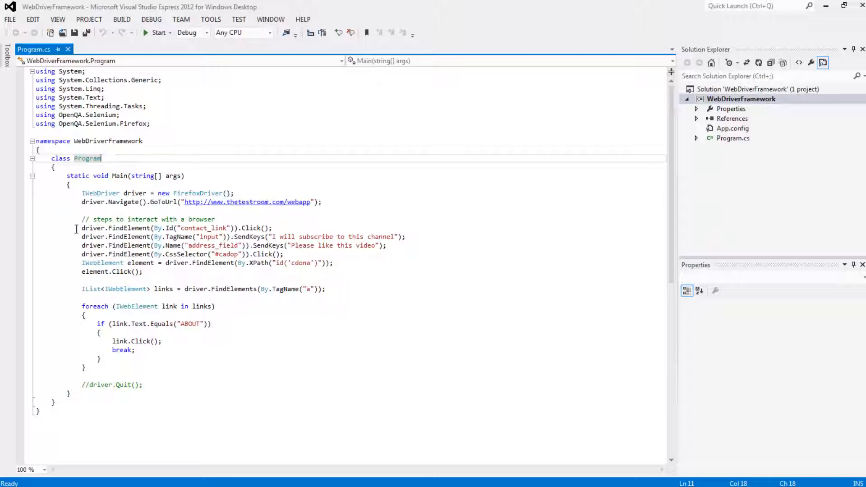
Start adding a new class to the WebDriverFramework project from Solution Explorer.
left_click_drag(82, 228, 405, 236)
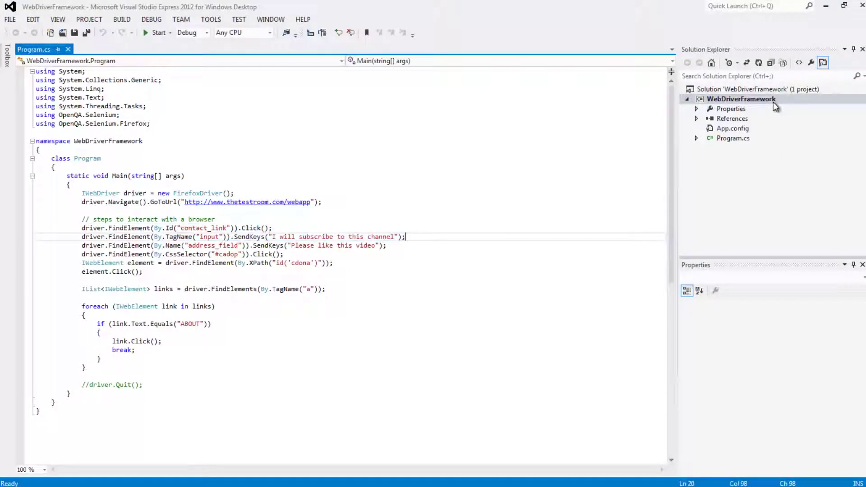
right_click(742, 99)
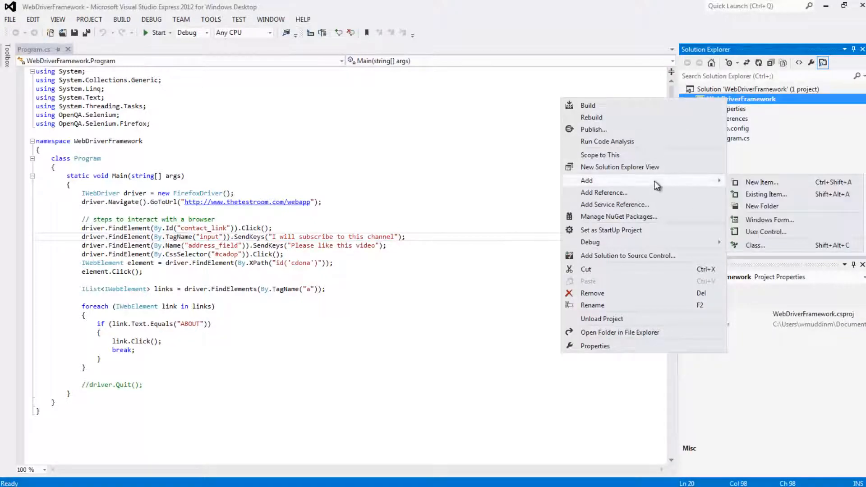
left_click(761, 182)
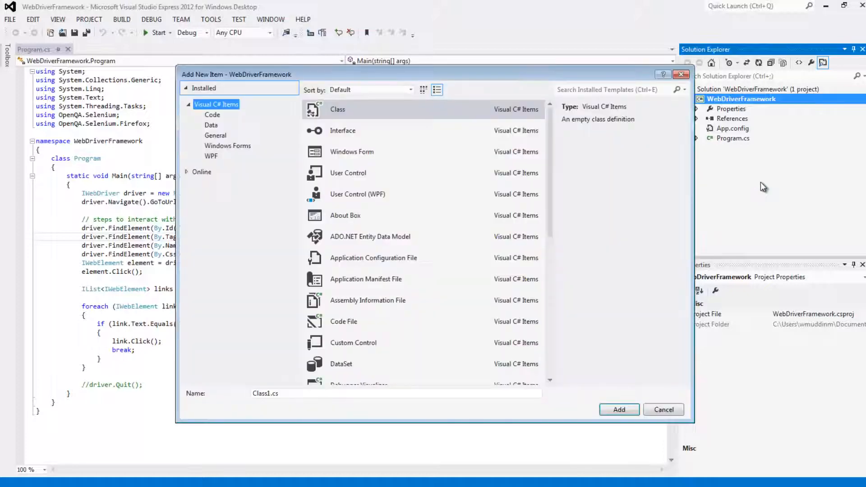
Name the new class WebDriverTestSample and create its file.
left_click(337, 109)
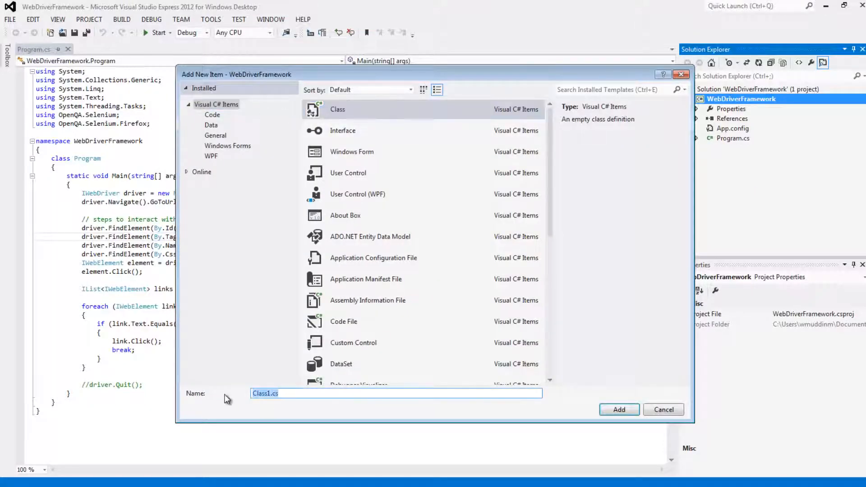
mouse_move(332, 402)
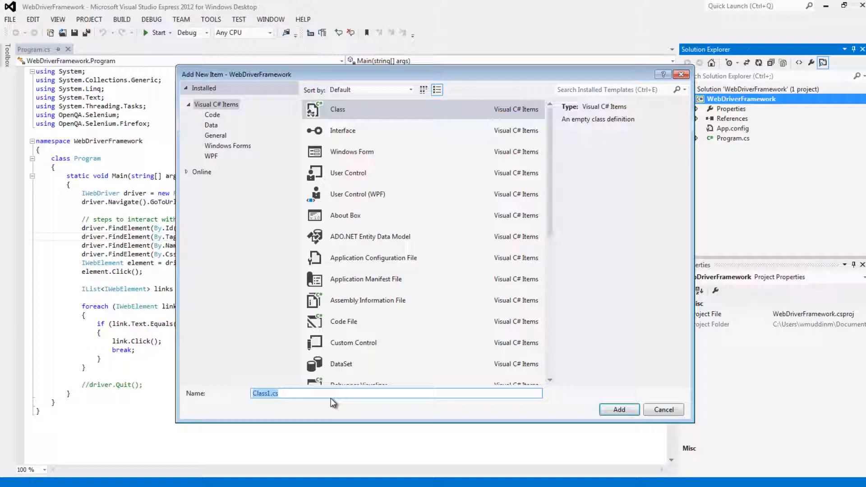
type("WebDriverTest")
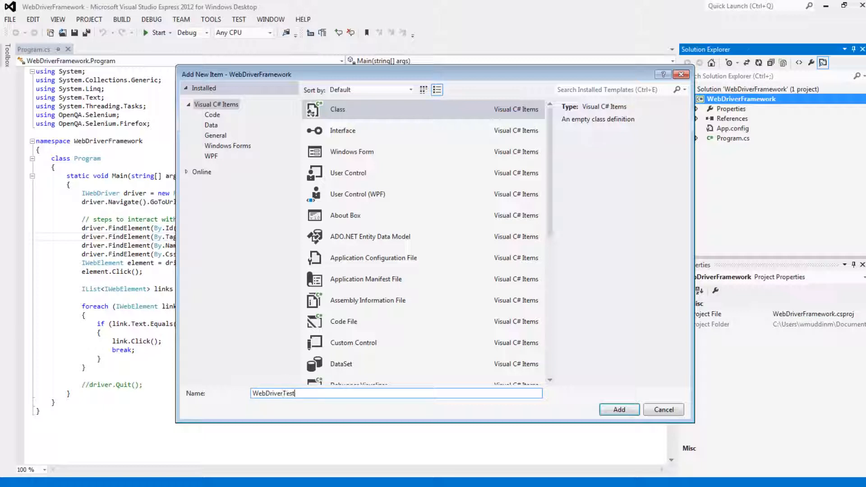
type("Sample")
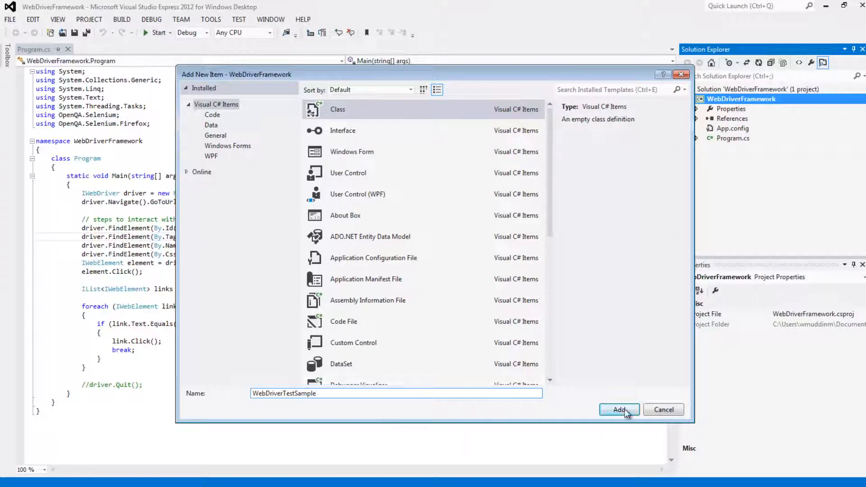
left_click(619, 409)
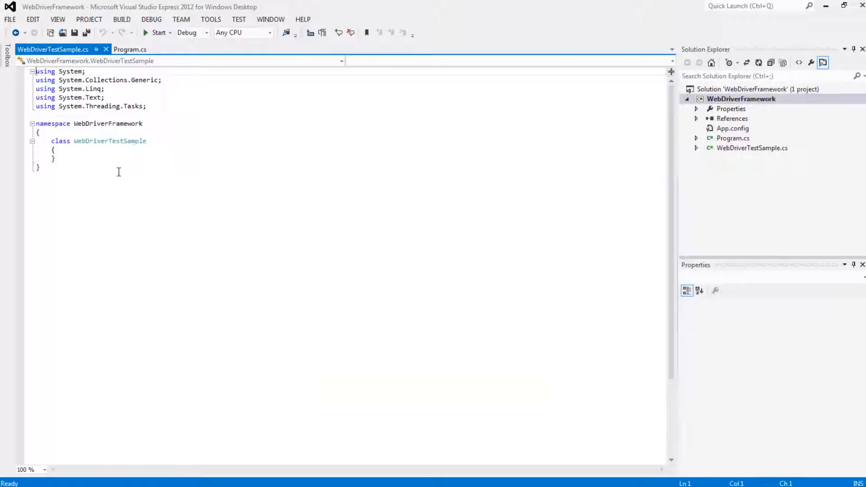
mouse_move(125, 166)
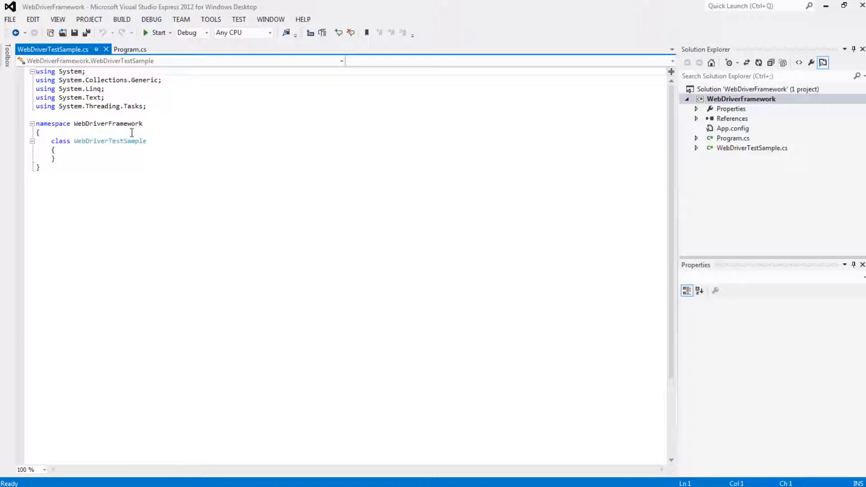
mouse_move(93, 162)
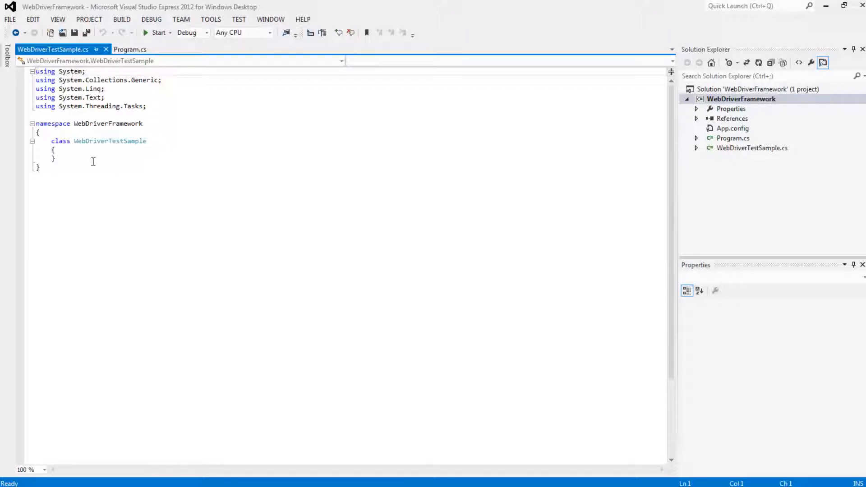
mouse_move(113, 166)
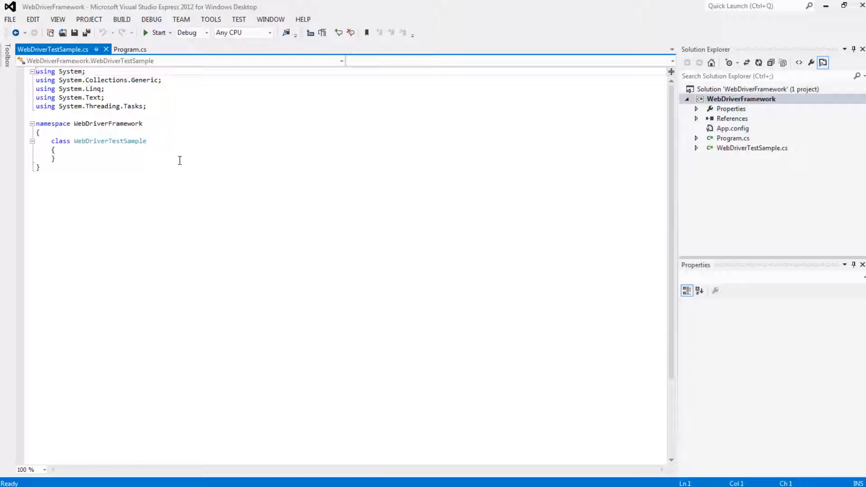
mouse_move(745, 134)
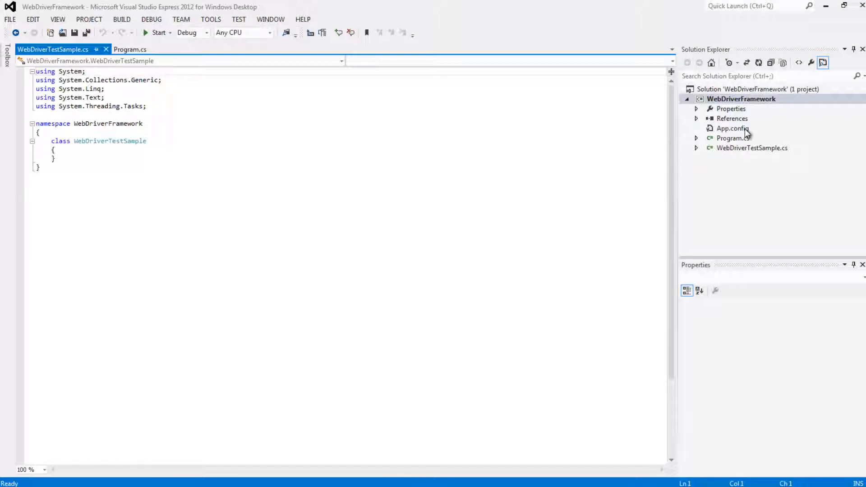
mouse_move(753, 124)
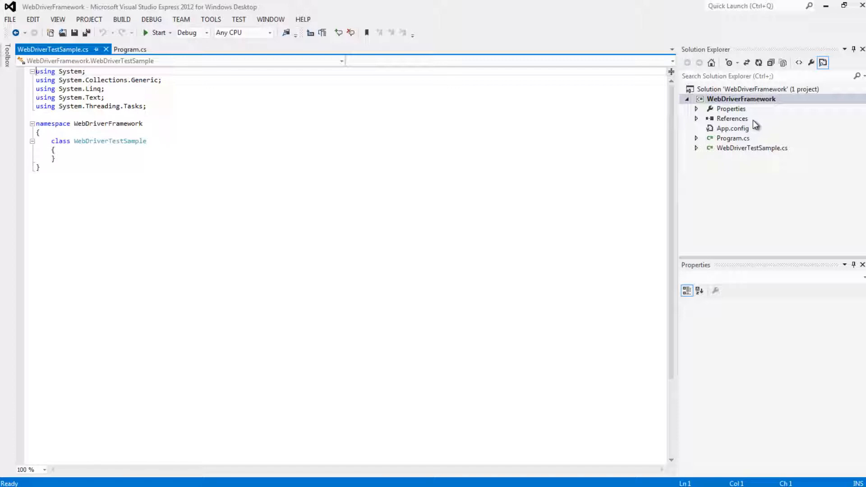
mouse_move(719, 127)
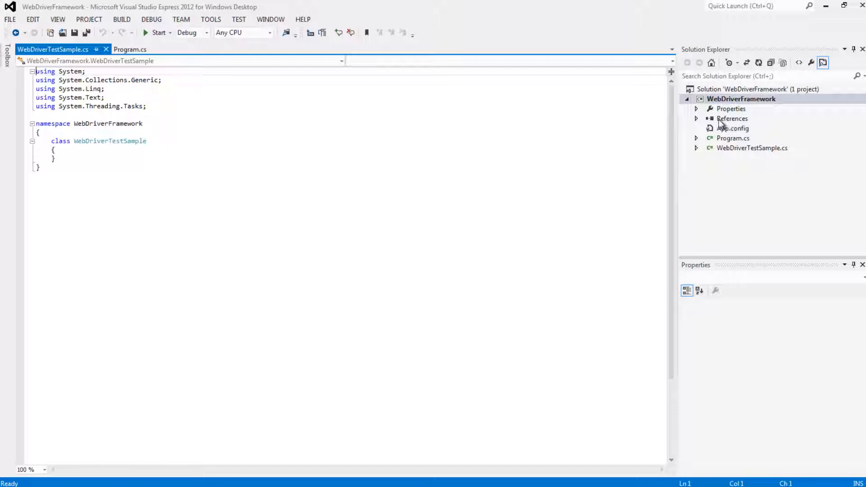
Add references to nunit.framework.dll and nunit.mocks.dll from the NUnit 2.6.4 framework folder.
left_click(732, 118)
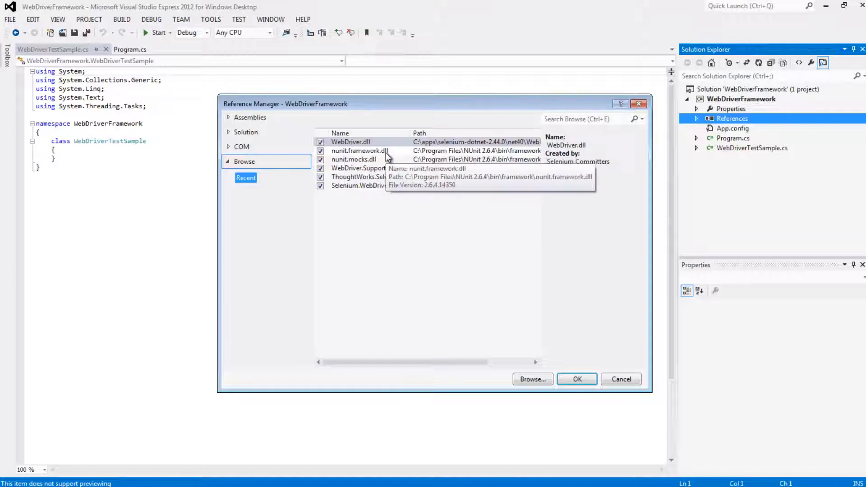
mouse_move(349, 152)
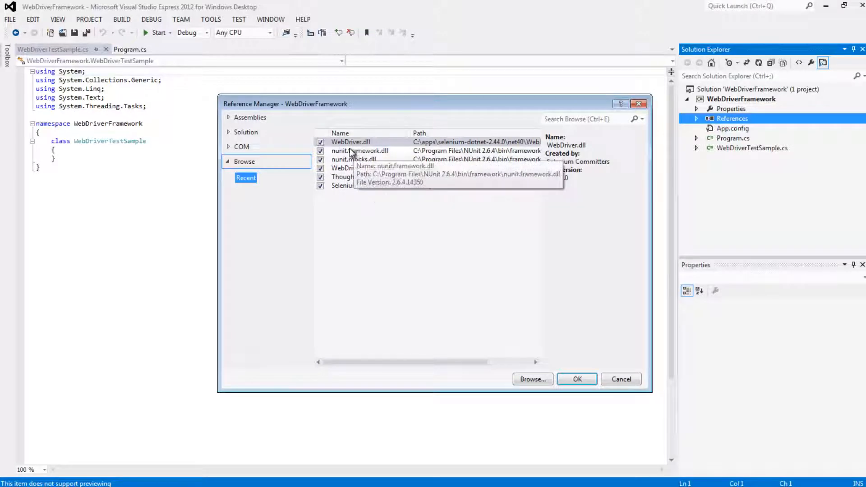
mouse_move(393, 233)
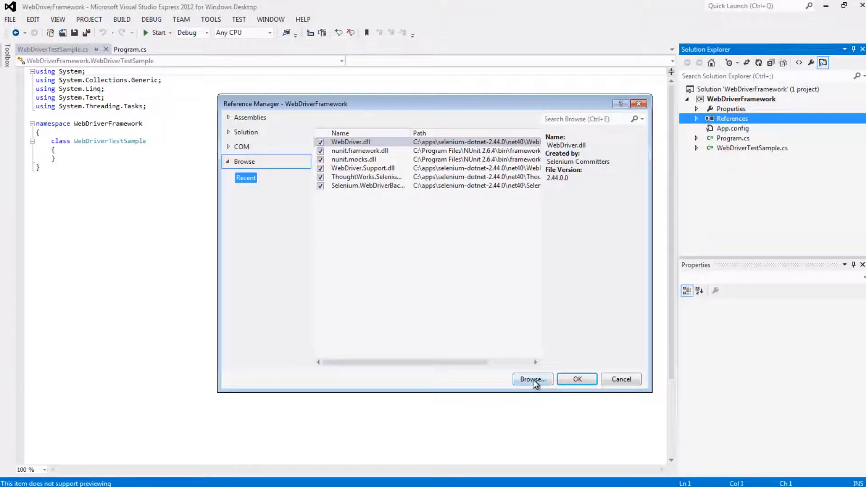
left_click(532, 378)
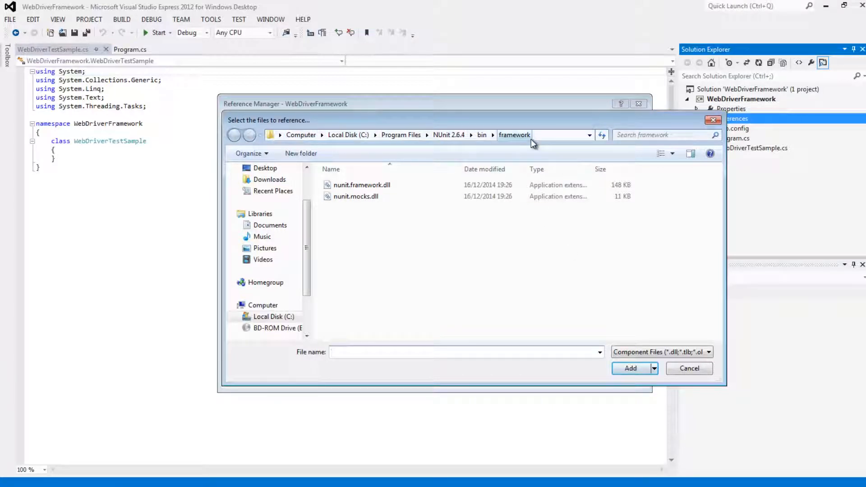
left_click_drag(386, 227, 434, 270)
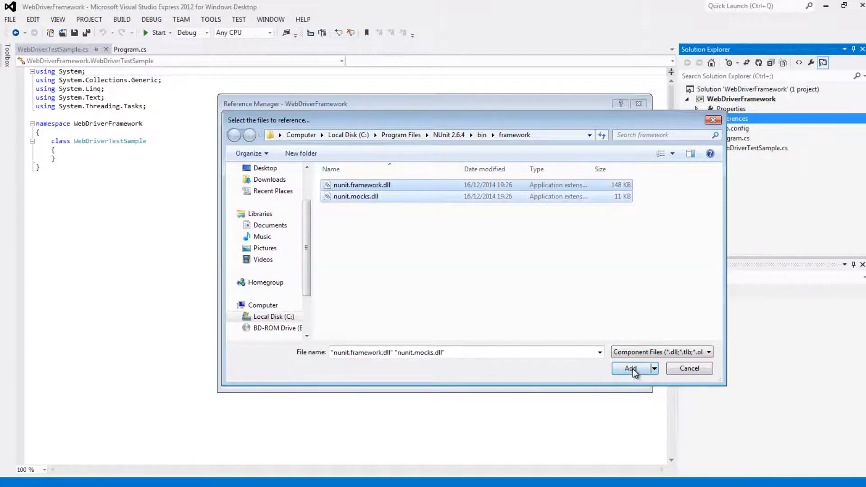
left_click(631, 368)
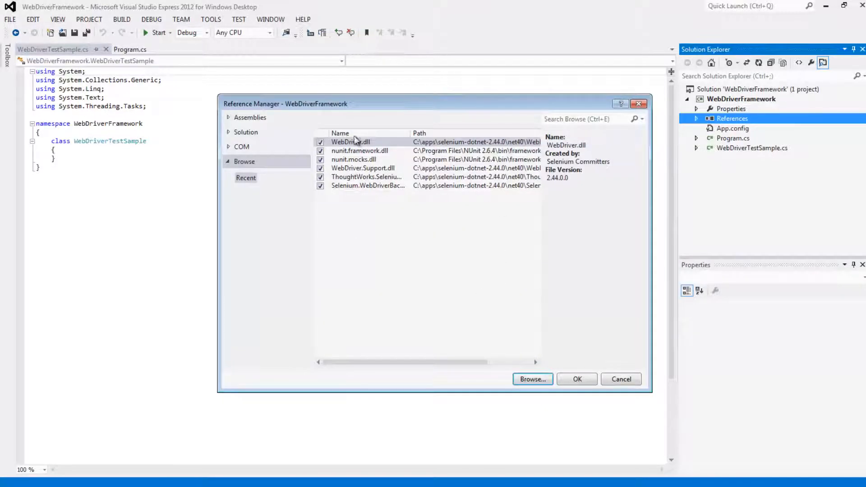
mouse_move(412, 222)
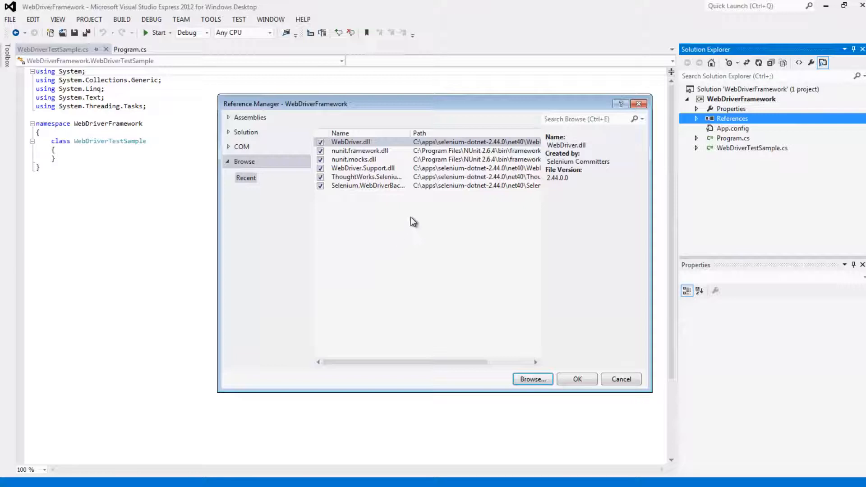
mouse_move(555, 357)
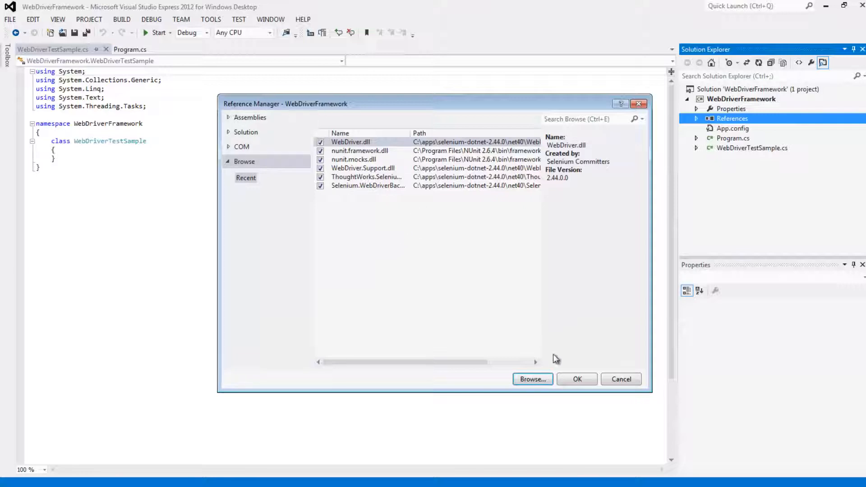
left_click(577, 379)
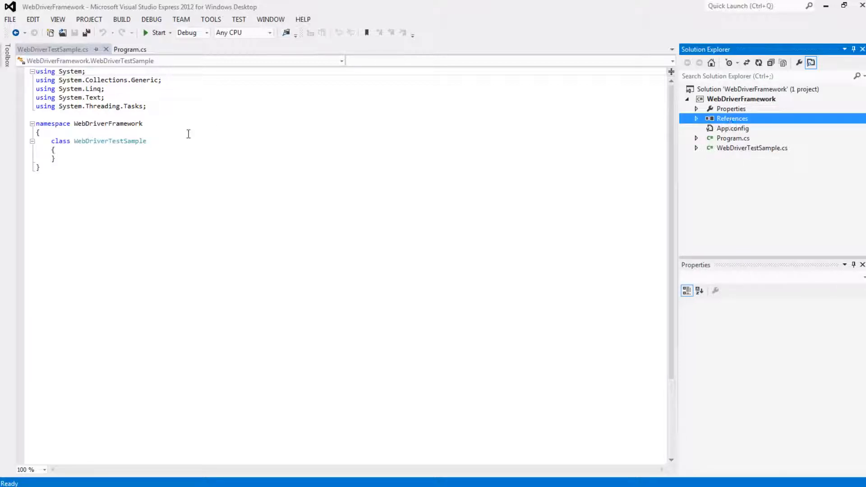
mouse_move(643, 163)
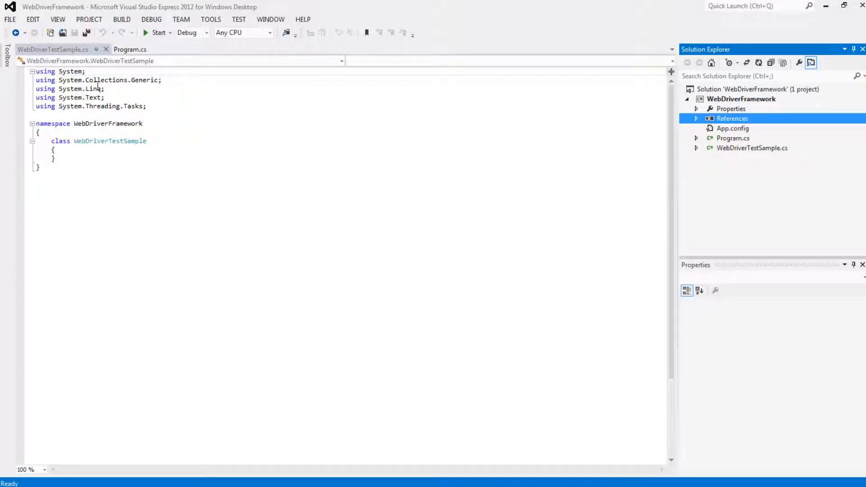
Add a 'using NUnit.Framework;' directive and a blank line above the class.
left_click(146, 106)
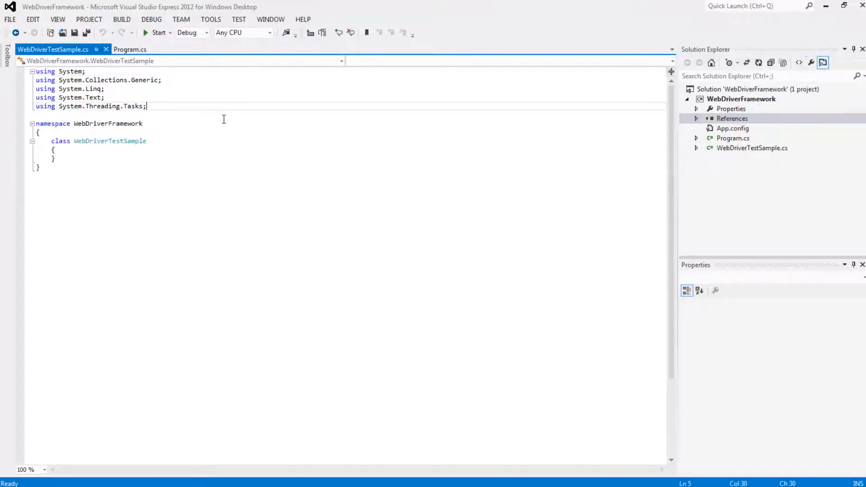
key("Enter")
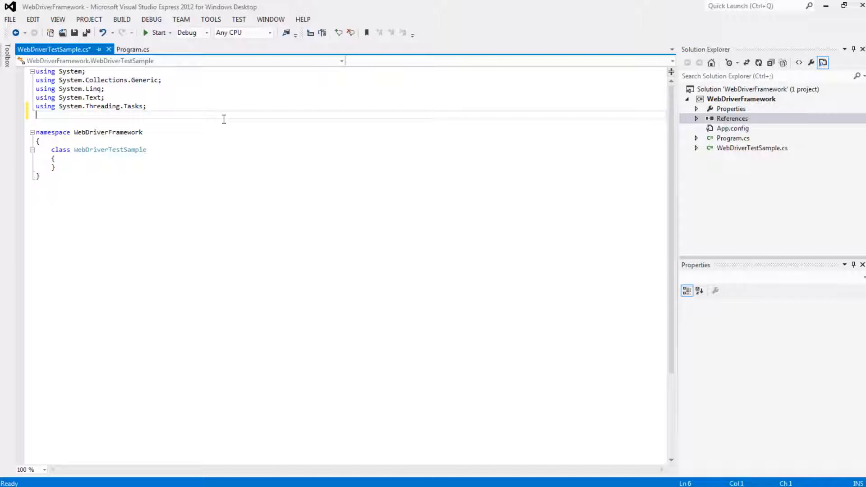
type("using")
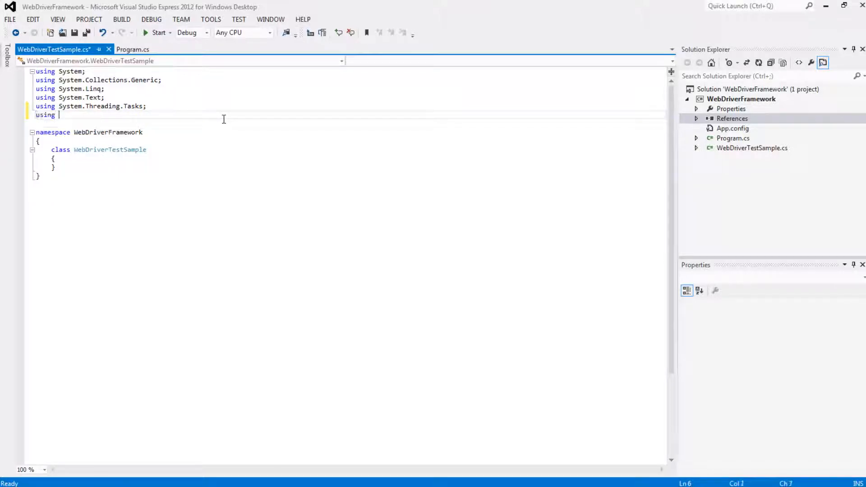
type("NUnit")
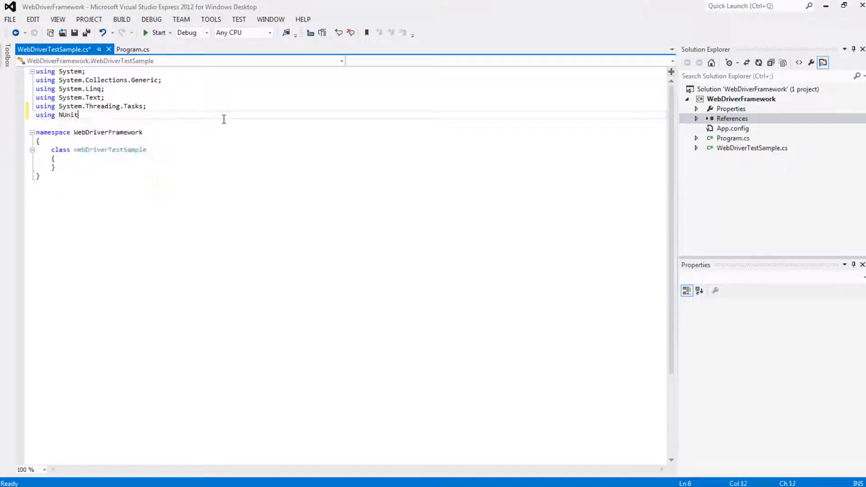
type(".Framework;")
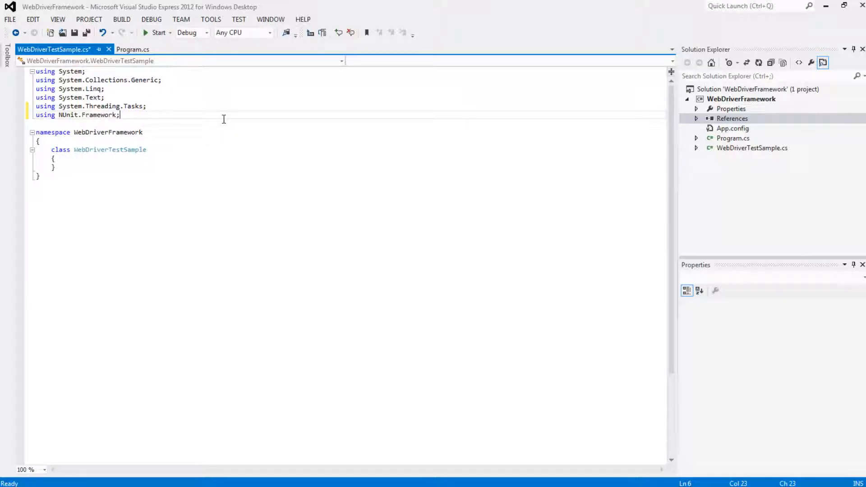
mouse_move(97, 118)
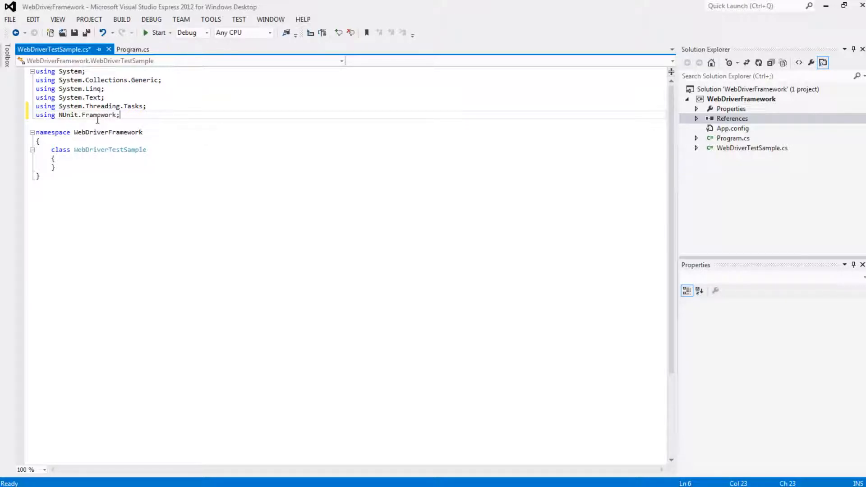
left_click(20, 119)
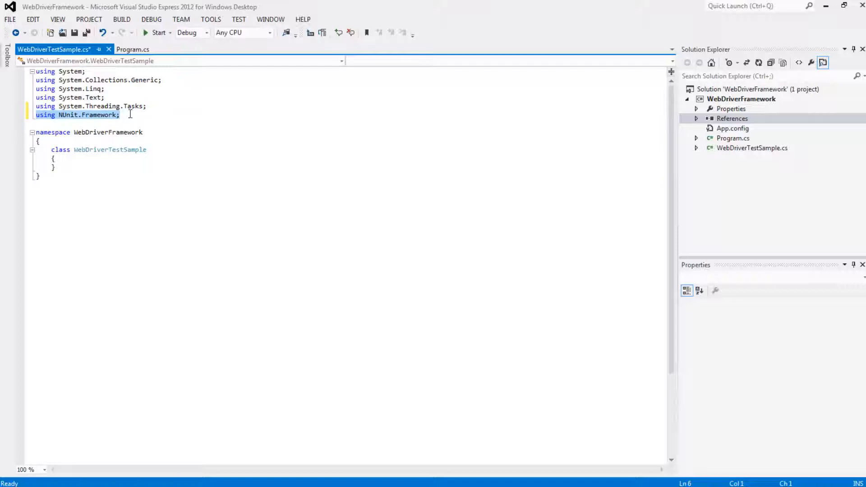
left_click(58, 115)
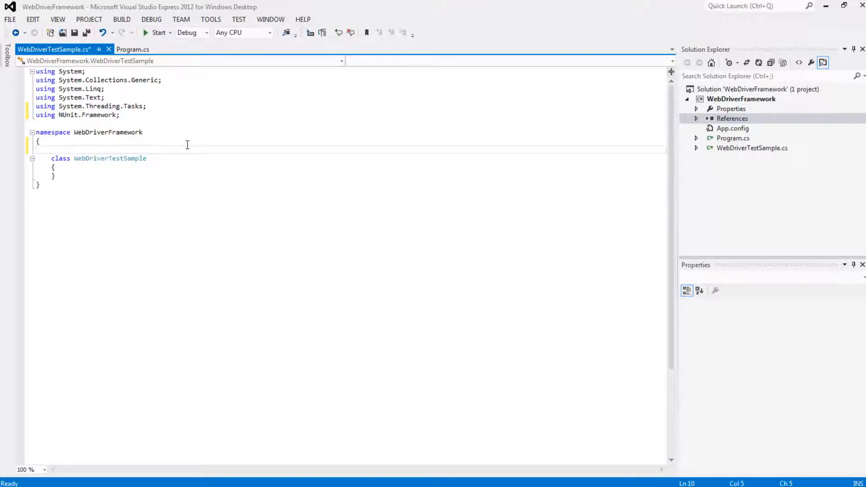
Add the [TestFixture] attribute to WebDriverTestSample and move into the class body.
type("[T")
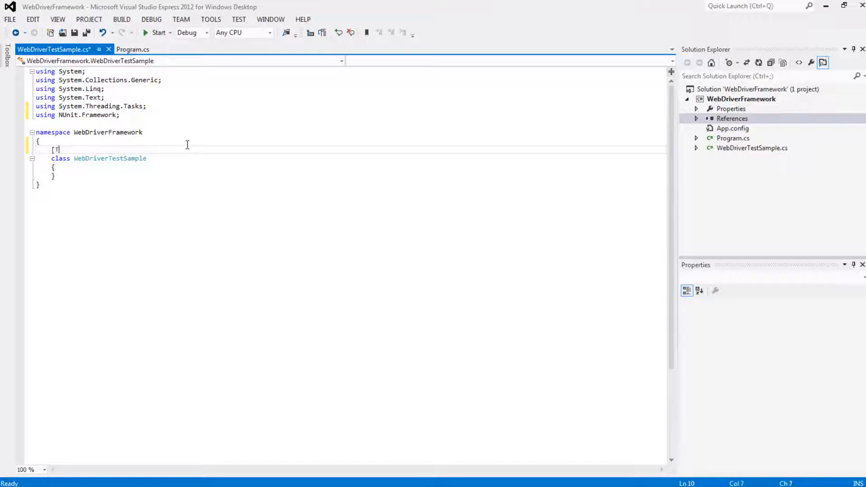
type("est")
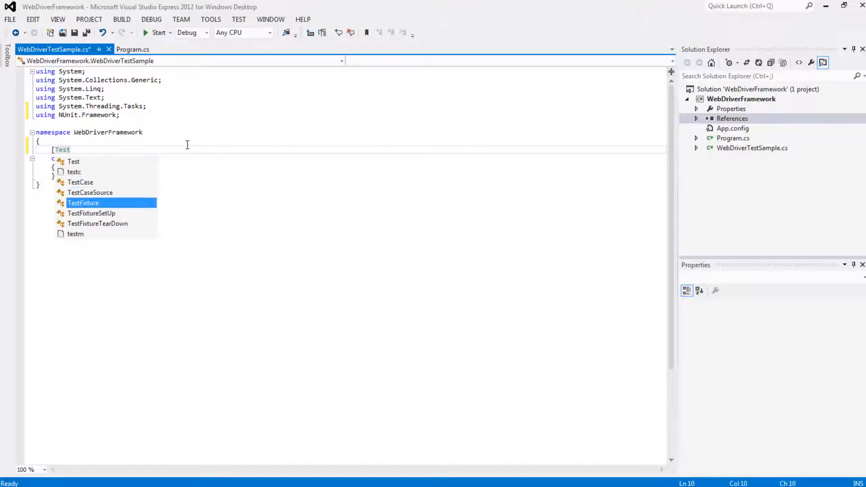
key("Tab")
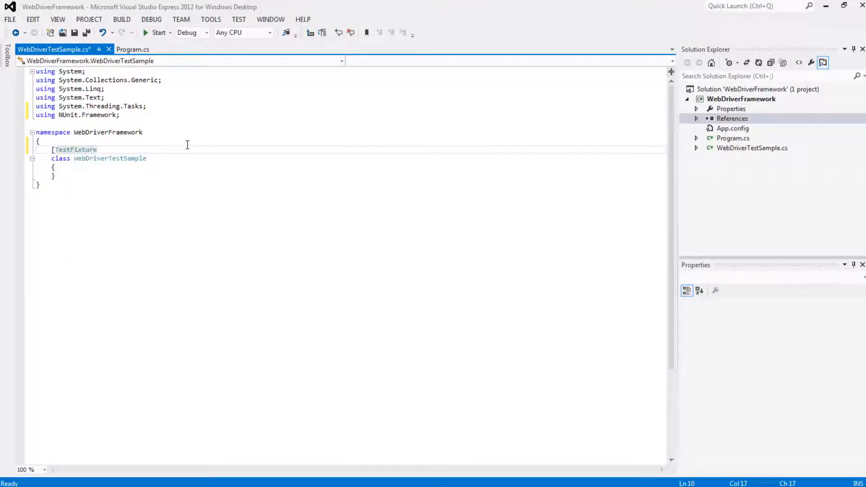
left_click(104, 150)
type("]")
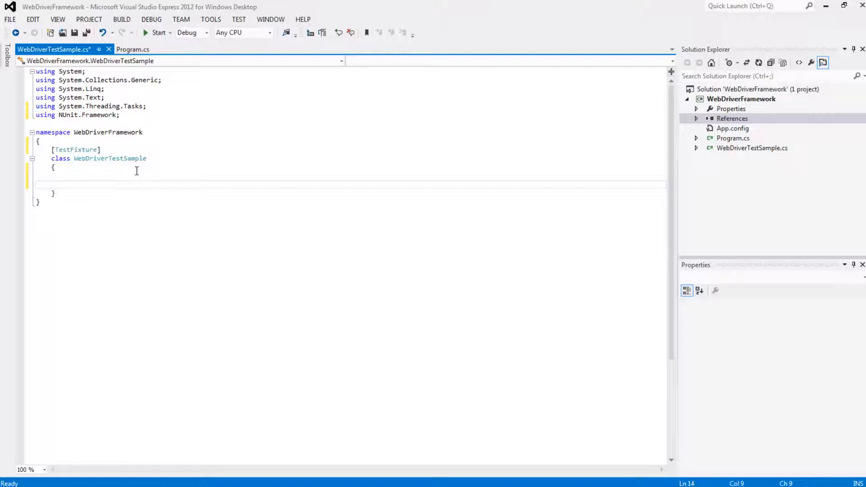
Declare a public void sampleTest() method inside the WebDriverTestSample class.
type("pub")
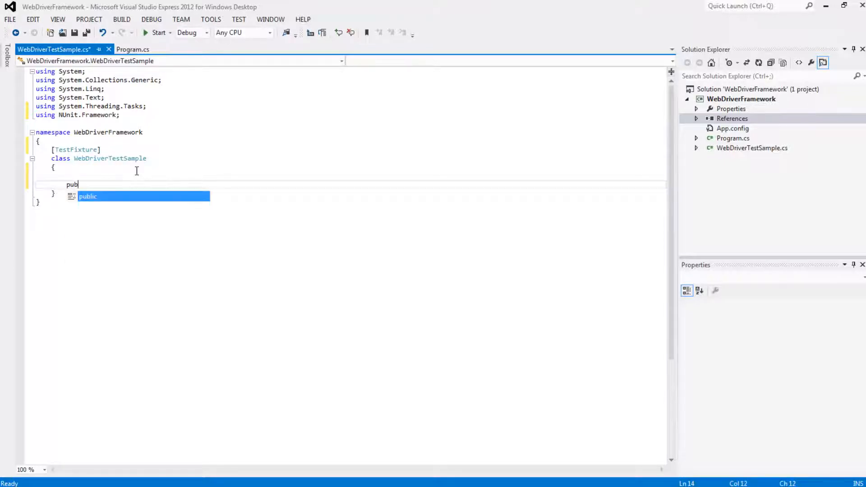
key("Tab")
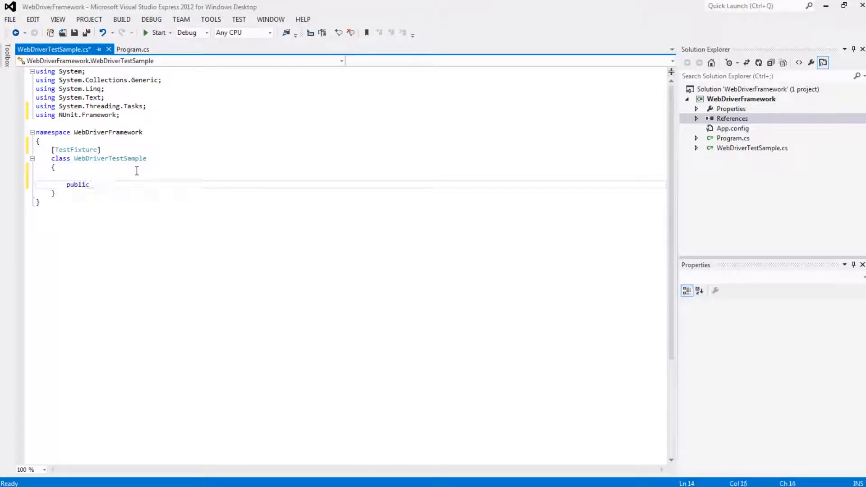
type("void")
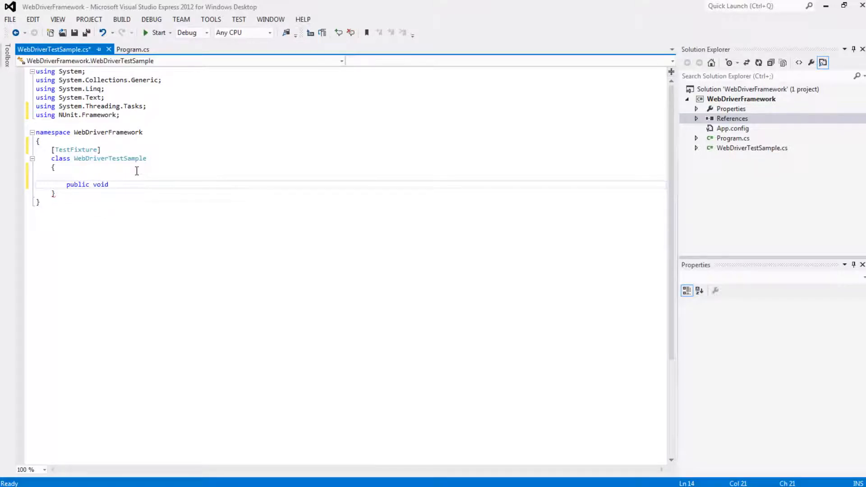
type("sa")
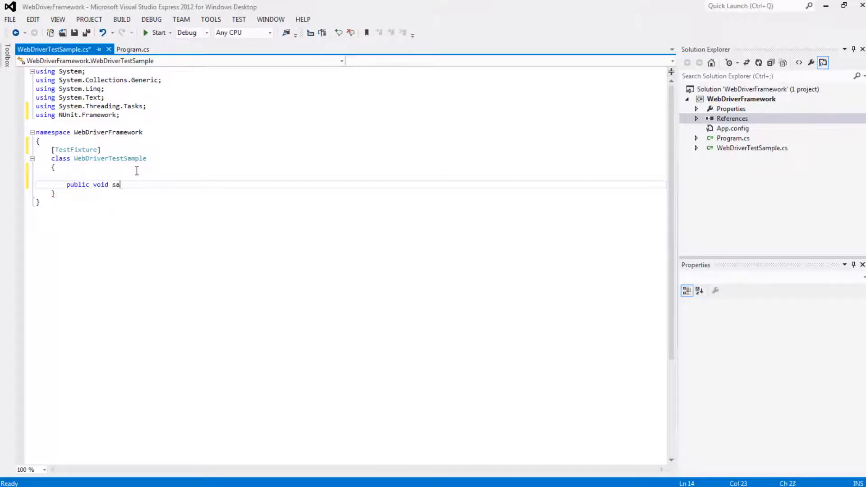
type("mpleTest(")
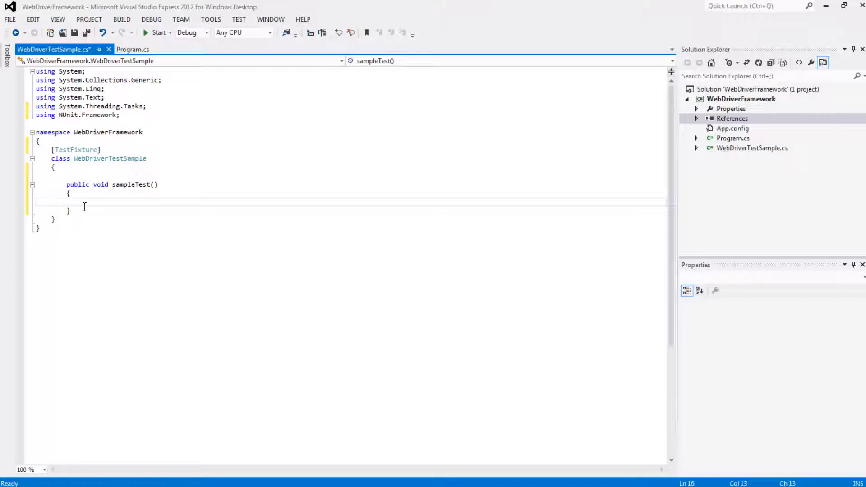
mouse_move(192, 249)
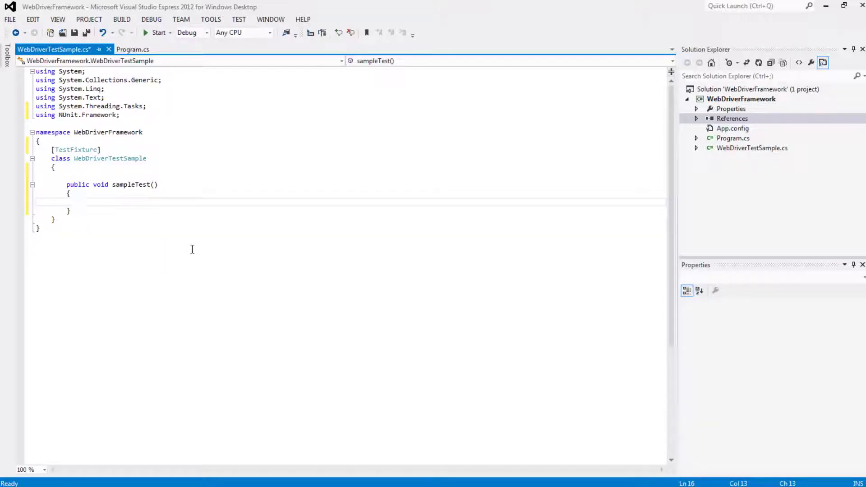
Declare int a = 10 and int b = 10 in the sampleTest body.
left_click(81, 202)
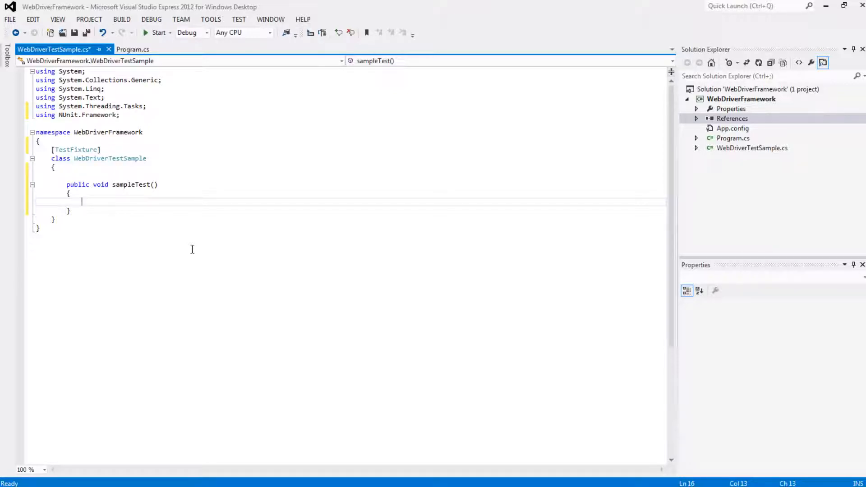
type("int")
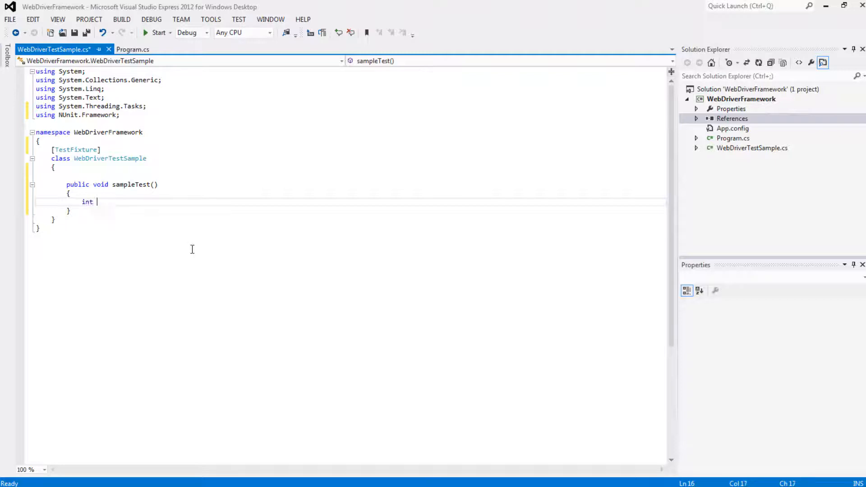
type("a = 10")
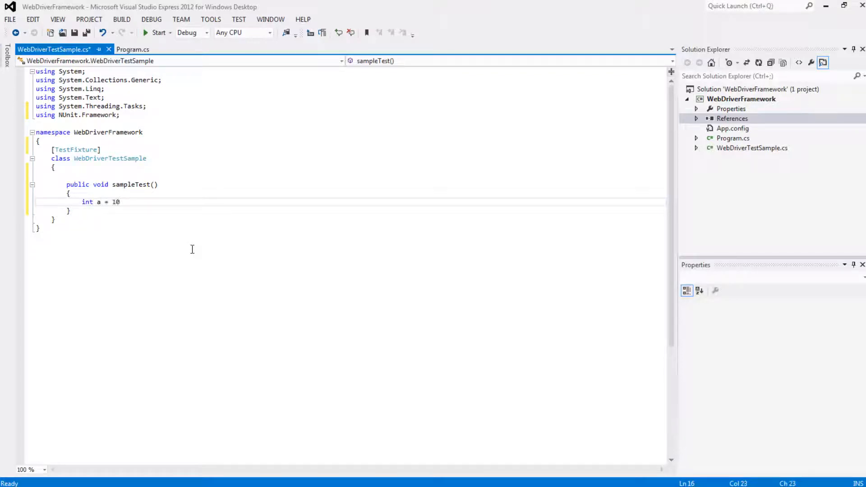
type(";")
type("int b = 10;")
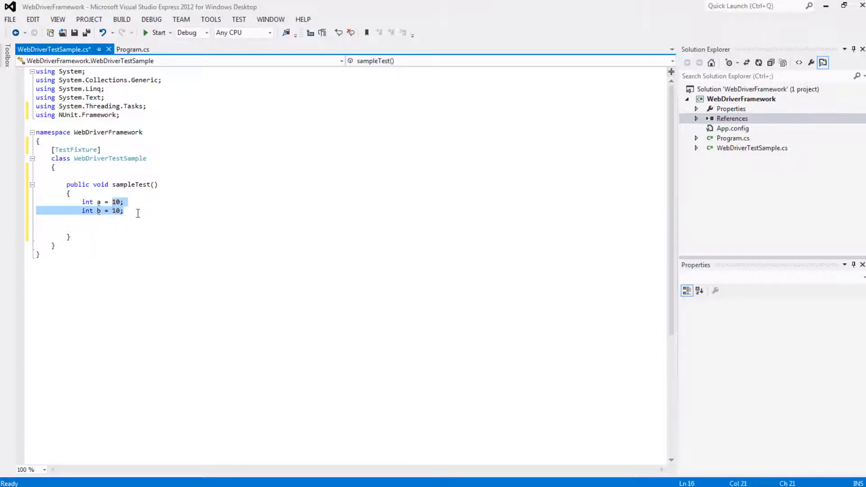
left_click(85, 228)
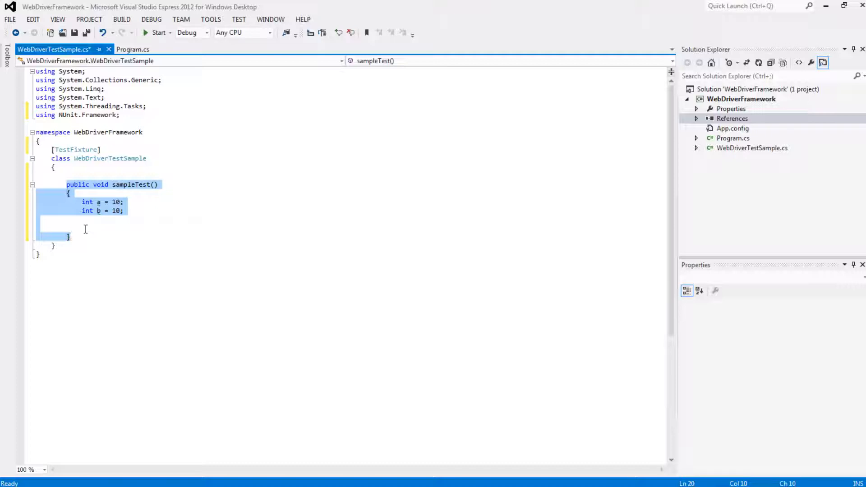
left_click(85, 228)
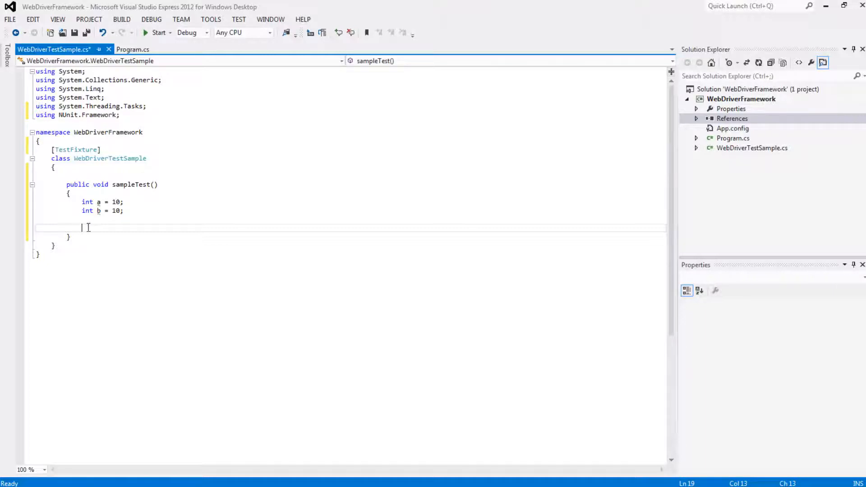
End sampleTest with Assert.AreEqual(a, b); and select the lines above the method.
type("A")
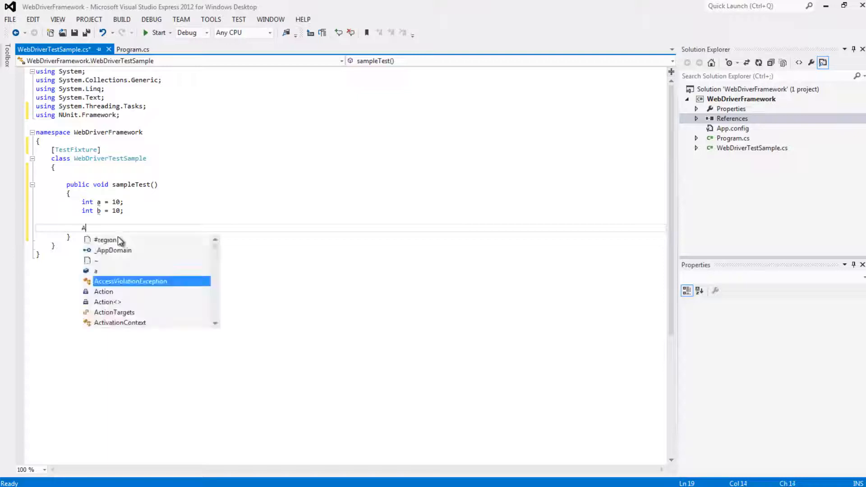
type("ssert.")
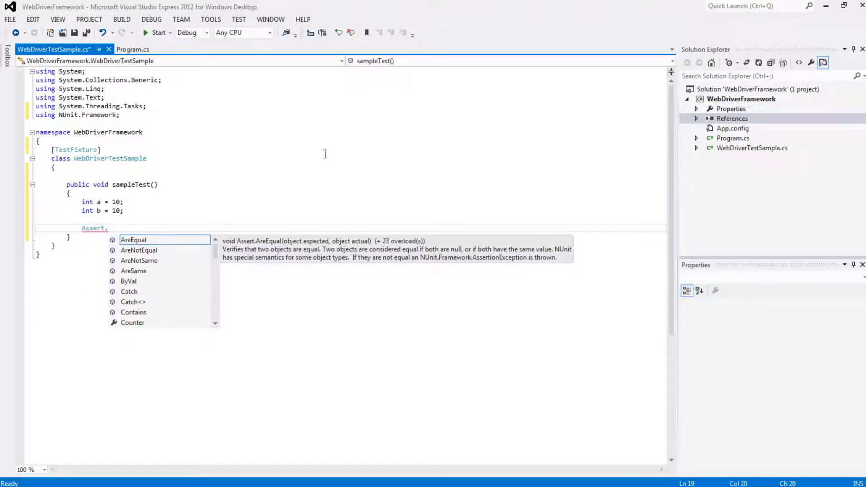
type("AreEqual(")
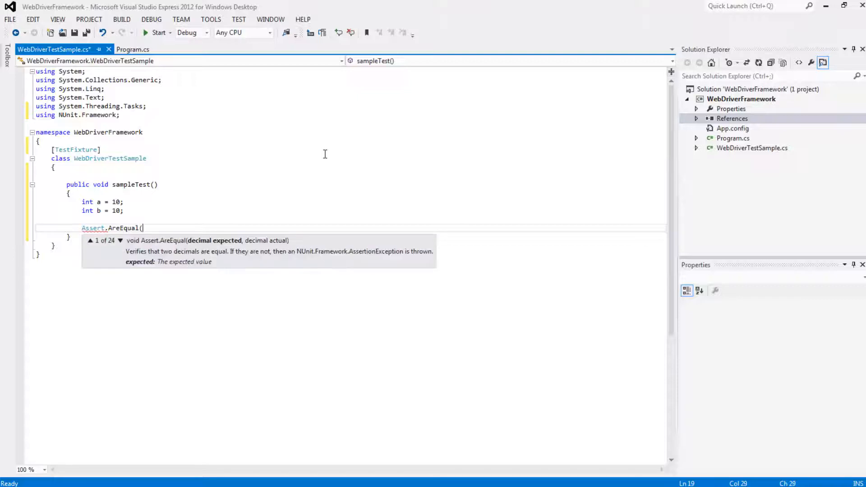
type("a")
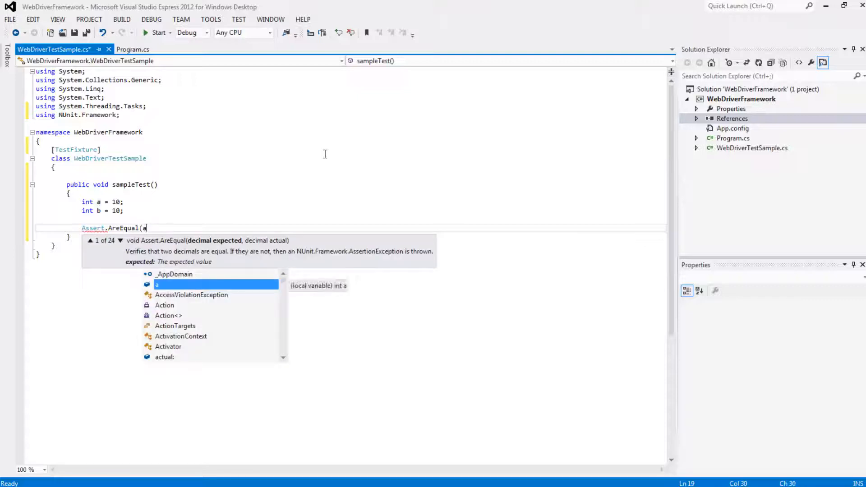
type(", b")
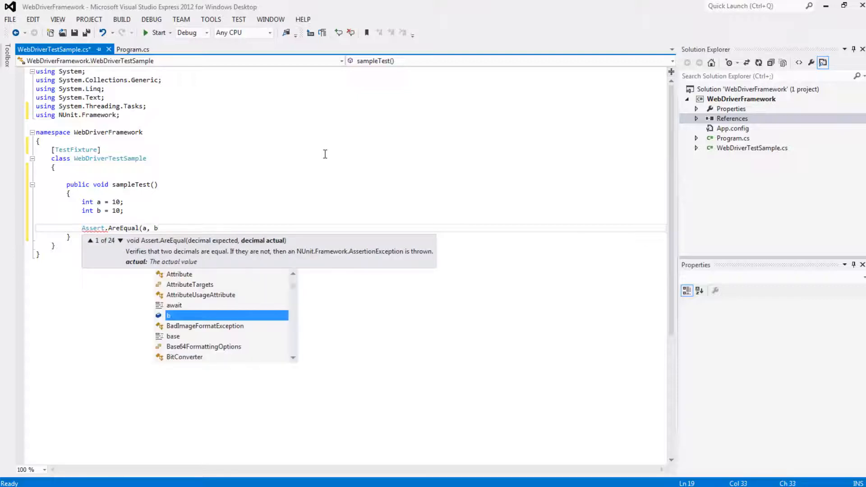
type(");")
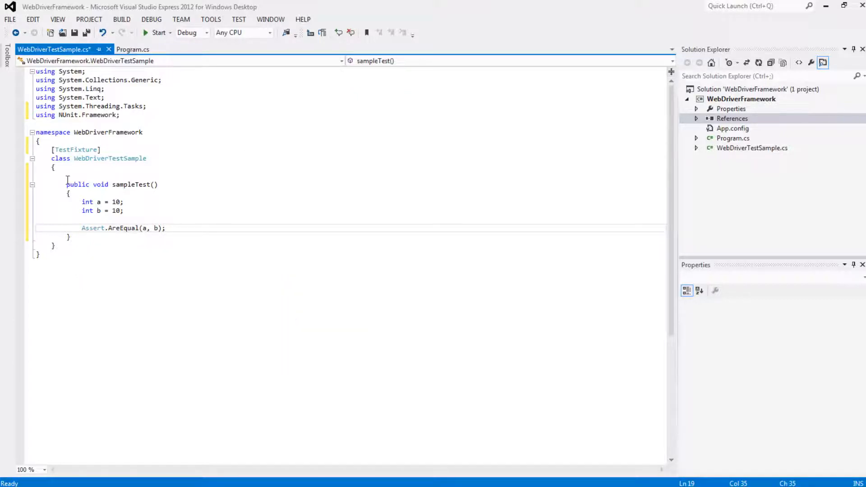
left_click_drag(66, 184, 81, 219)
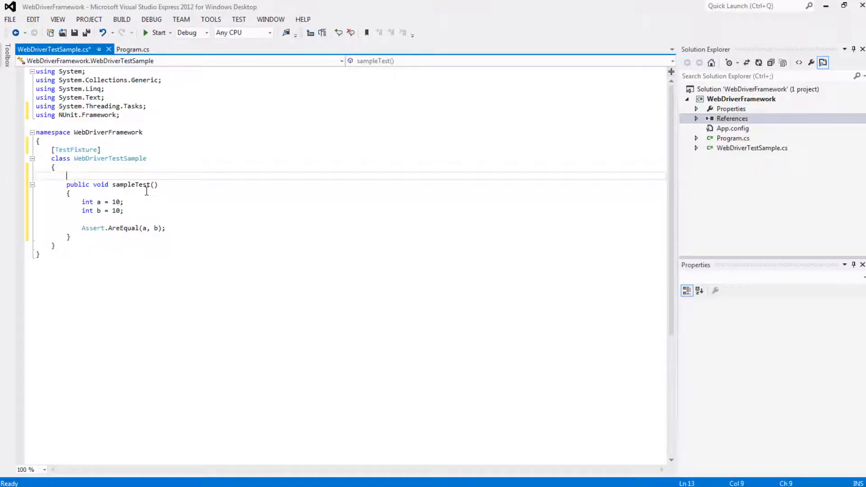
Add a [Test] attribute on the line above sampleTest().
type("[")
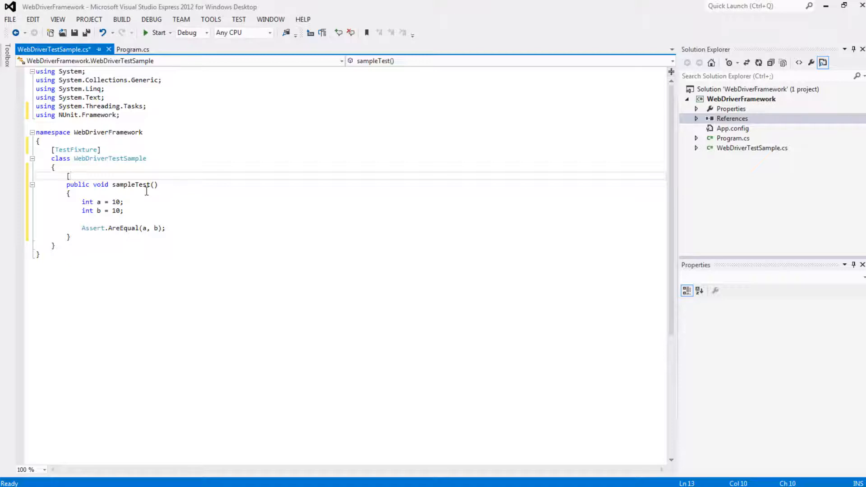
type("Test")
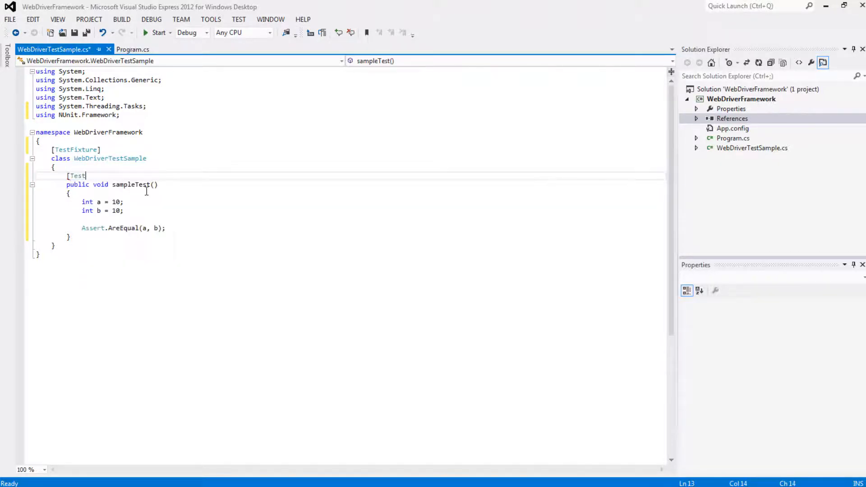
type("]")
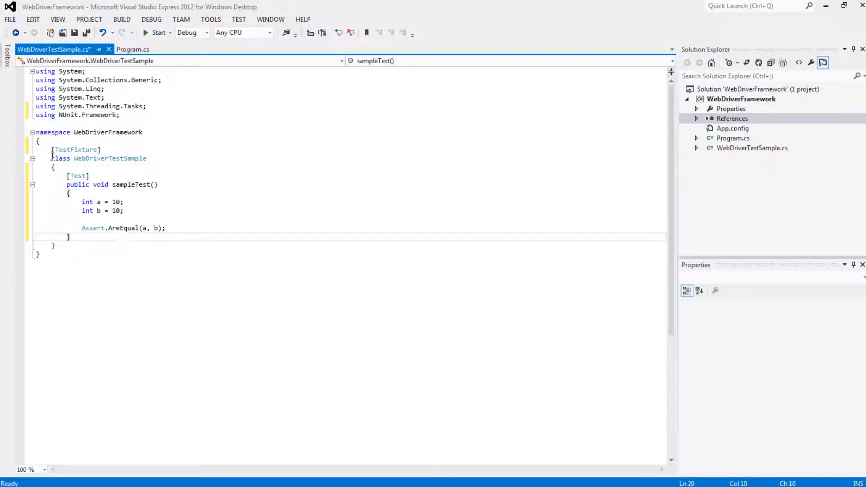
double_click(60, 158)
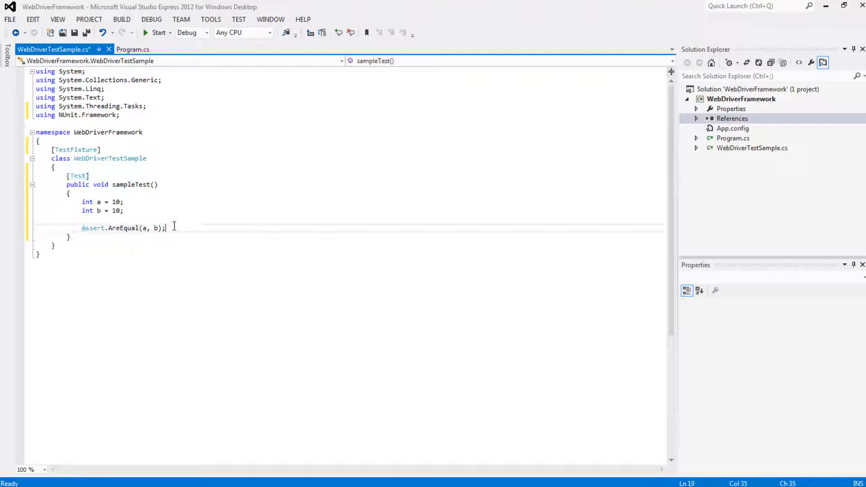
Save the test file and build the WebDriverFramework solution: 1 succeeded, 0 failed.
left_click(84, 32)
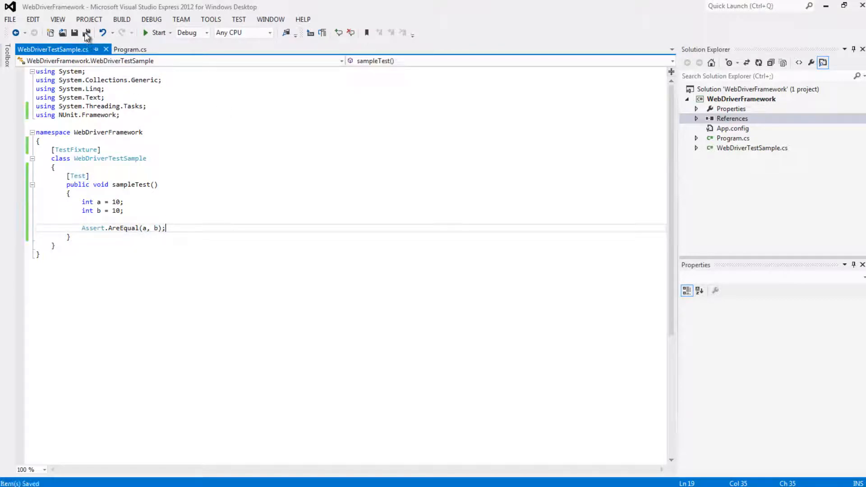
left_click(122, 20)
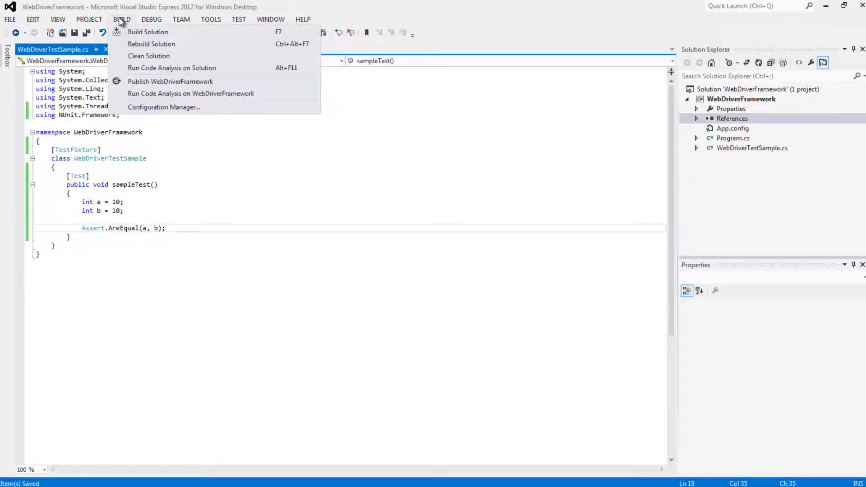
left_click(147, 32)
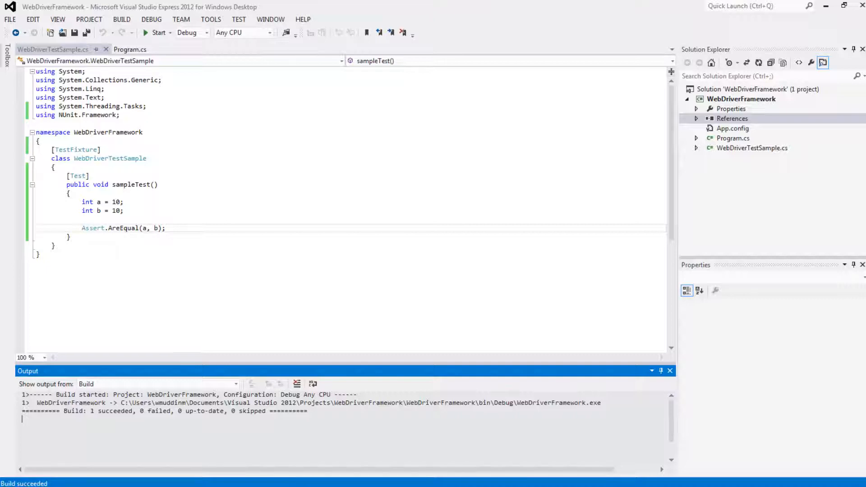
Load bin\Debug\WebDriverFramework.exe into NUnit via File > Open Project.
left_click(452, 36)
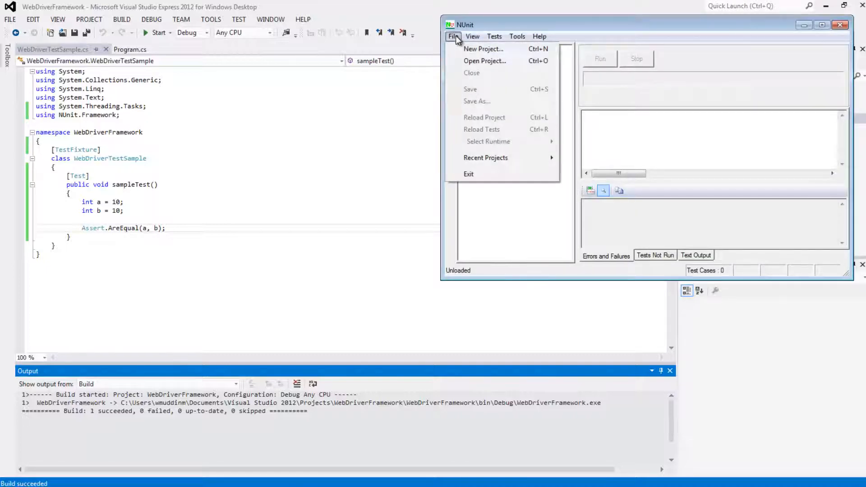
left_click(484, 62)
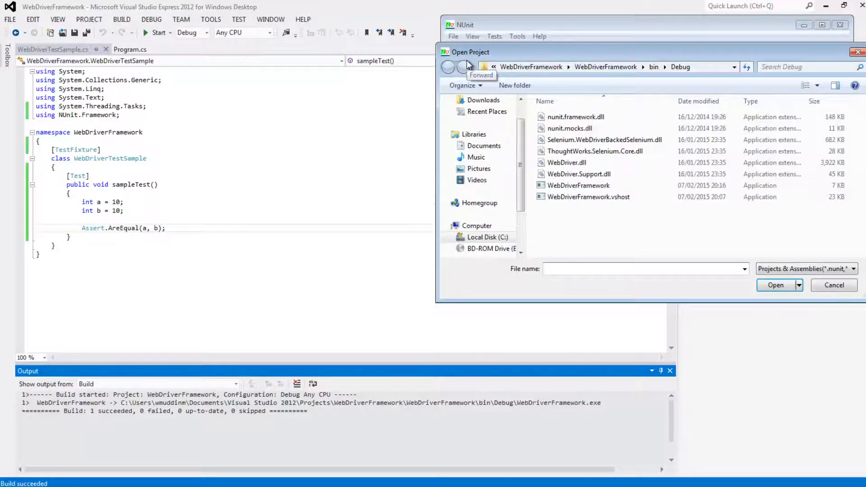
mouse_move(676, 54)
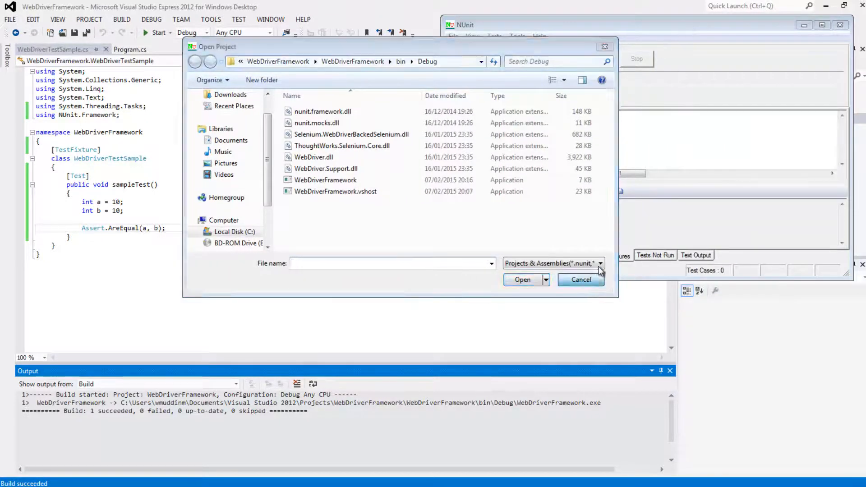
left_click(580, 279)
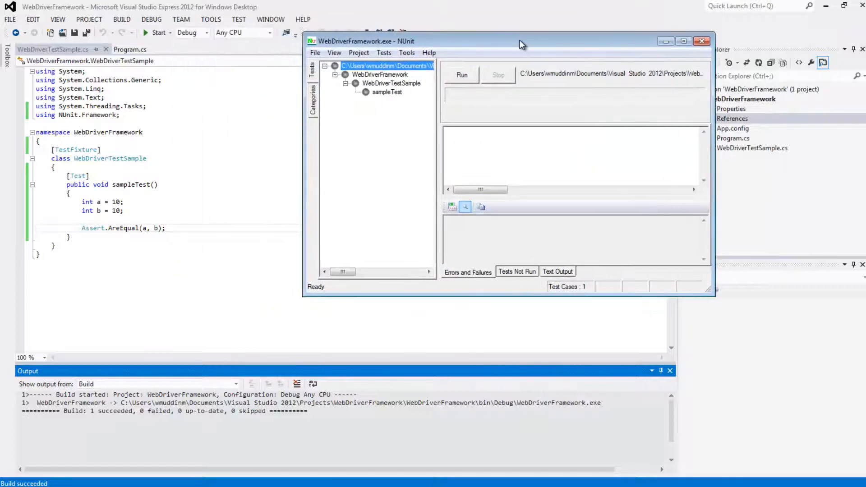
Select sampleTest under WebDriverTestSample and run it: 1 passed, 0 failed.
left_click_drag(522, 45, 437, 45)
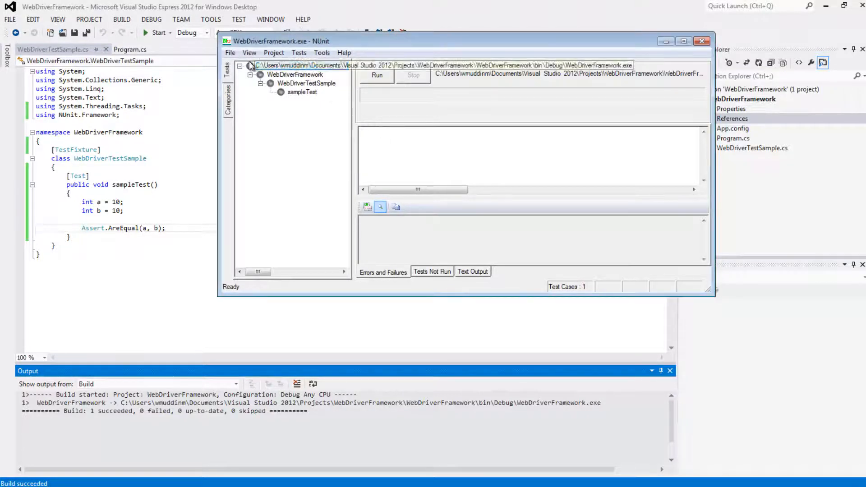
left_click(289, 66)
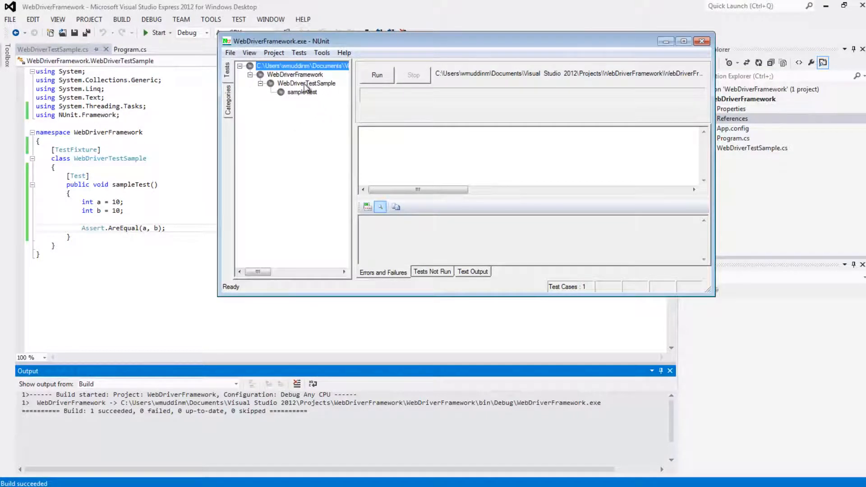
left_click(307, 83)
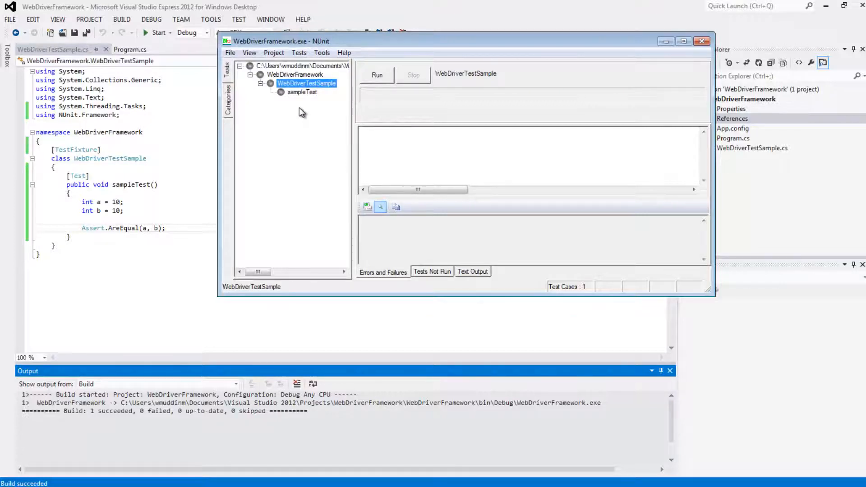
left_click(301, 92)
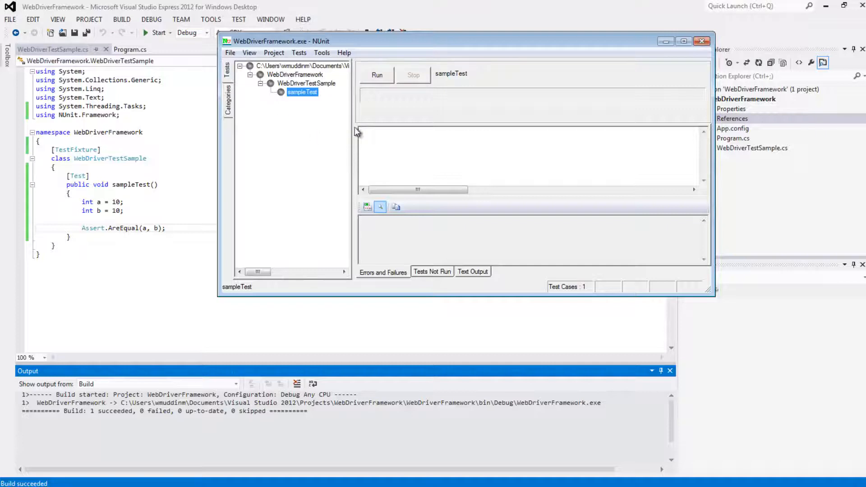
left_click(377, 75)
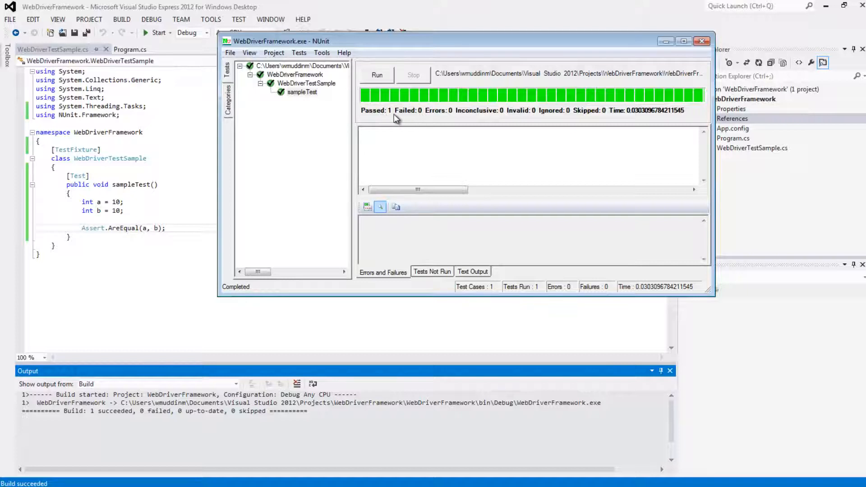
mouse_move(602, 46)
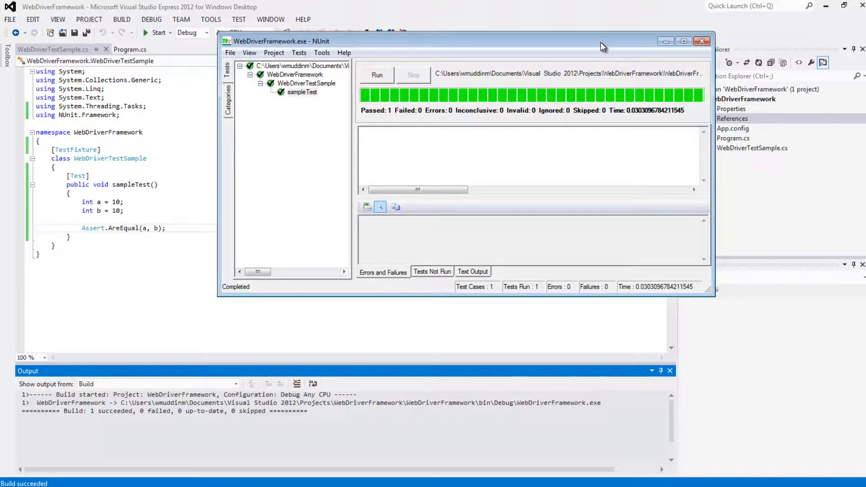
left_click_drag(601, 41, 602, 21)
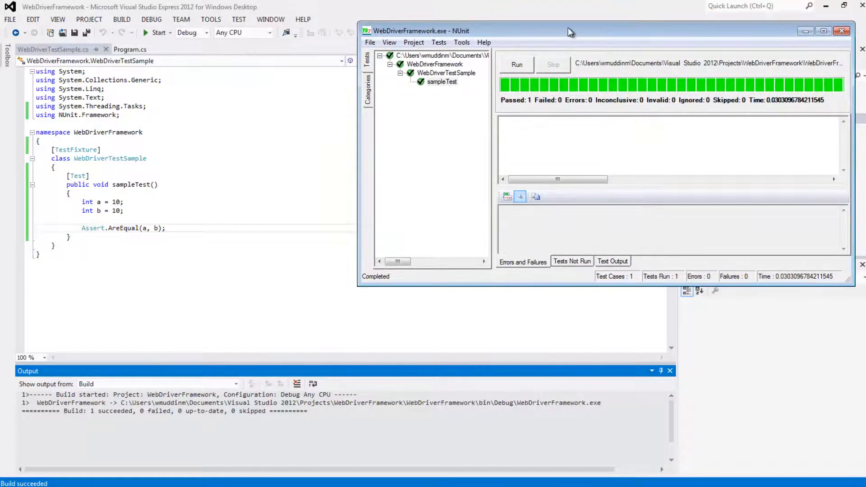
mouse_move(557, 81)
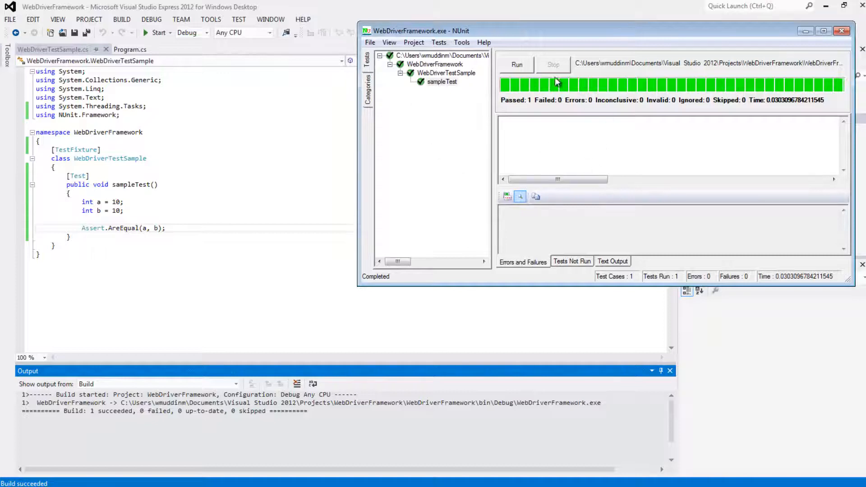
mouse_move(484, 121)
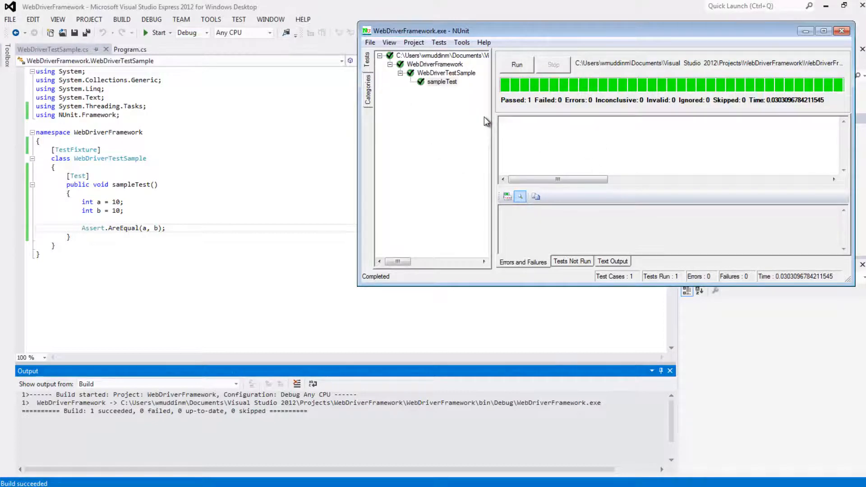
mouse_move(490, 114)
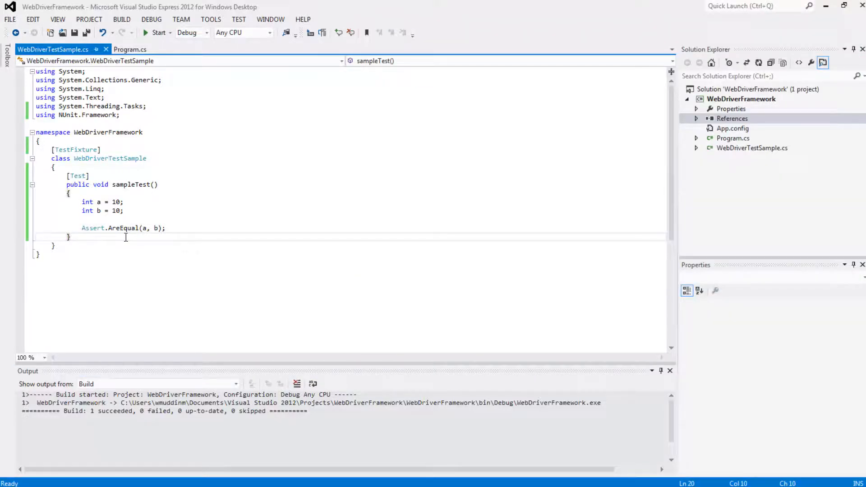
Add a [Test] public void sampleWebDriverTest() method, then view Program.cs driver code.
key("Enter")
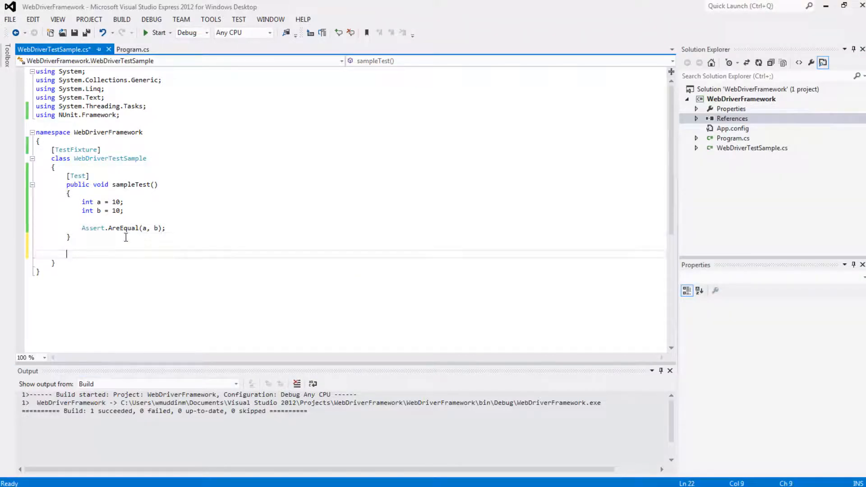
type("[Test")
type("public void sampleWebDrive")
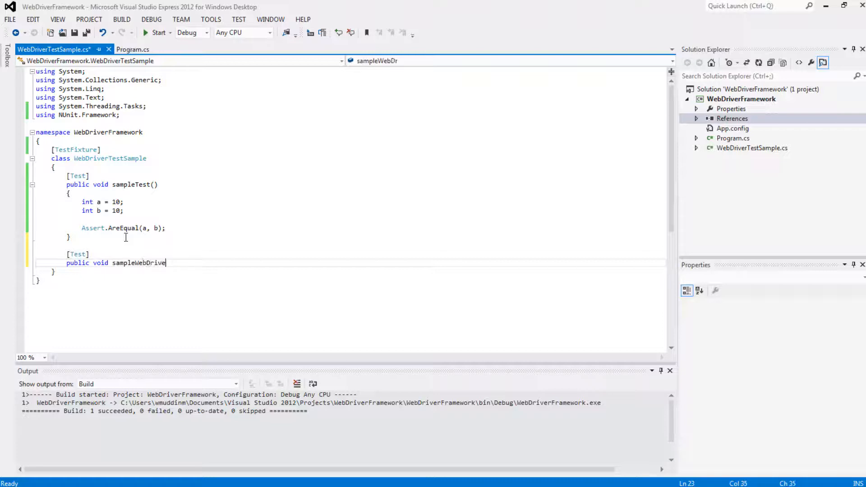
type("rTest")
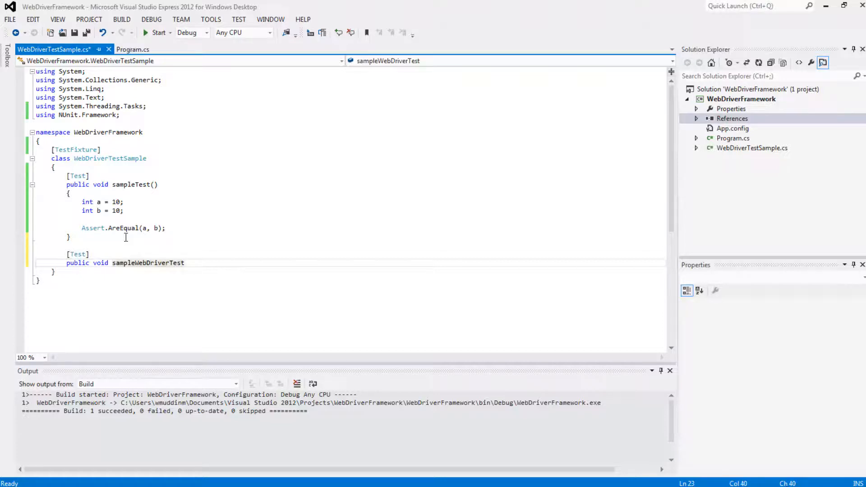
type("()")
type("{")
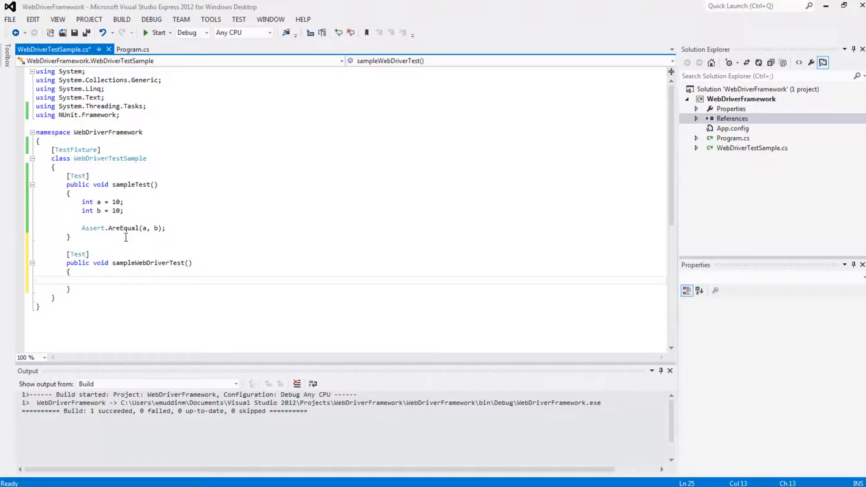
left_click(136, 49)
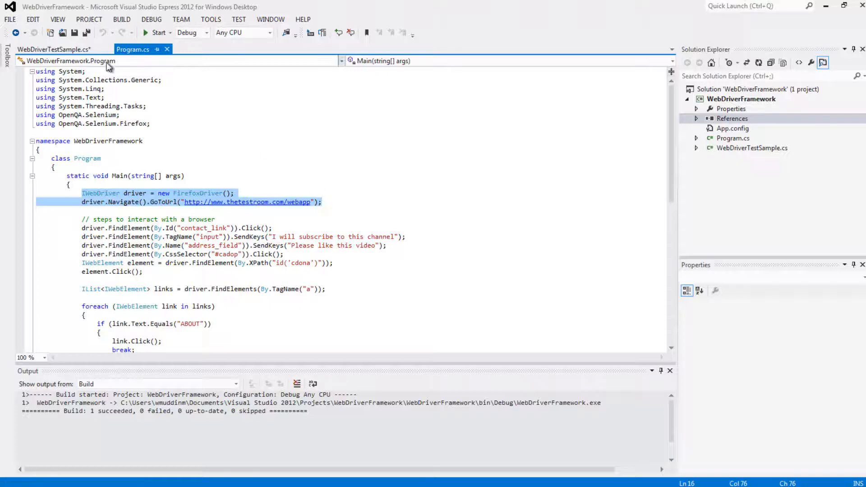
left_click(52, 48)
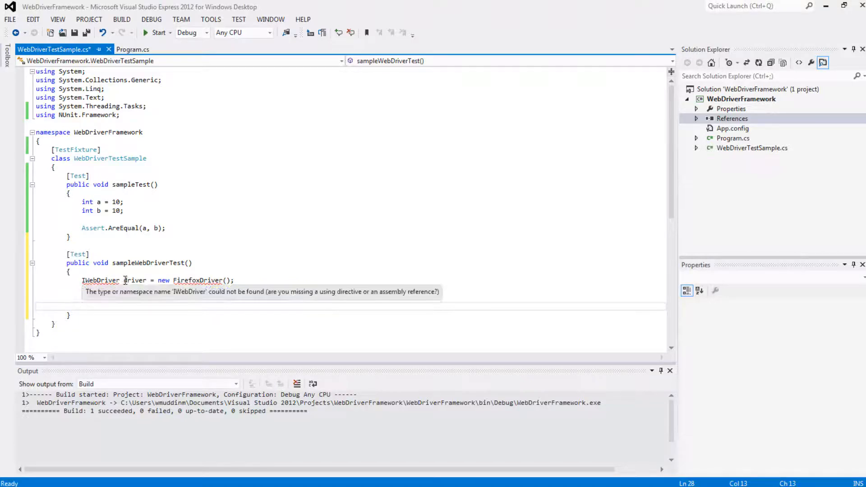
type("driver.Navigate().GoToUrl(\"http://www.thetestroom.com/webapp\");")
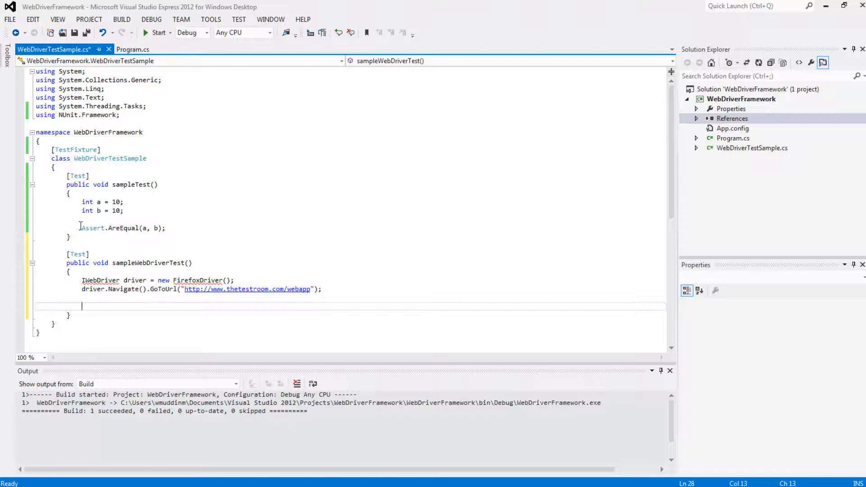
Assert the driver URL contains "webapp" with Assert.True(driver.Url.contains("webapp"));.
type("Assert.")
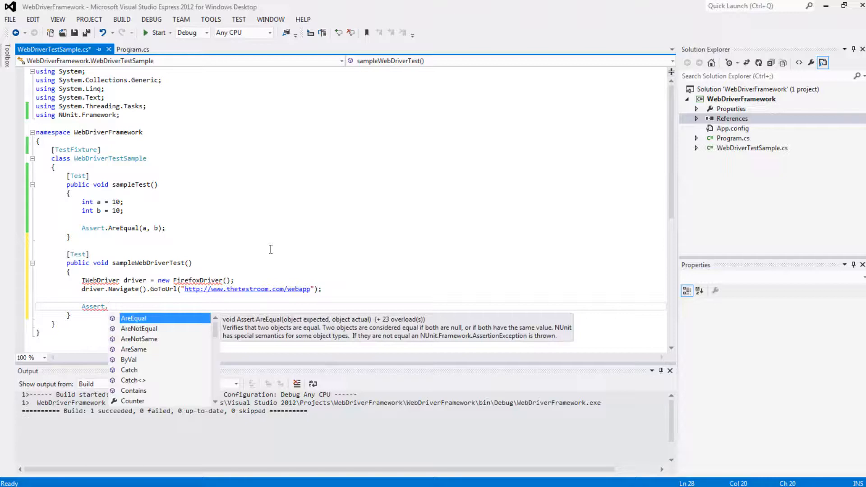
type("True")
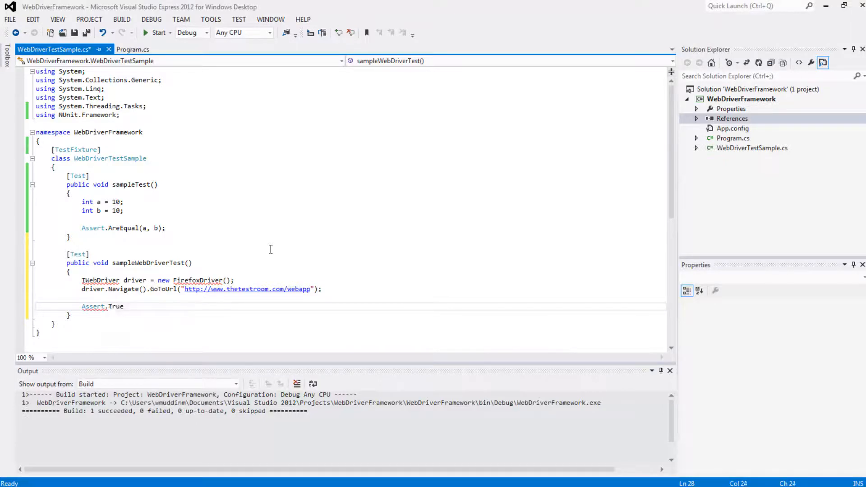
type("(driver.U")
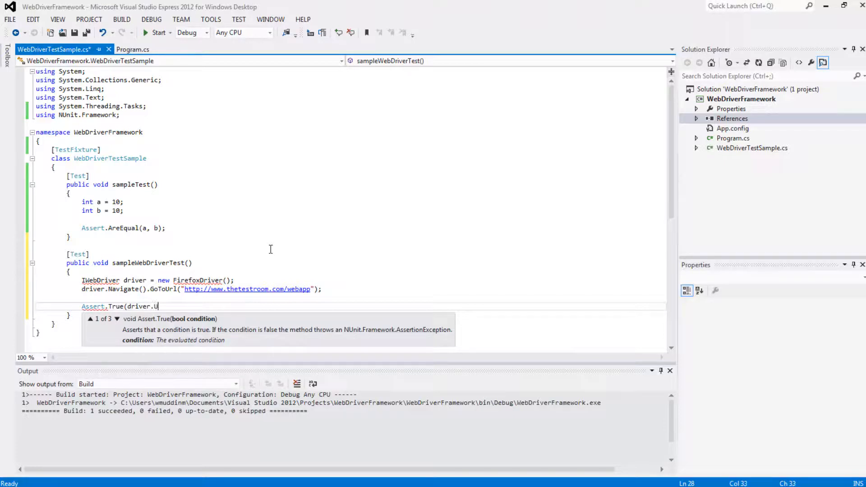
type("rl.")
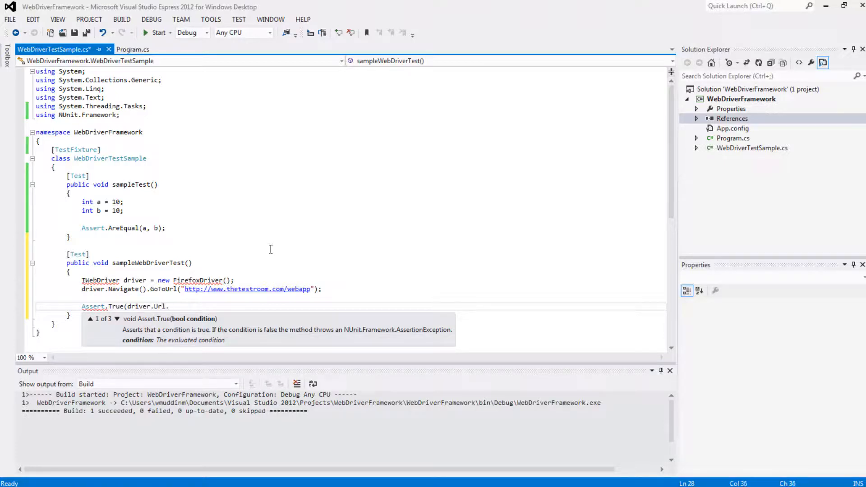
type(".contains")
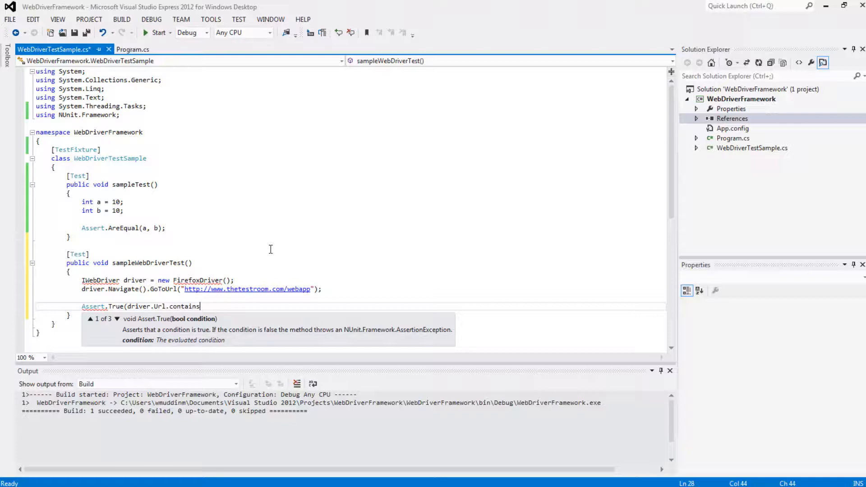
type("(")
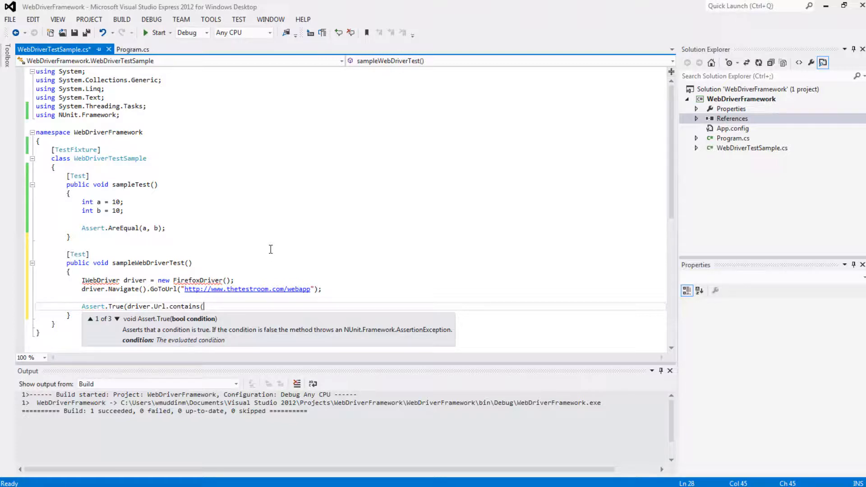
type("\"webapp")
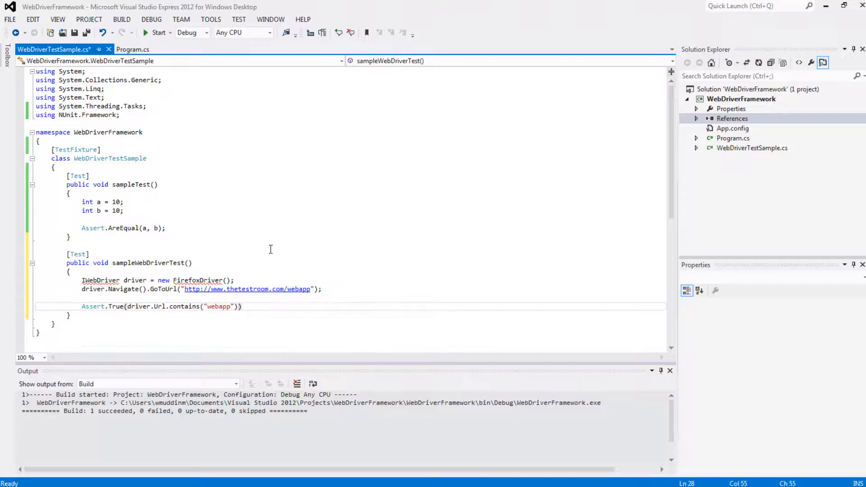
type(";")
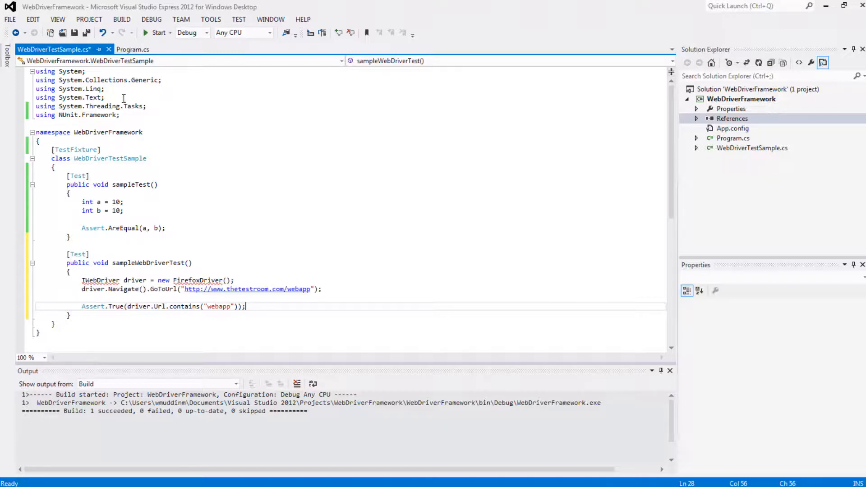
Add 'using OpenQA.Selenium.Firefox;' after the NUnit.Framework directive.
double_click(100, 280)
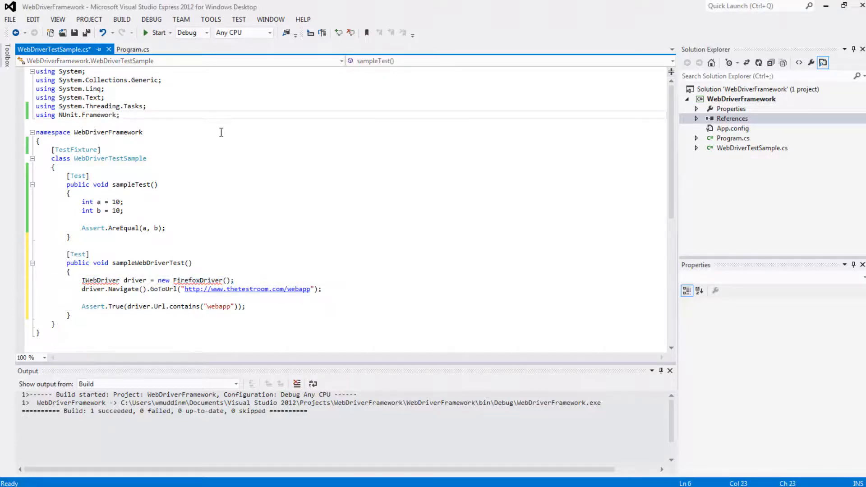
type("using O")
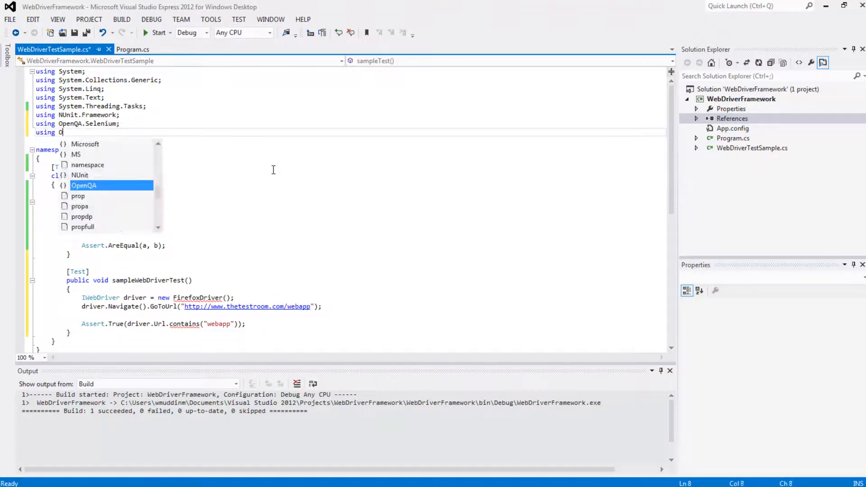
type("penQA.Selenium")
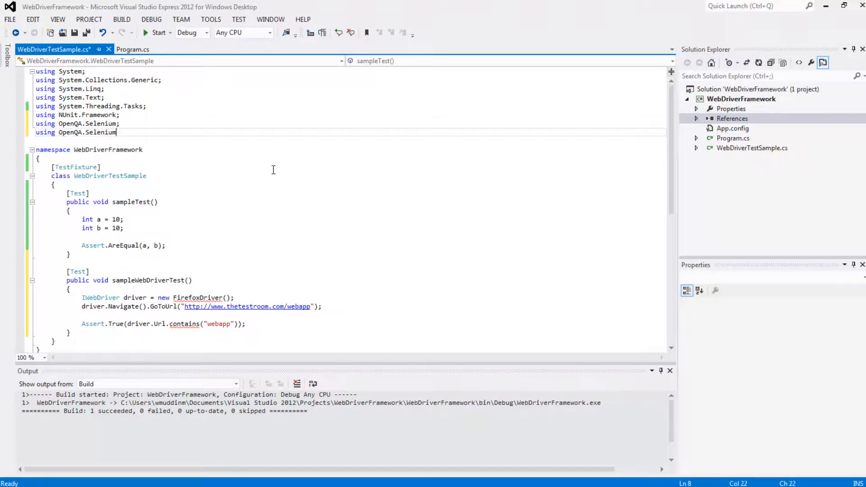
type(".Firefox")
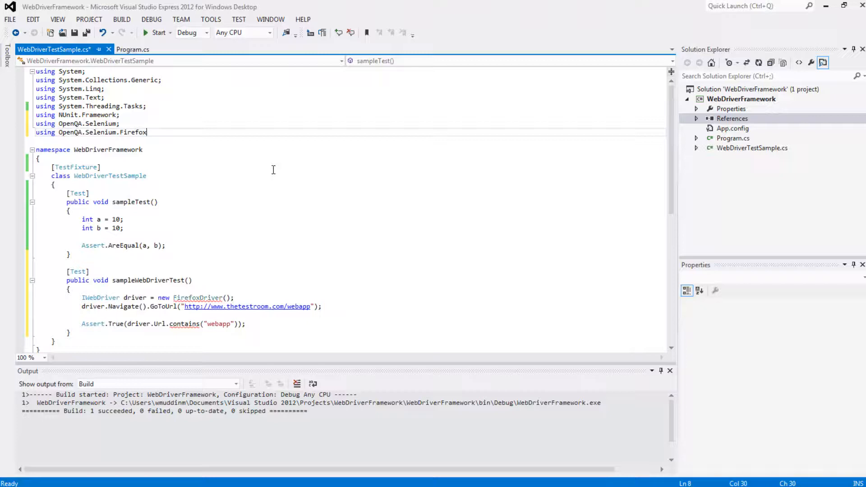
type(";")
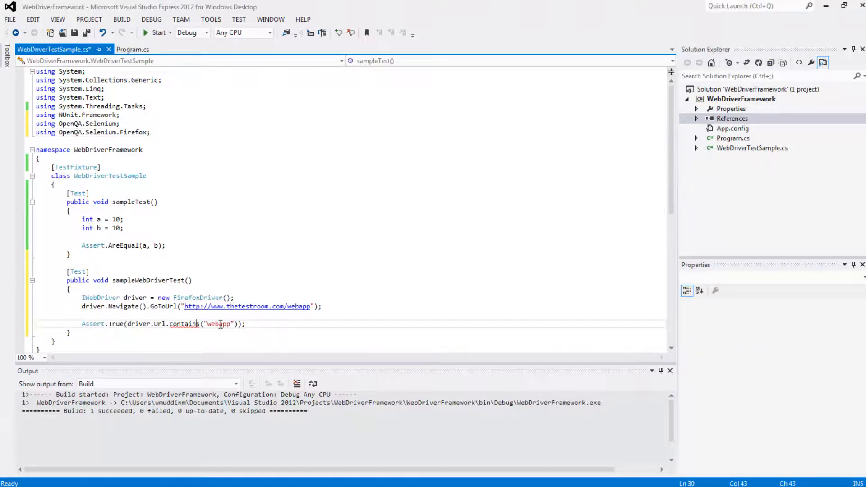
Capitalise Contains in the URL check and add driver.Close() after the assertion.
key("Backspace")
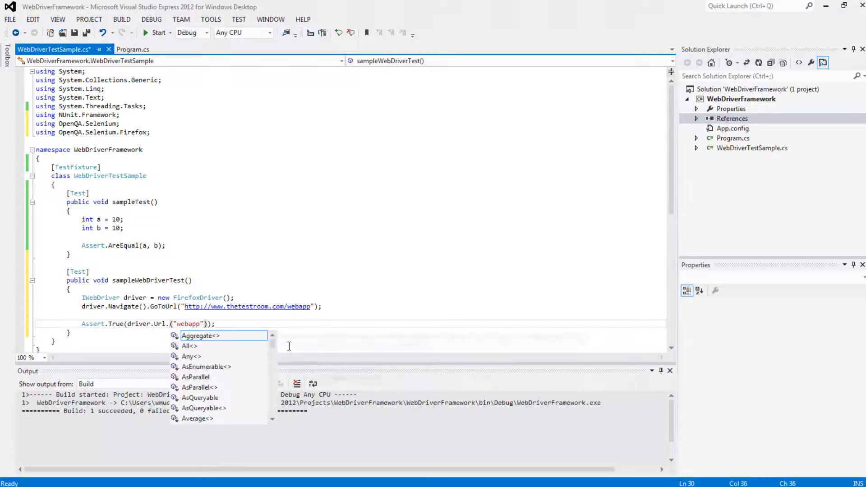
type("cont")
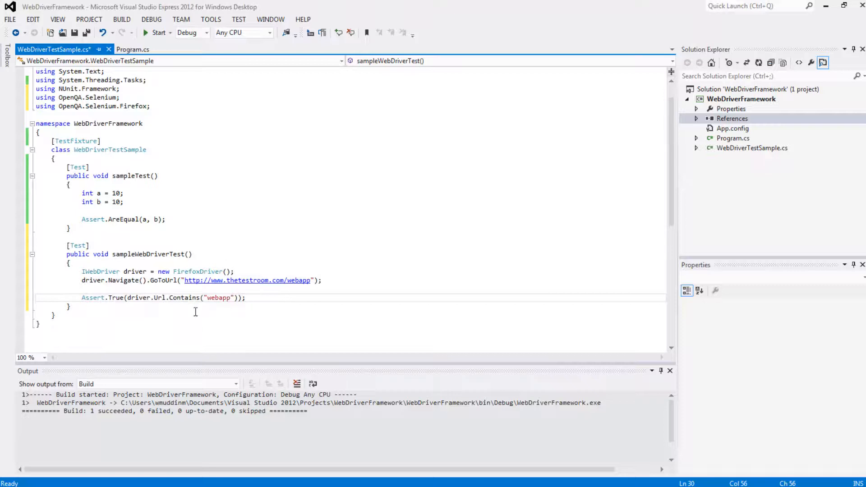
mouse_move(99, 271)
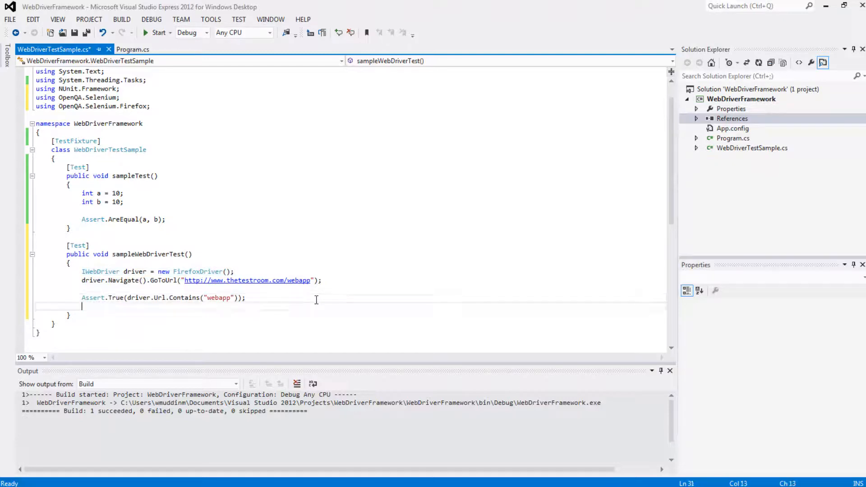
type("drio")
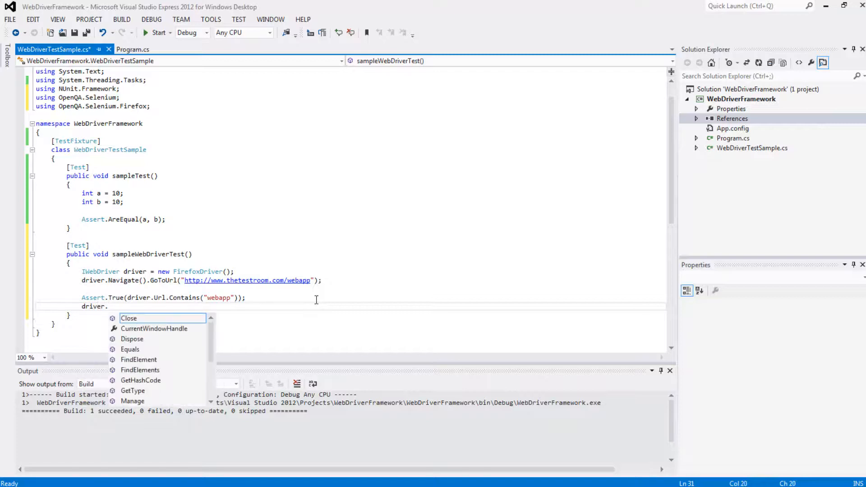
type("Close()")
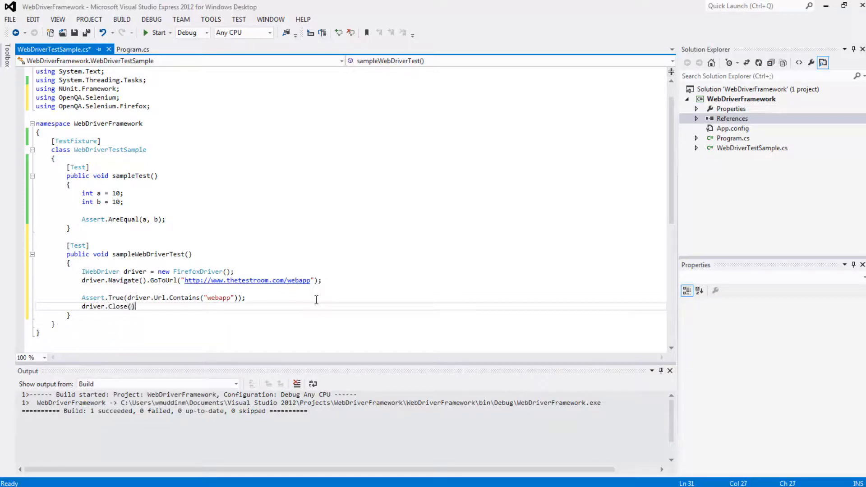
Finish driver.Close(); rebuild the solution and return to NUnit showing 2 test cases.
type(";")
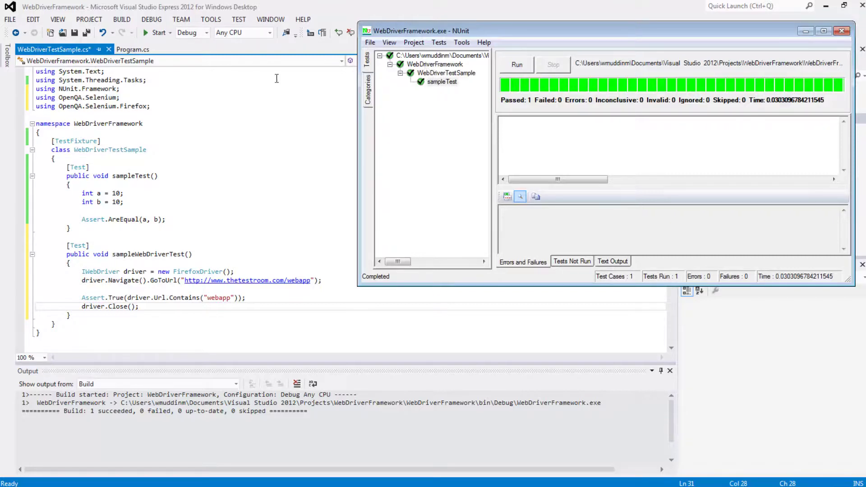
left_click(842, 30)
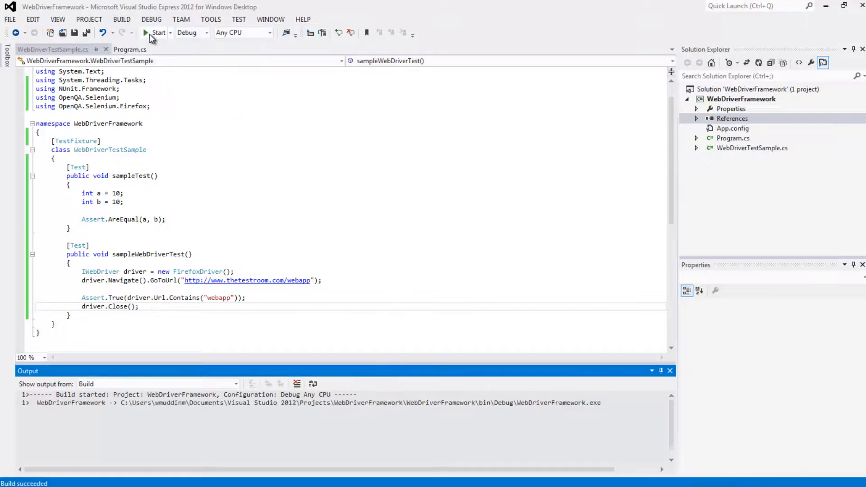
left_click(145, 32)
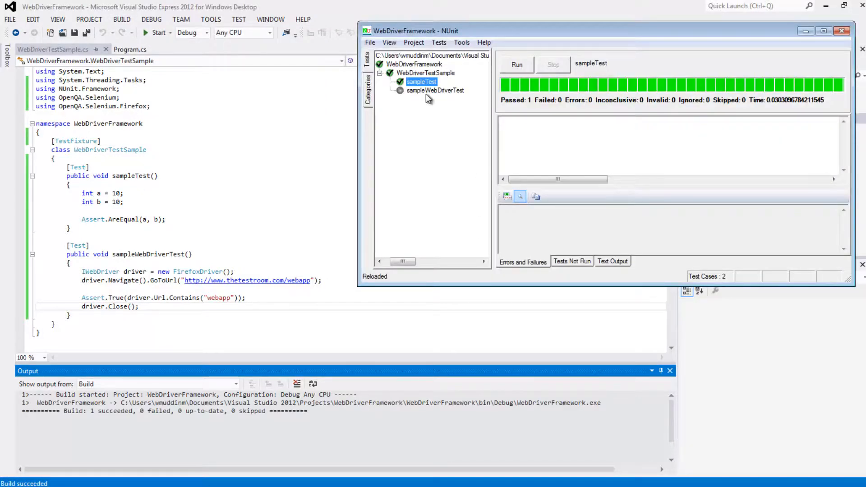
mouse_move(549, 36)
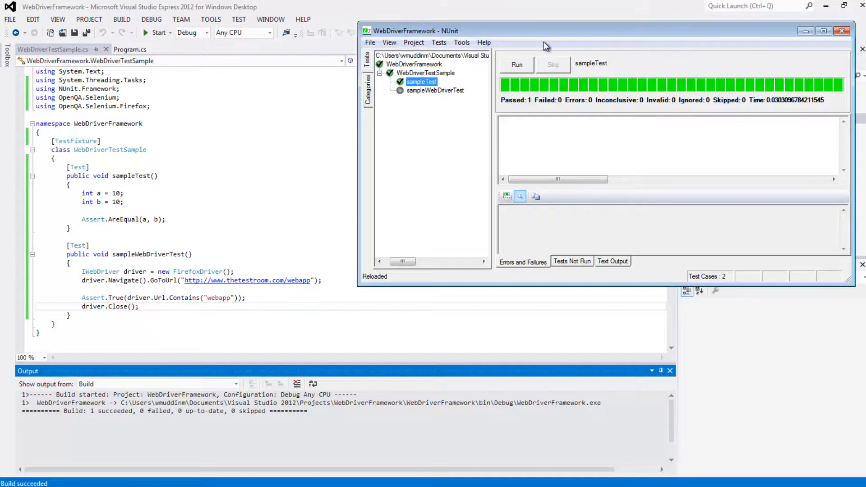
mouse_move(495, 81)
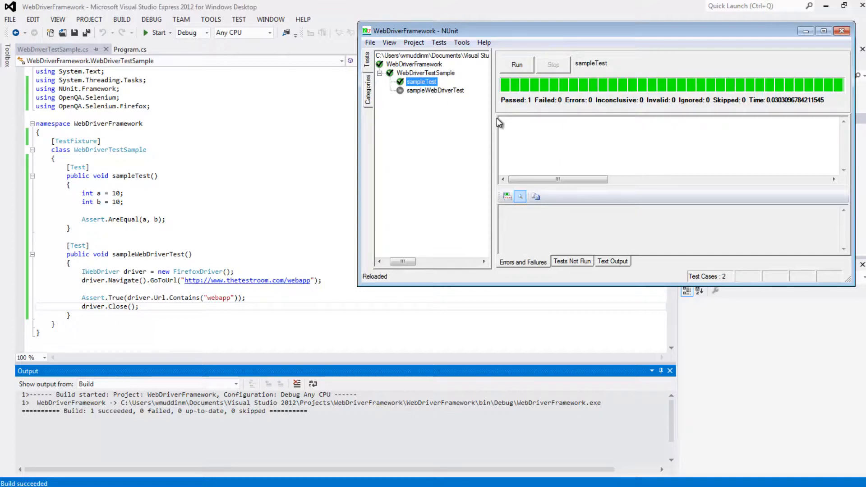
mouse_move(526, 67)
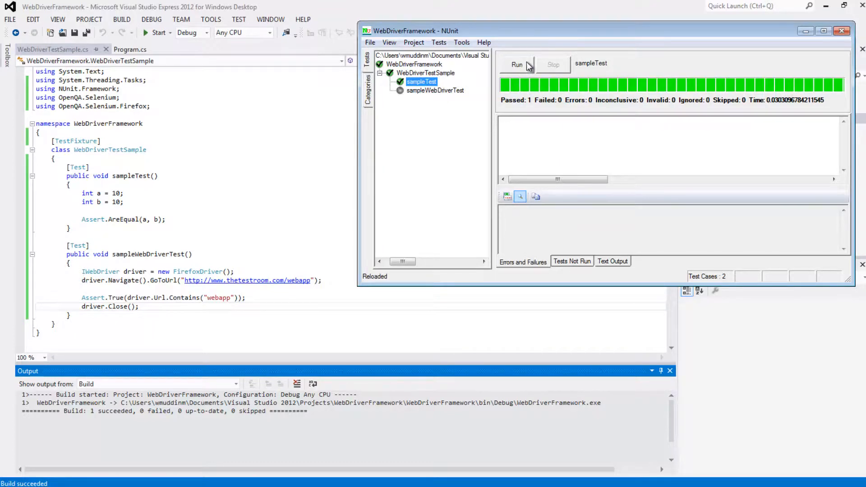
left_click(515, 64)
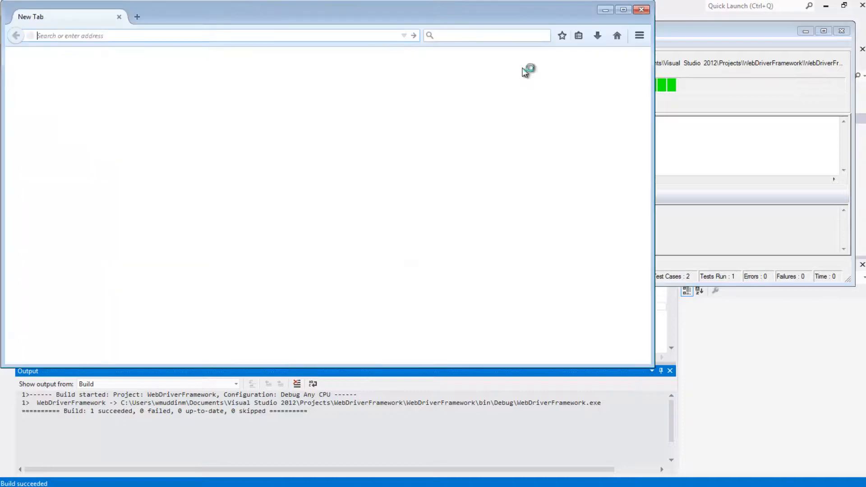
type("www.thetestroom.com/webapp/")
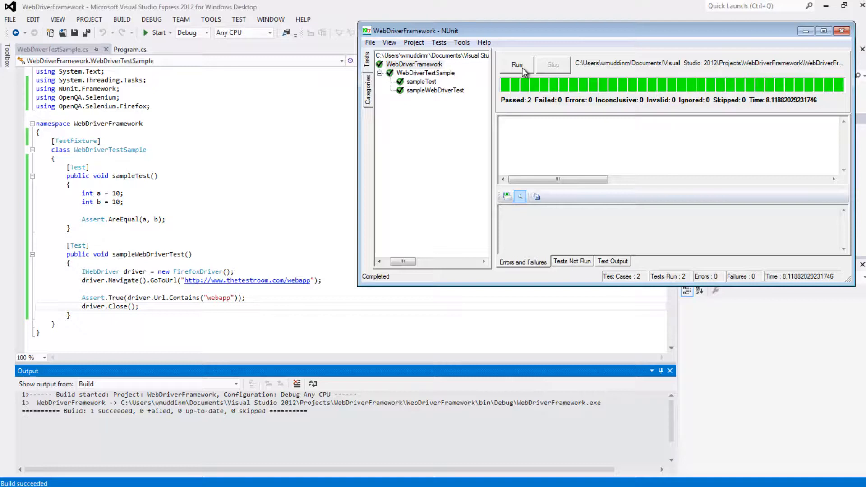
mouse_move(481, 80)
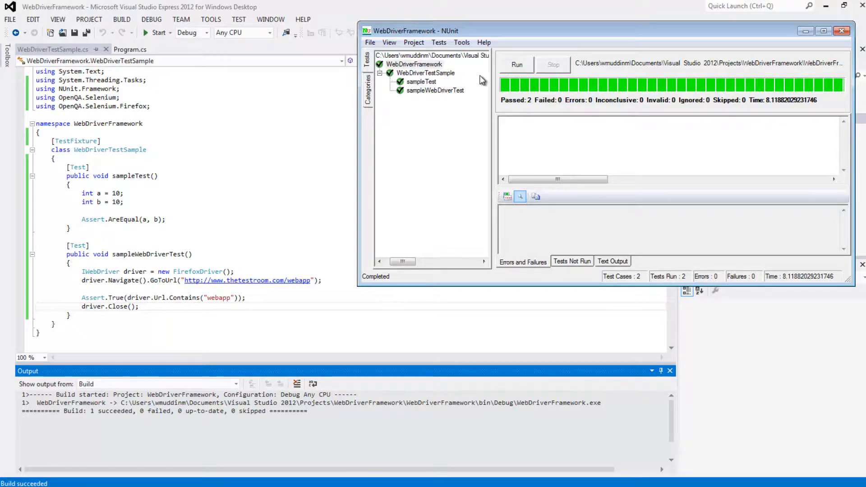
mouse_move(431, 89)
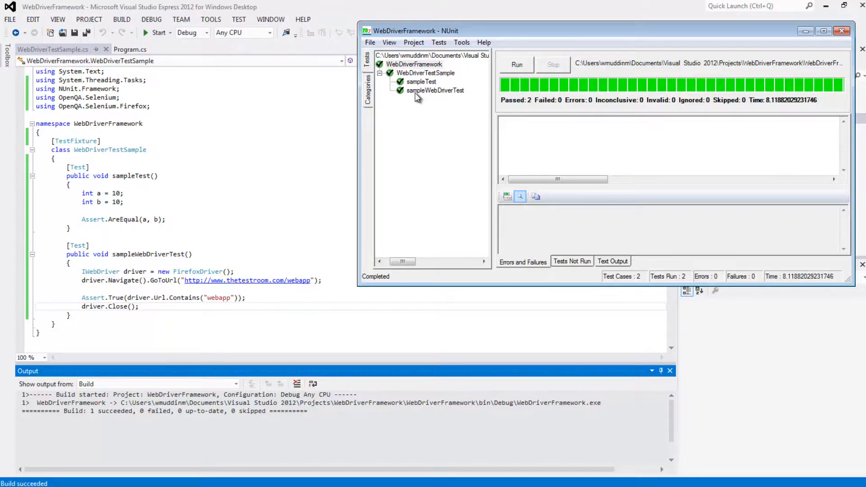
mouse_move(462, 99)
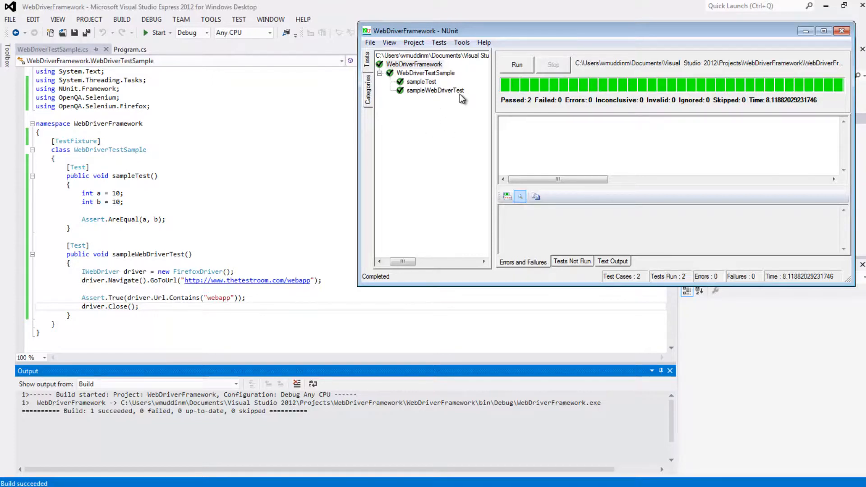
mouse_move(420, 152)
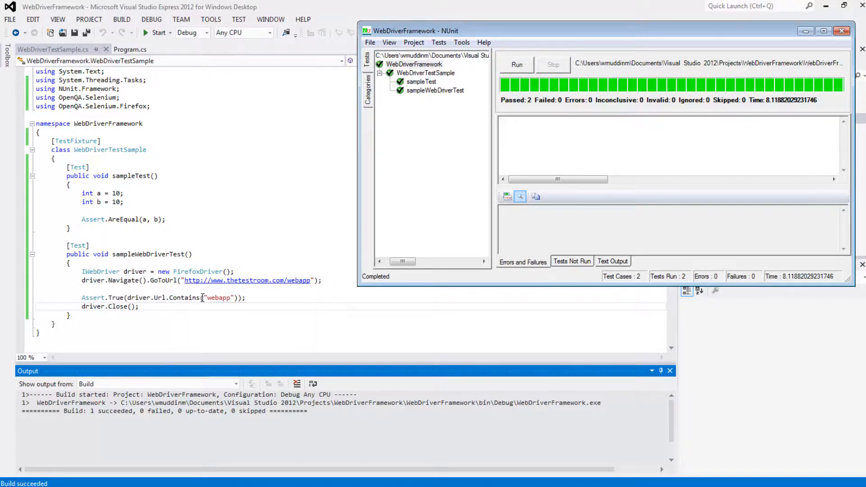
mouse_move(216, 298)
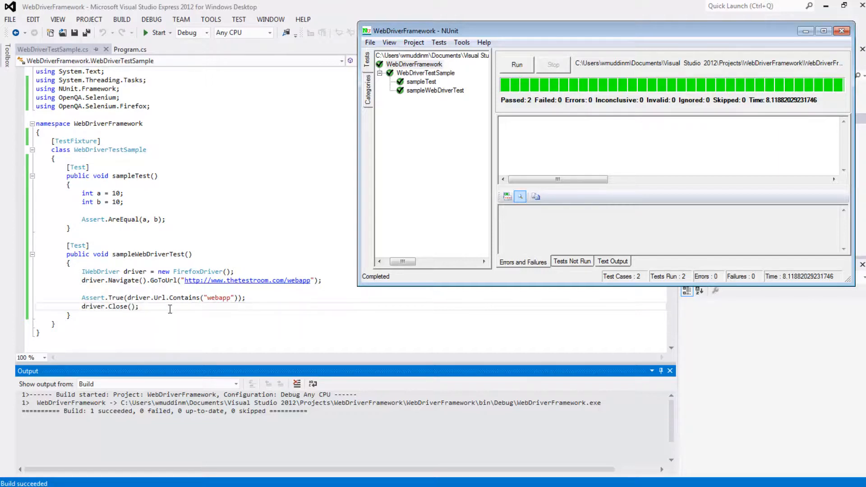
mouse_move(220, 298)
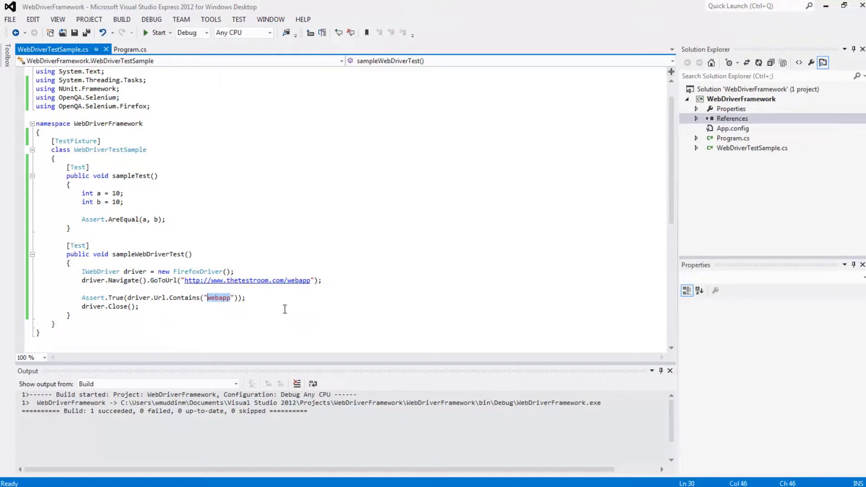
Change the URL assertion to expect 'subscribe to this channel' and rerun, failing sampleWebDriverTest.
type("subscriv")
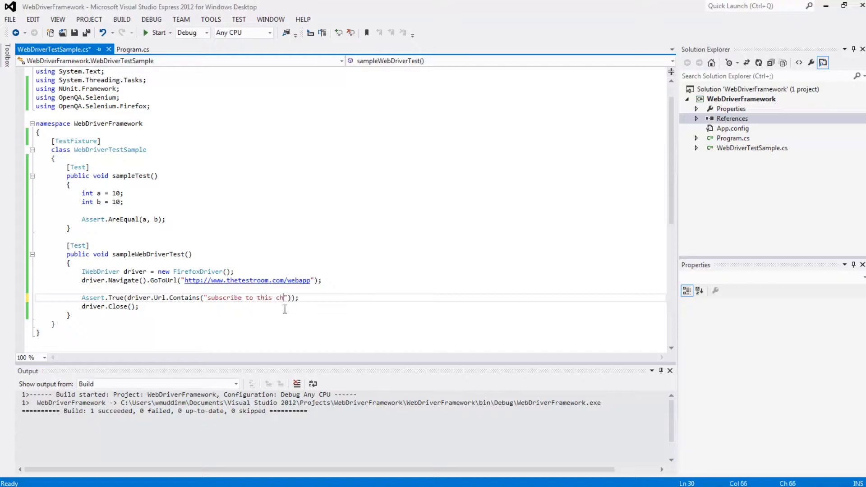
type("annel")
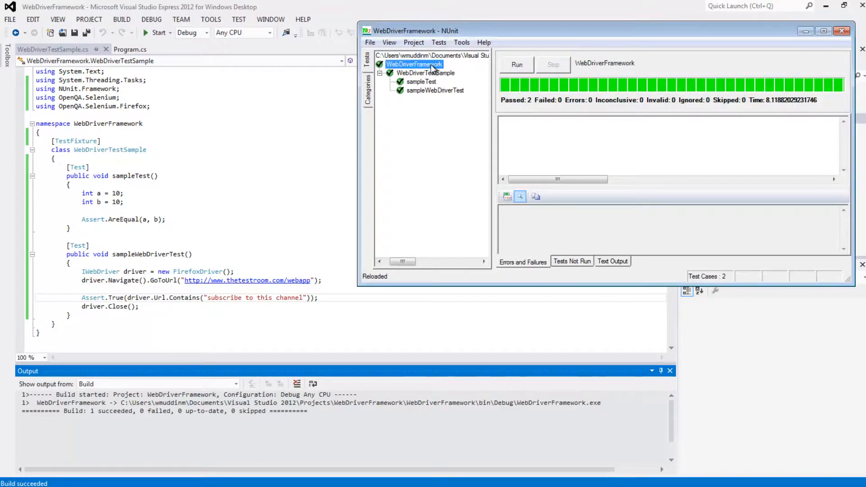
left_click(516, 65)
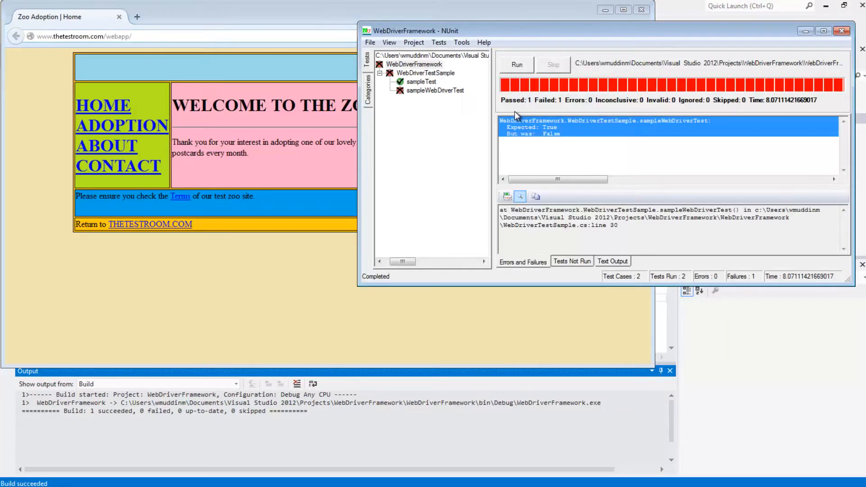
mouse_move(610, 139)
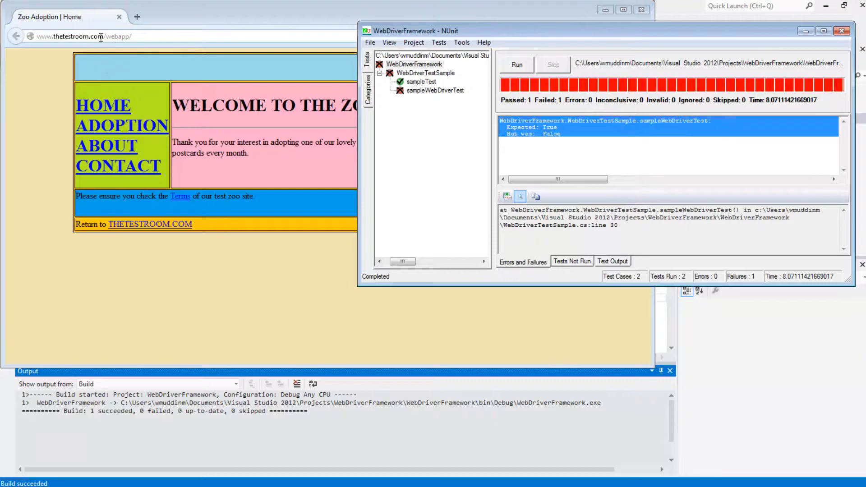
mouse_move(465, 148)
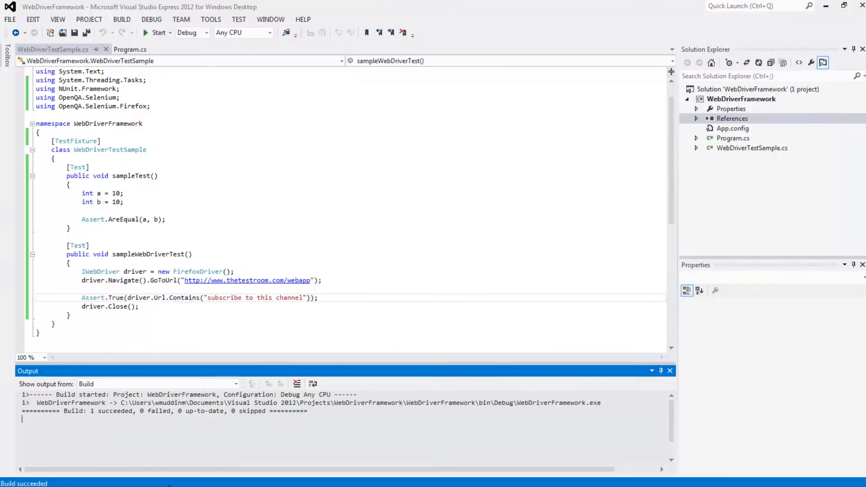
left_click(131, 49)
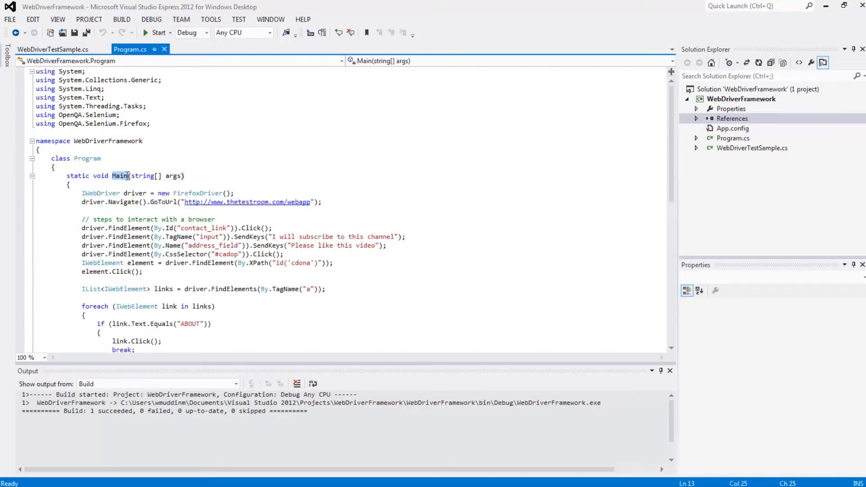
left_click(53, 48)
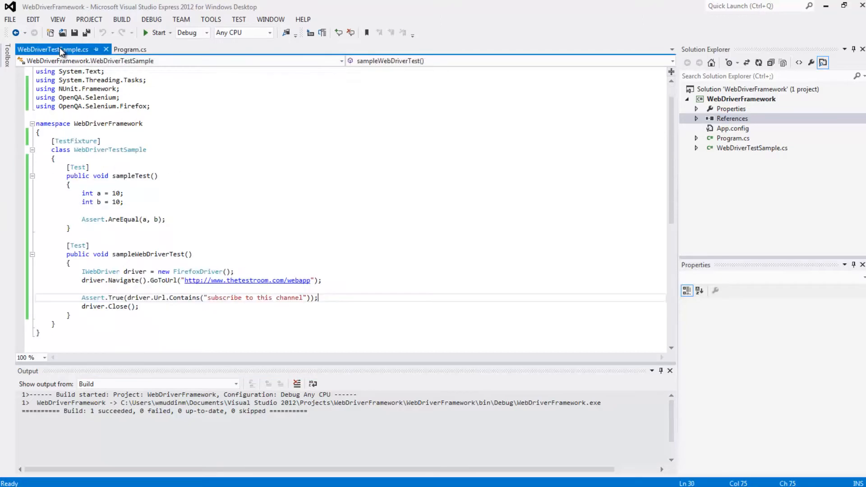